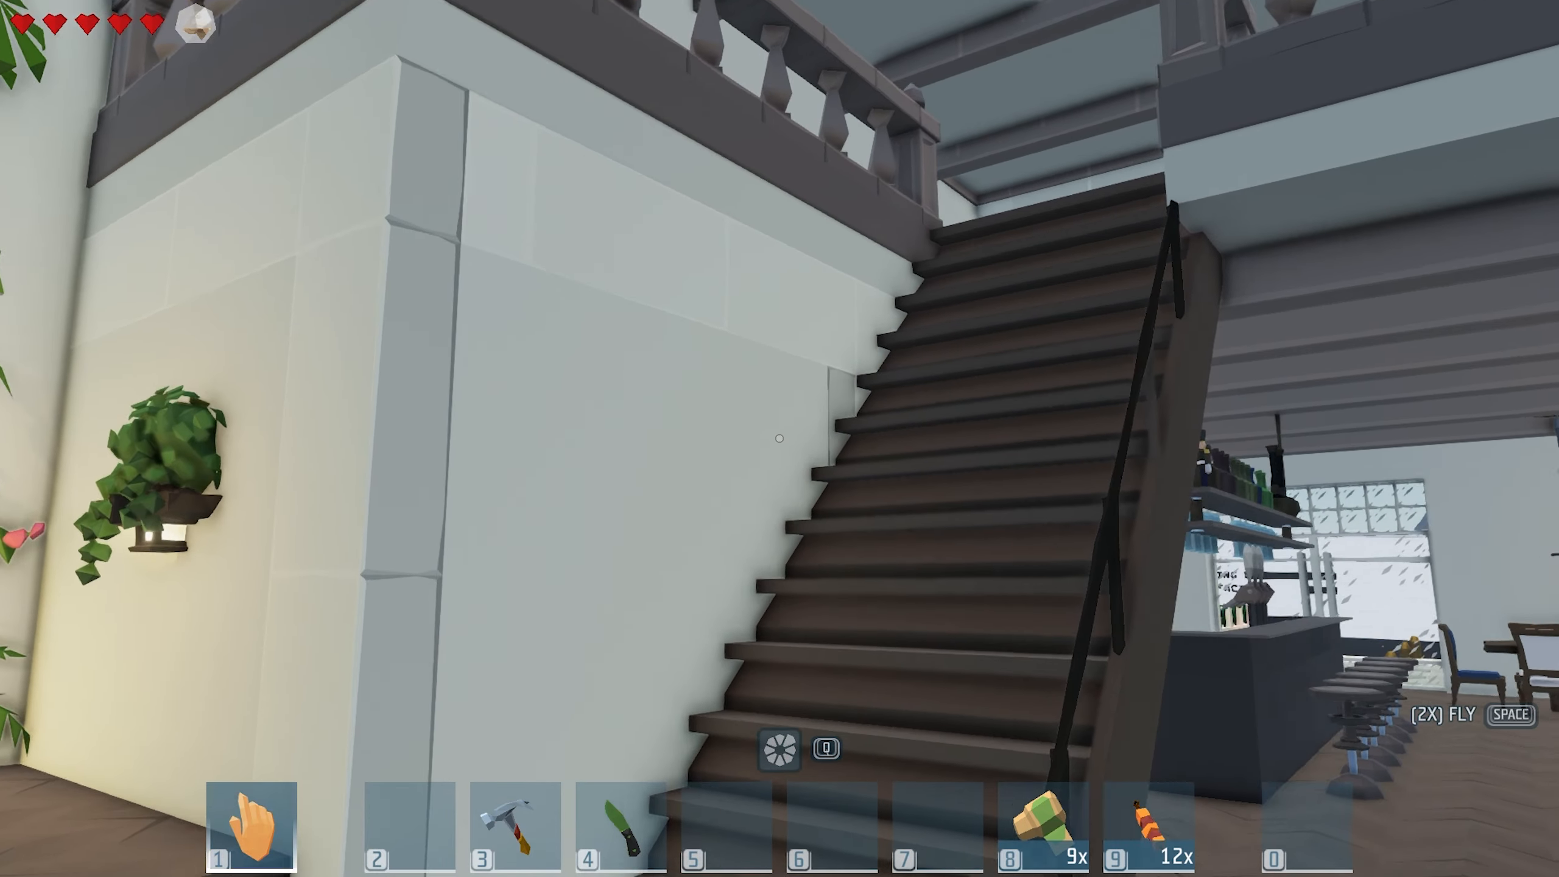
mouse_move(780, 439)
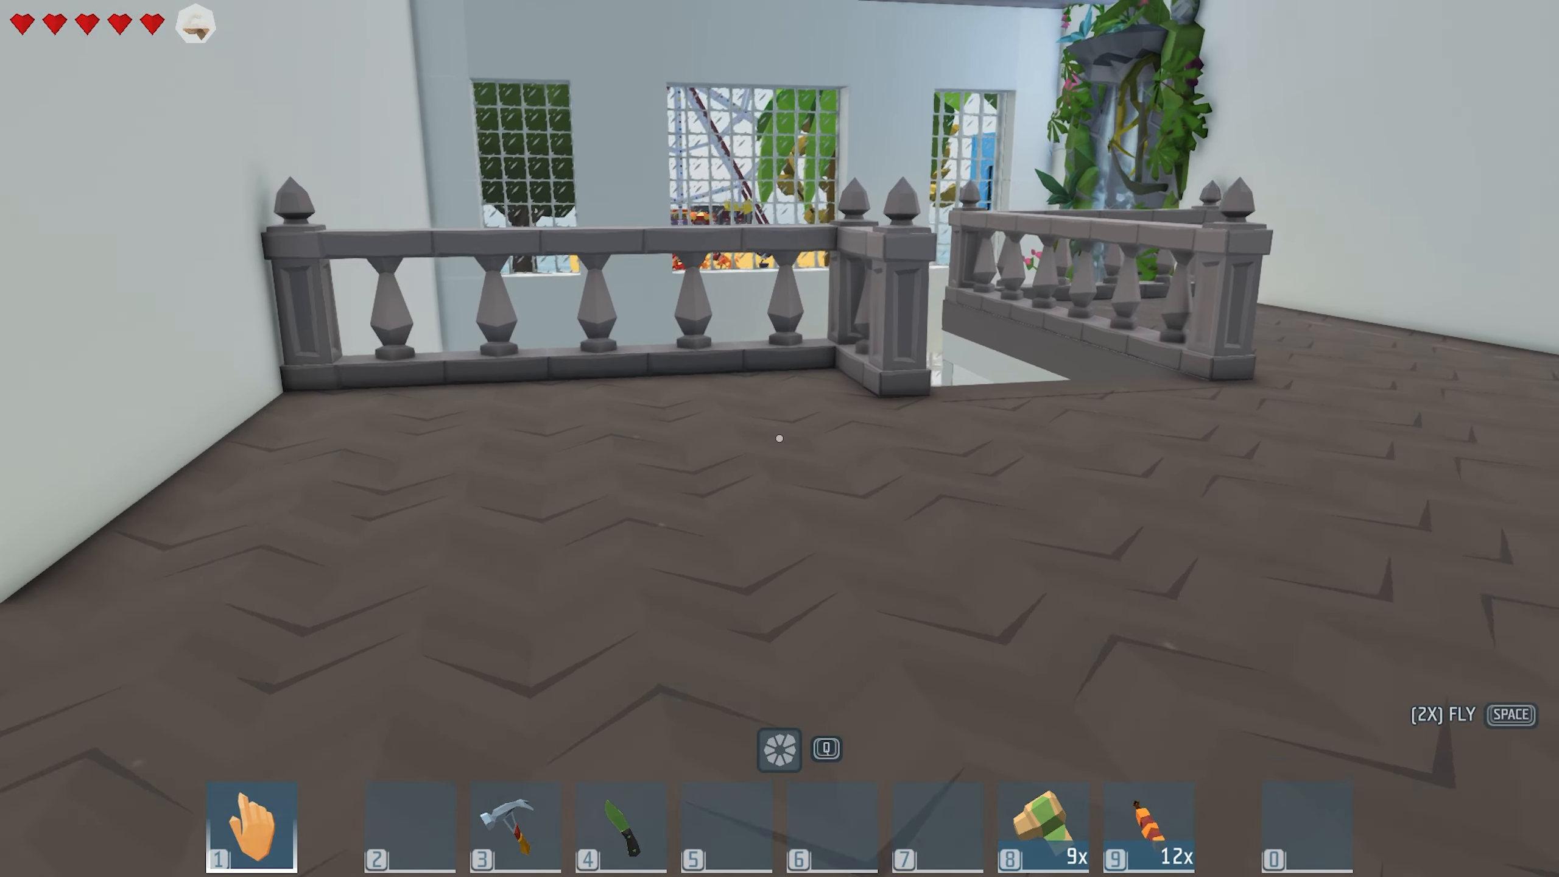
mouse_move(780, 437)
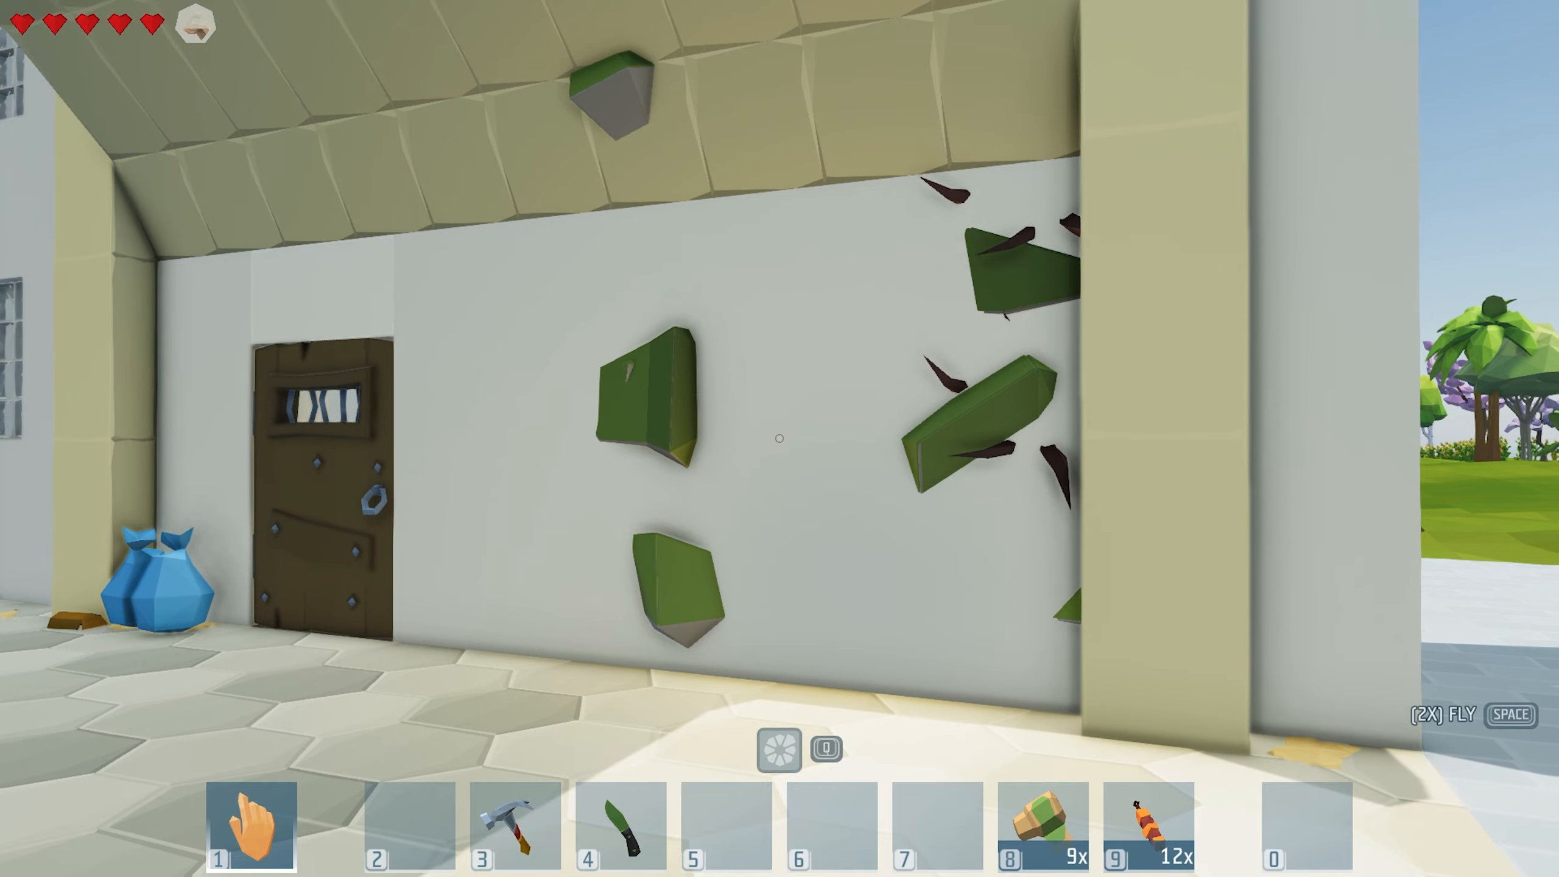
mouse_move(780, 439)
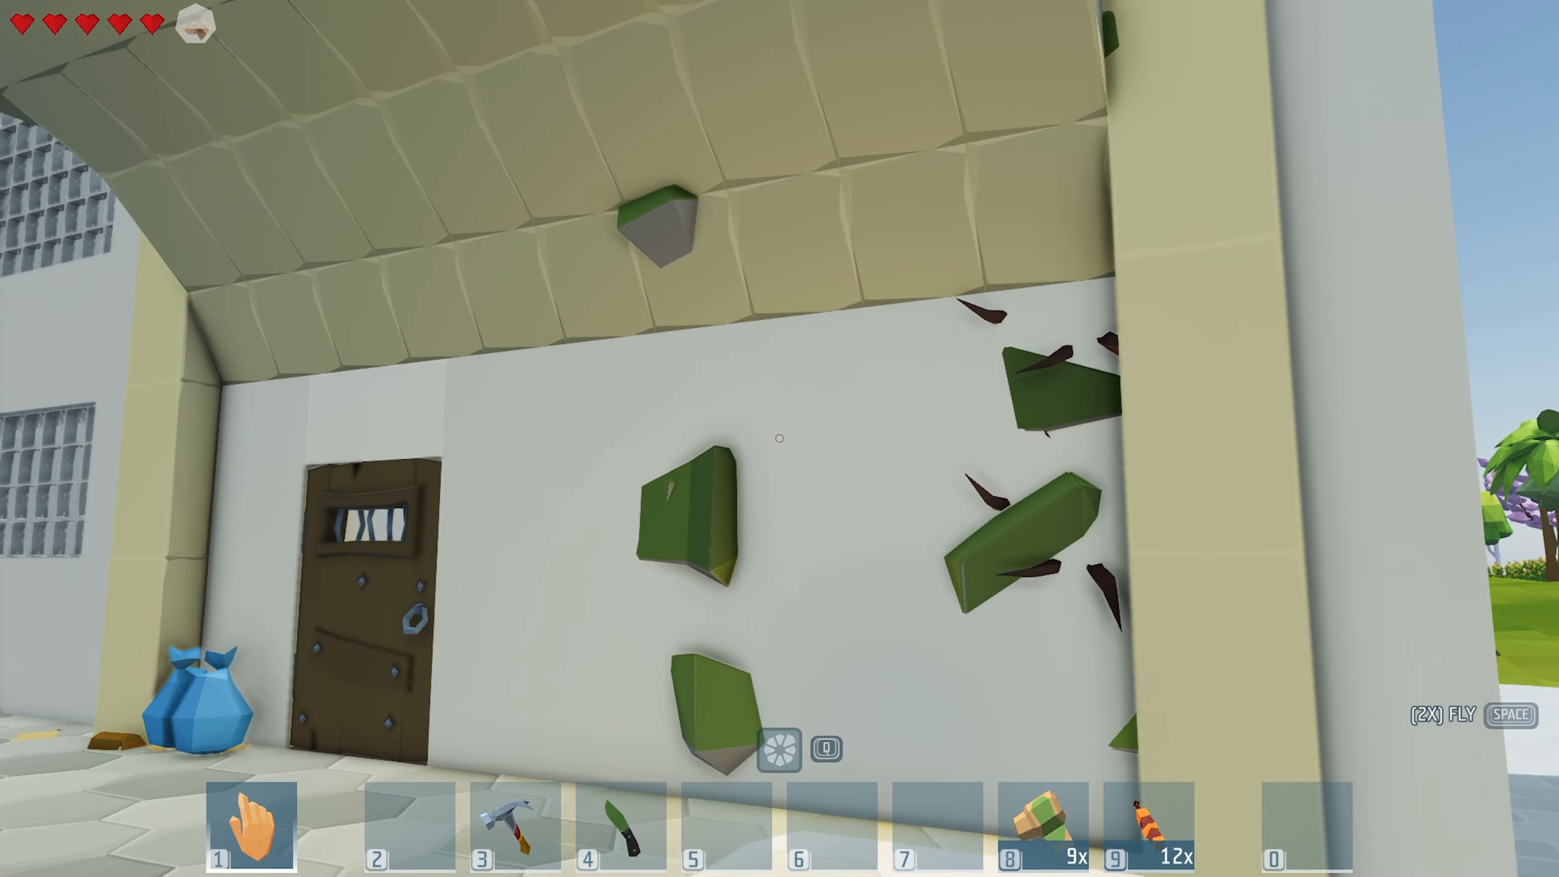
mouse_move(780, 438)
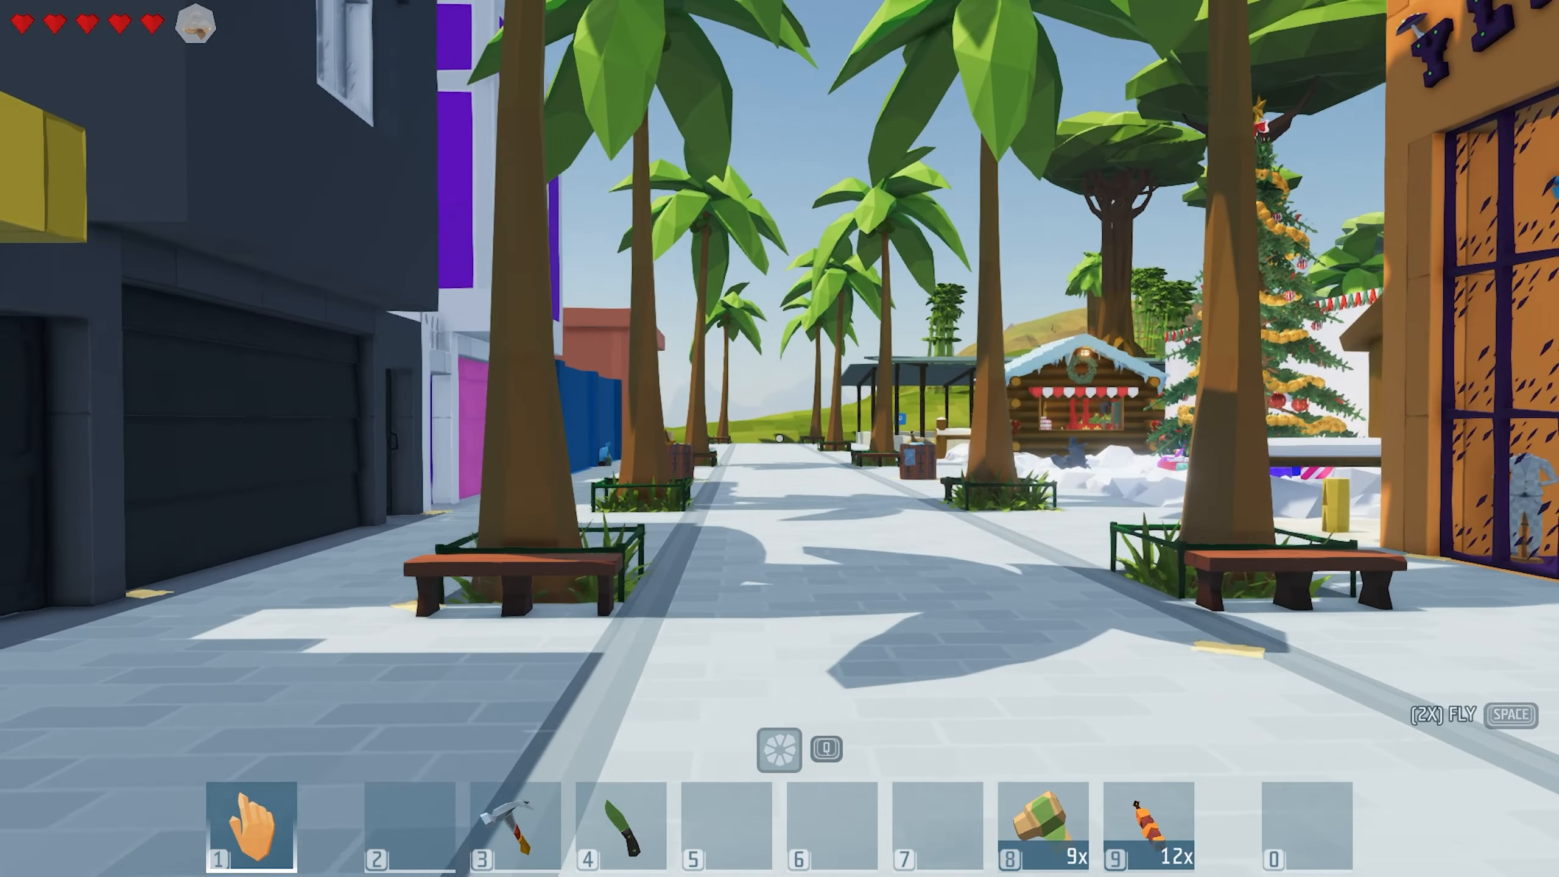
mouse_move(780, 439)
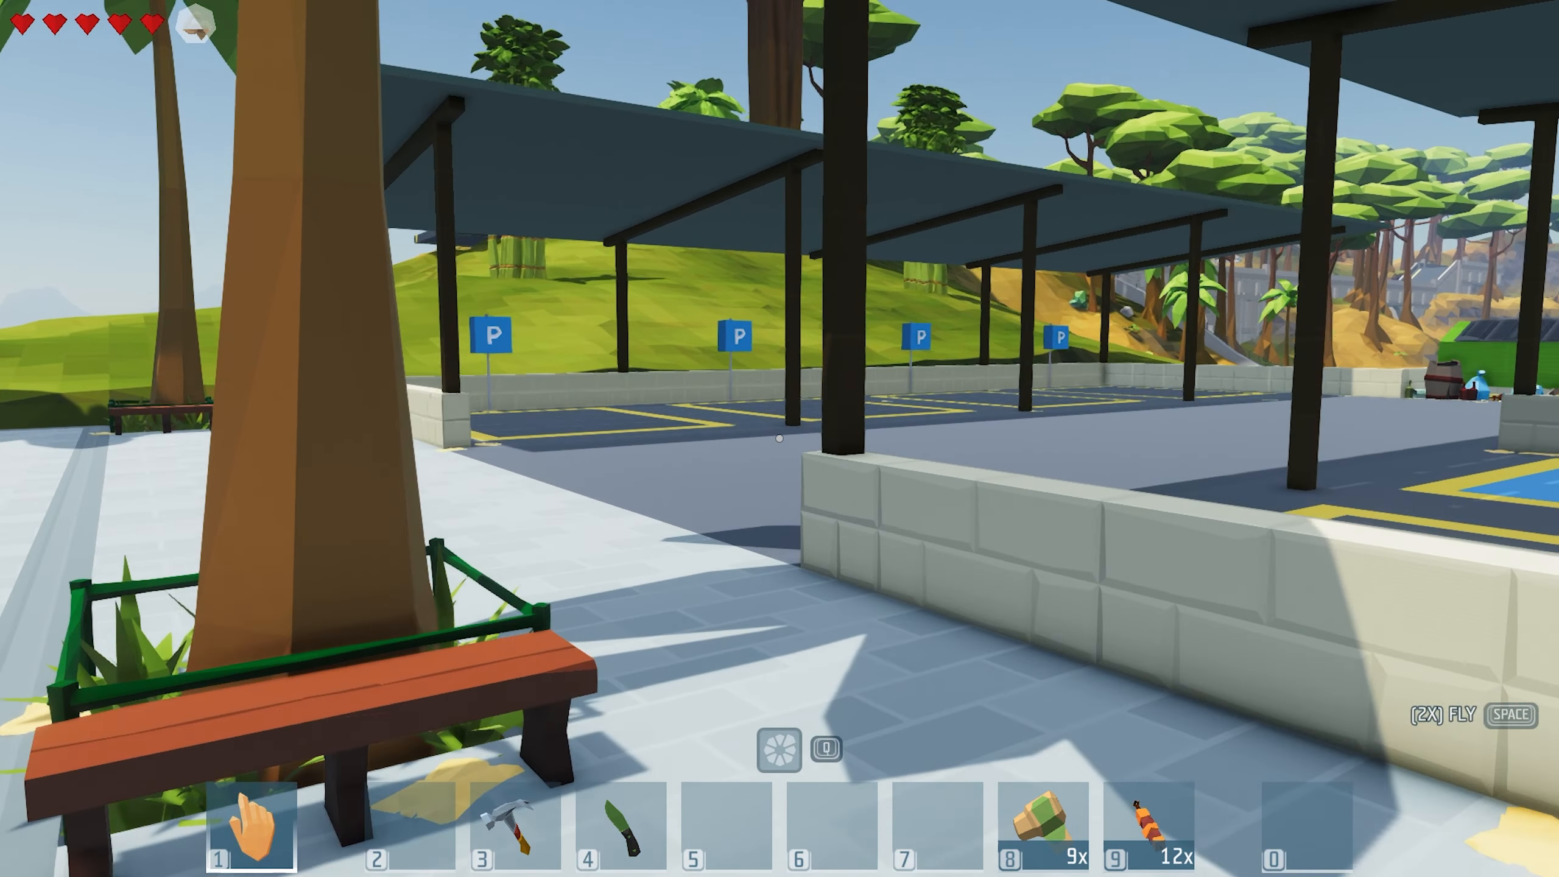
mouse_move(780, 439)
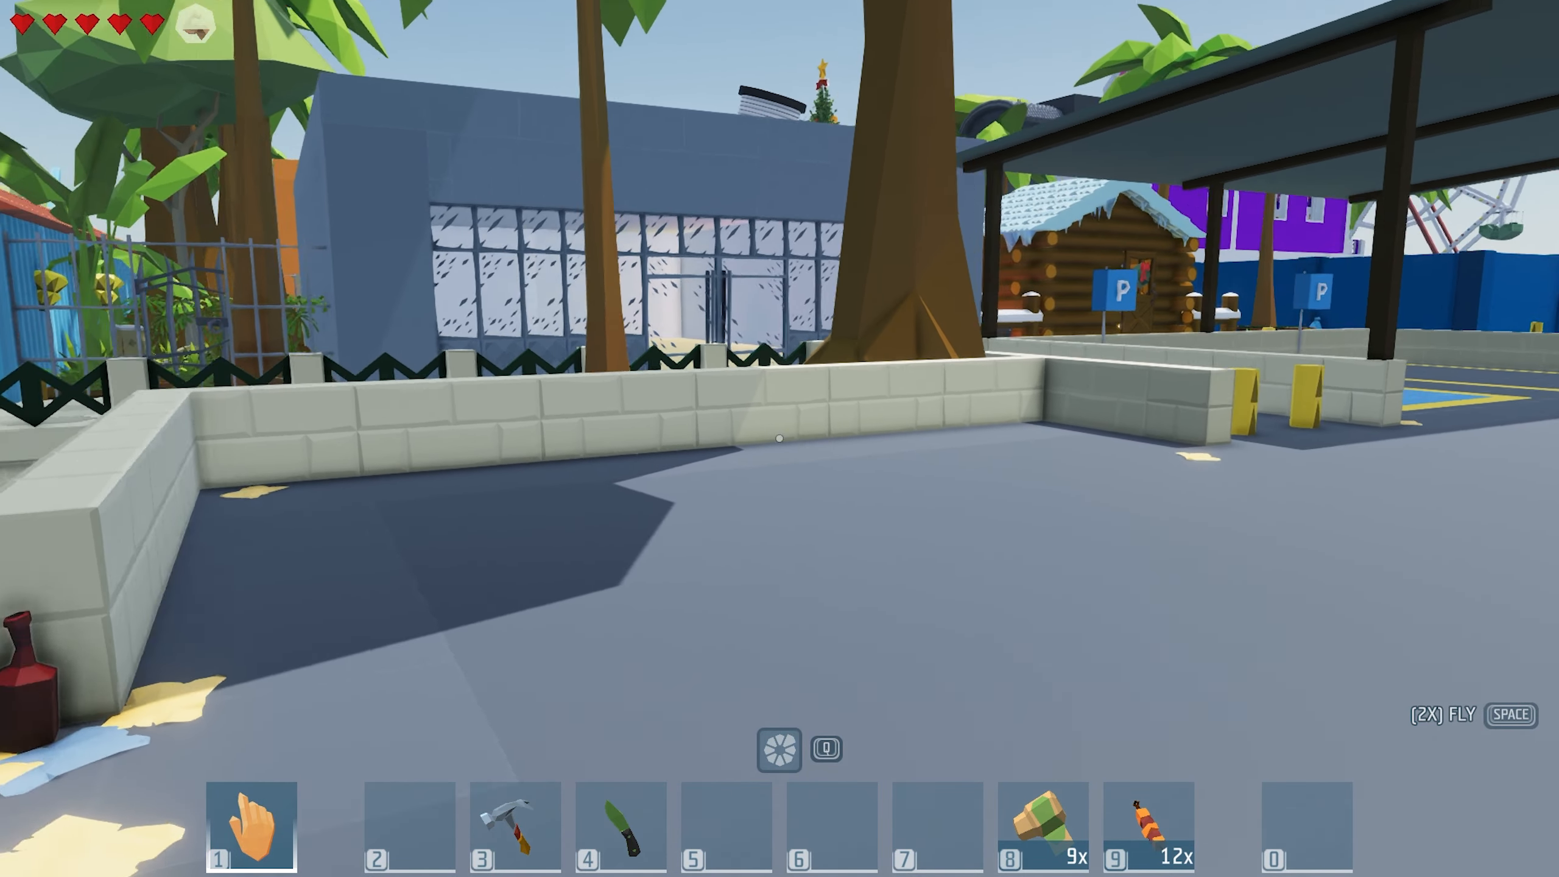
mouse_move(779, 437)
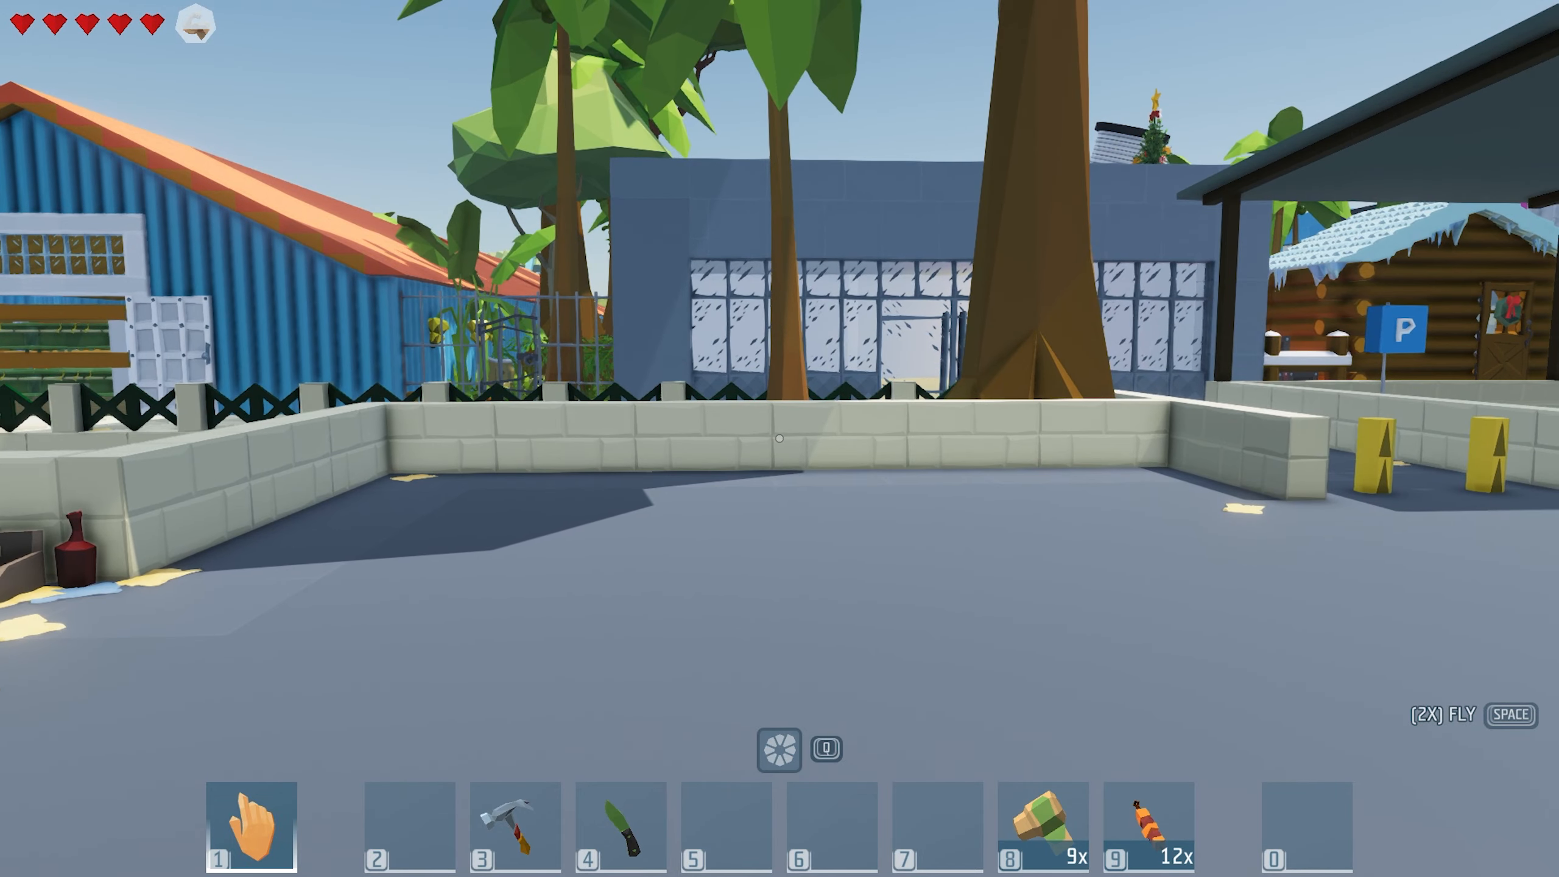
mouse_move(780, 439)
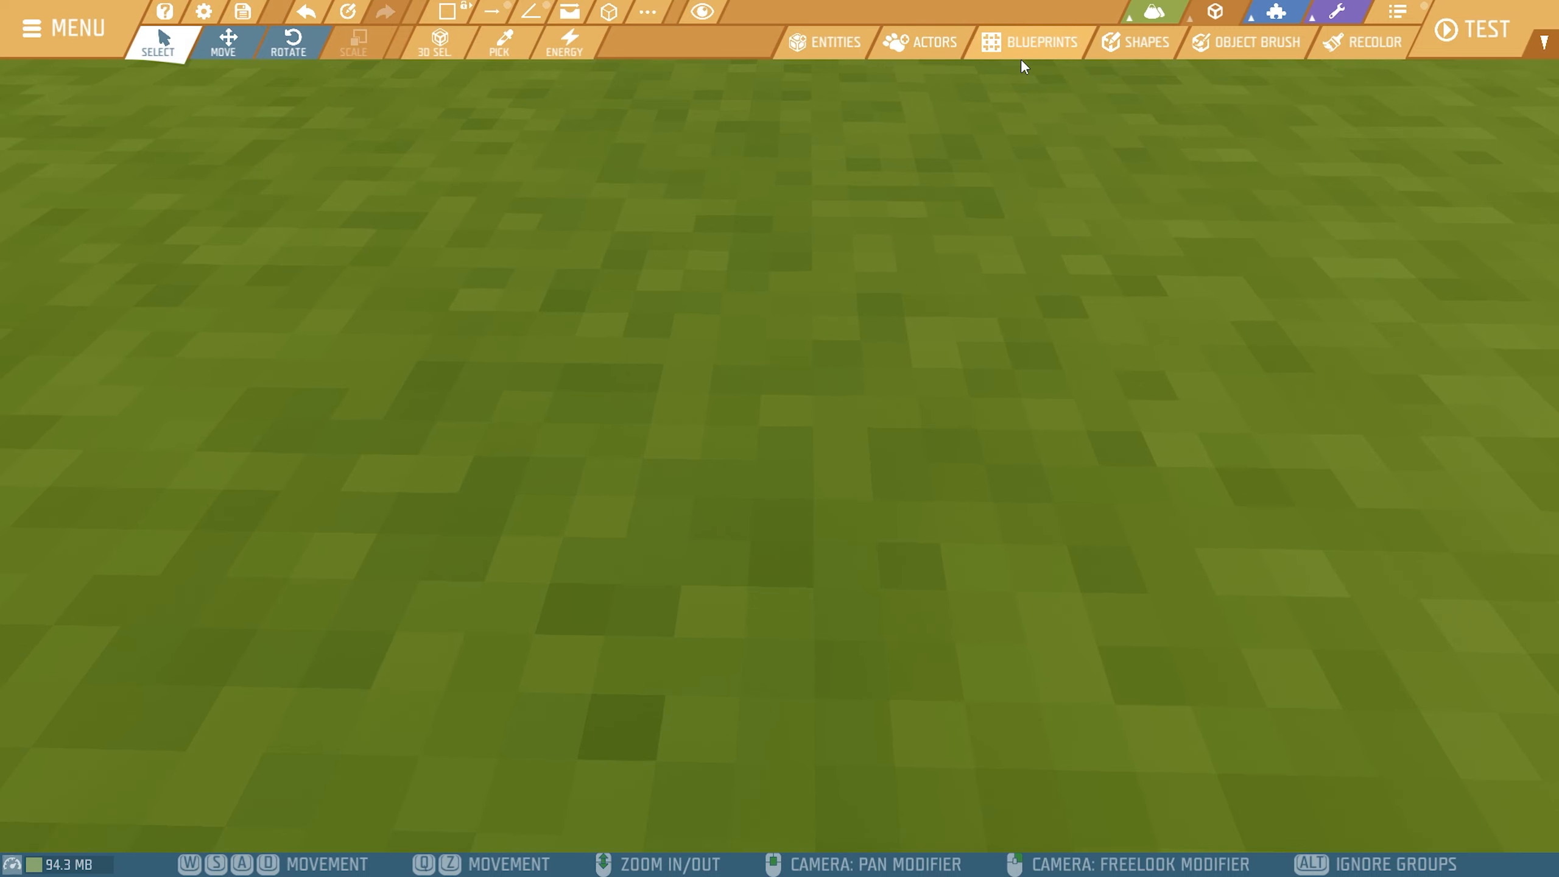
Search the saved blueprints for 'seg' to find the green Segway
click(1029, 41)
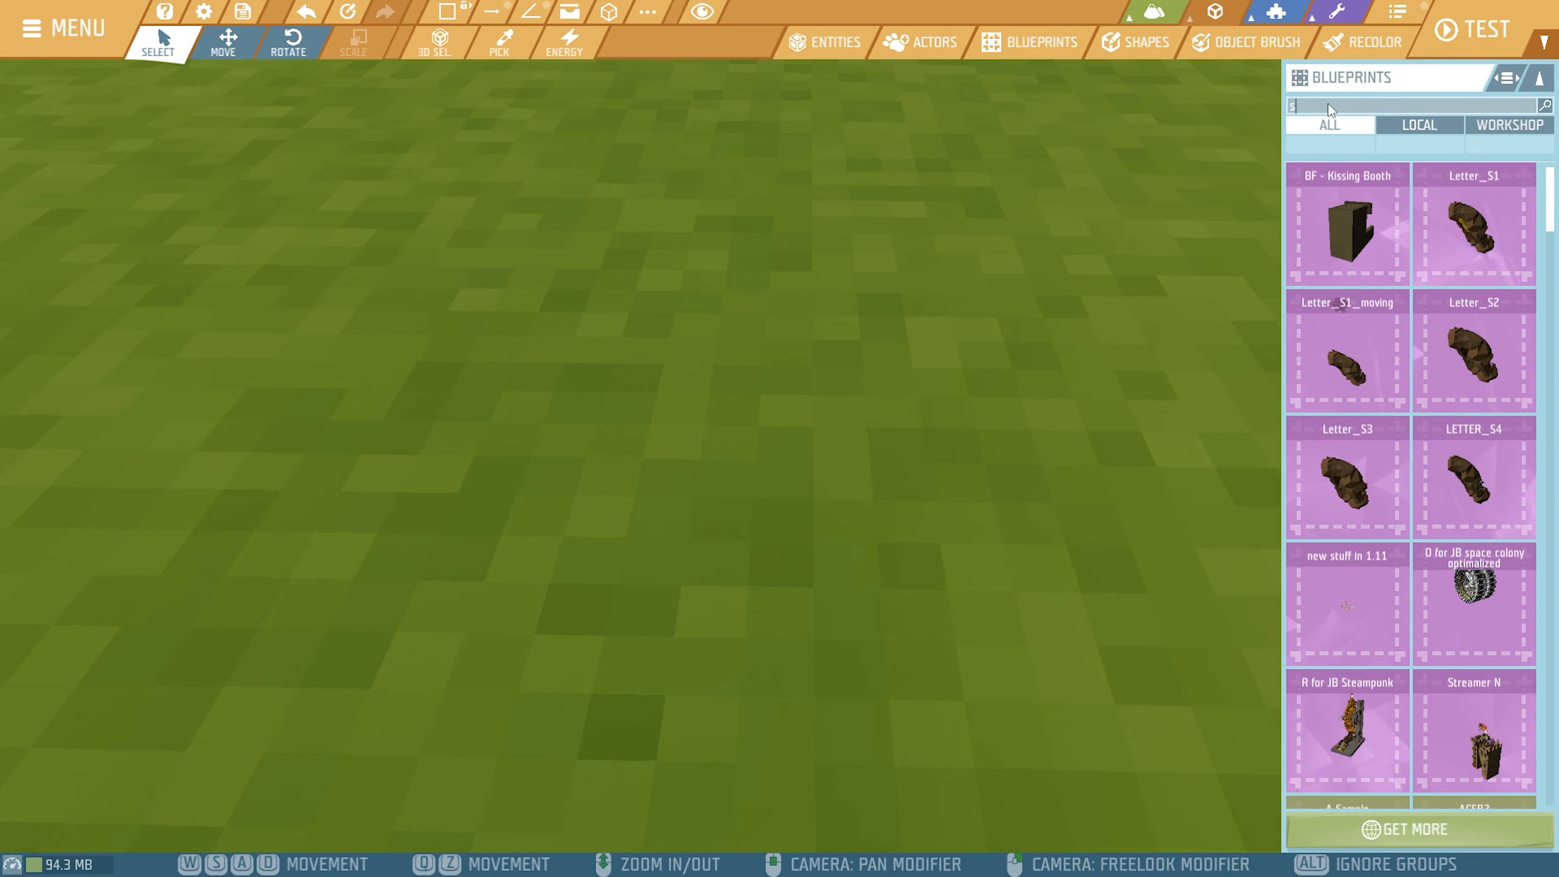
text(eg)
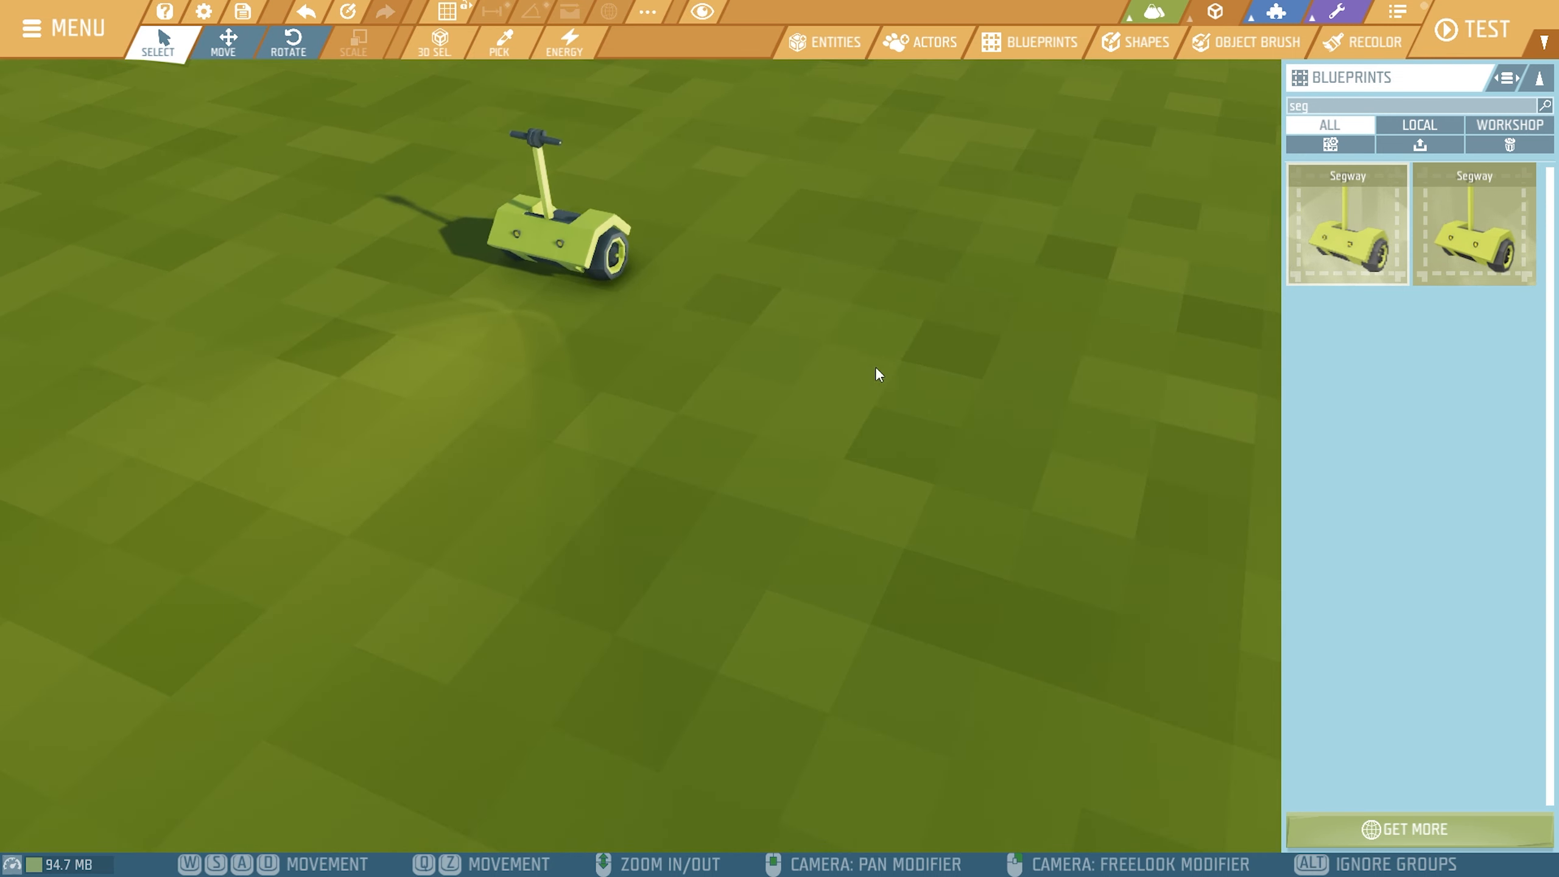
mouse_move(1042, 320)
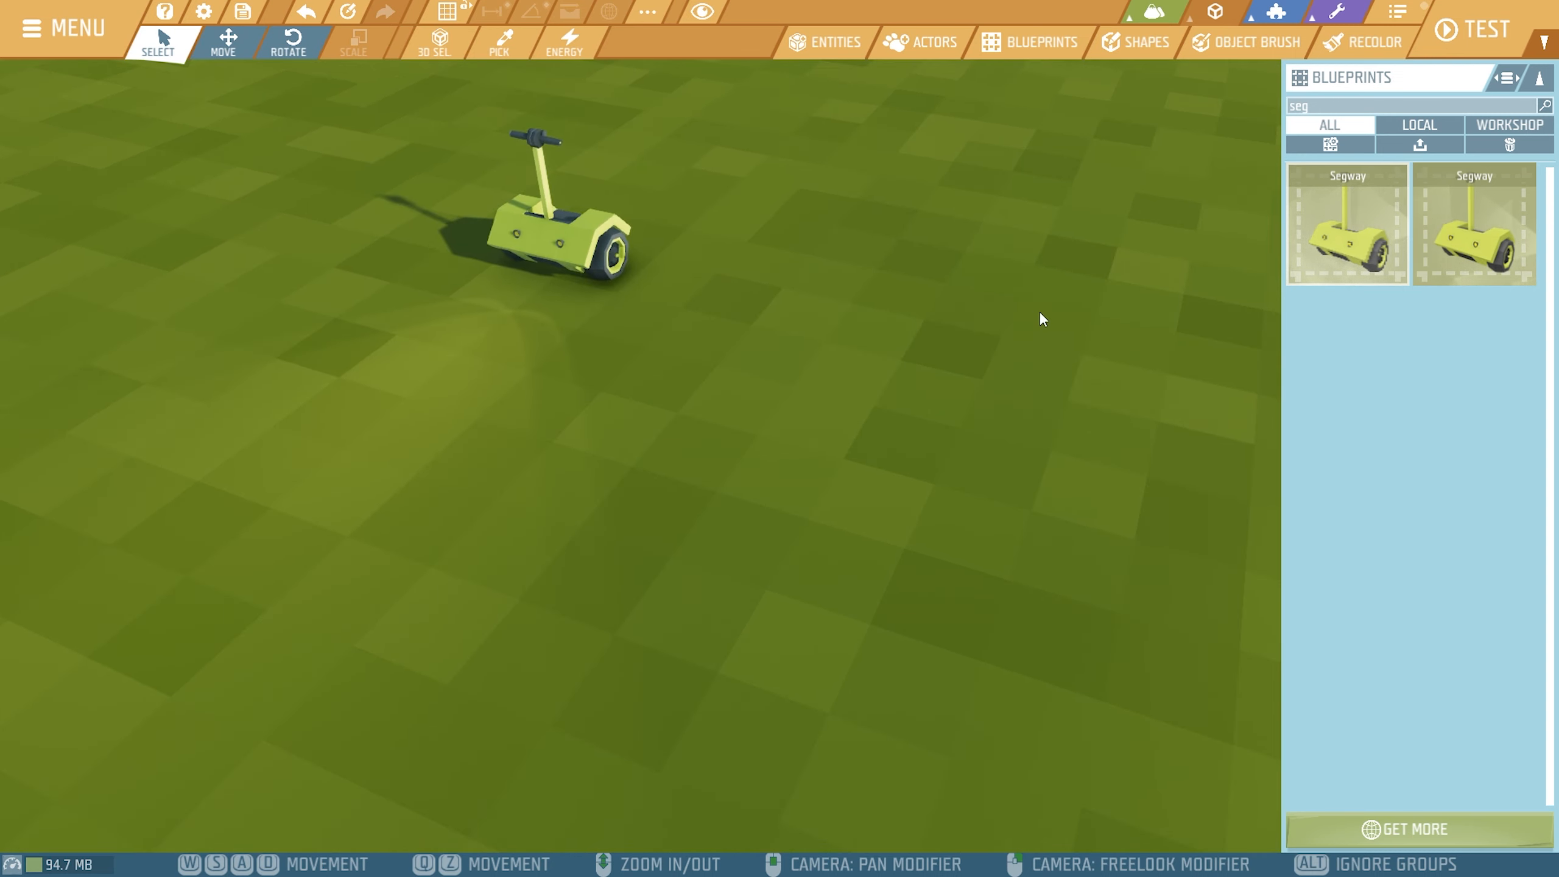
mouse_move(675, 121)
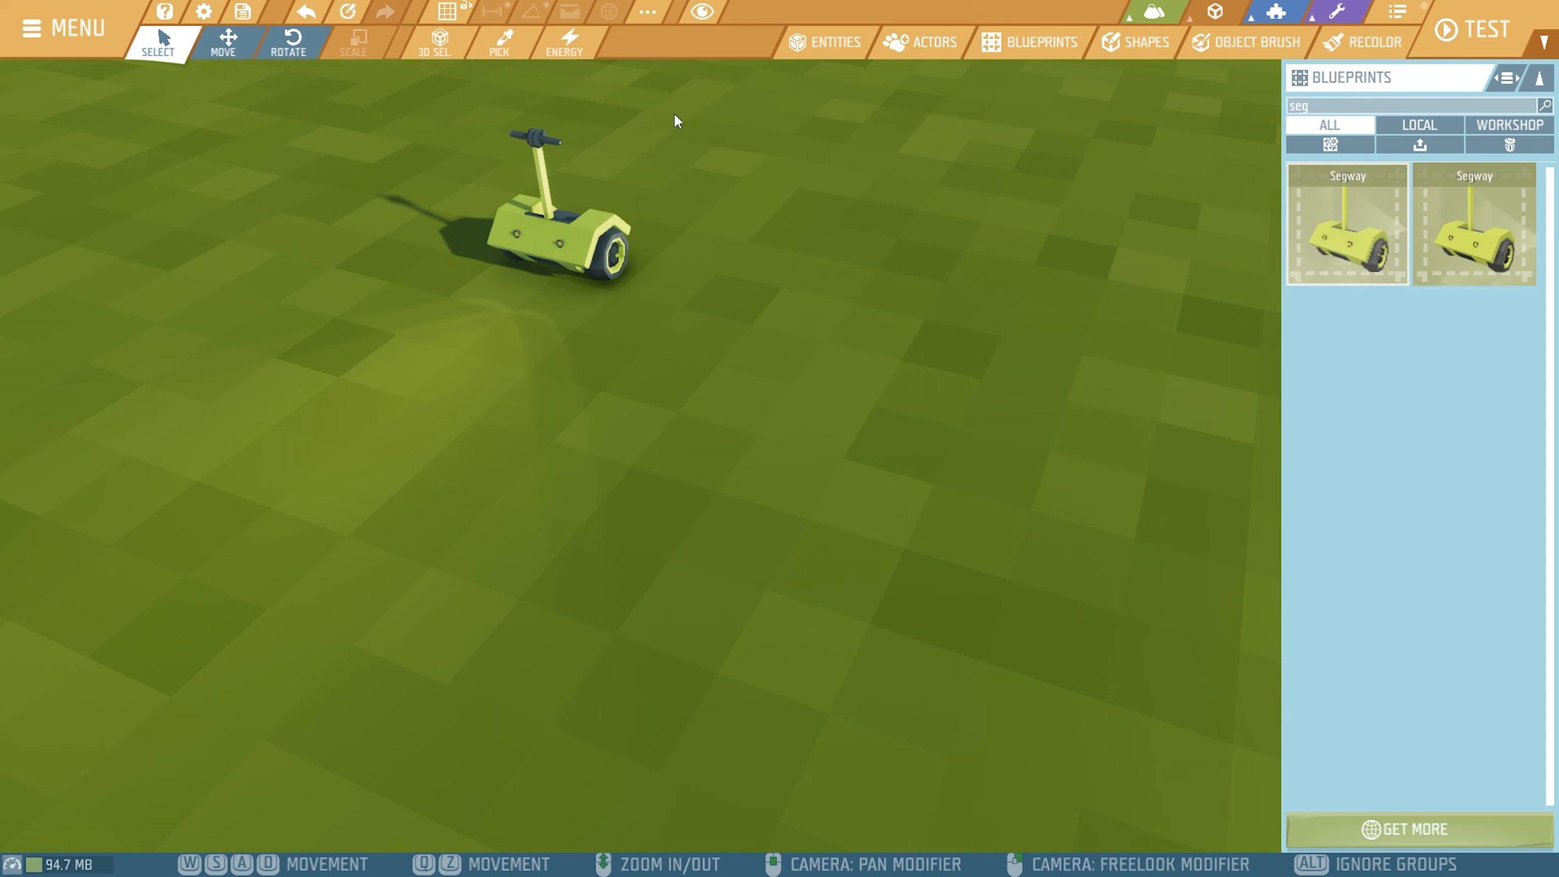
mouse_move(719, 278)
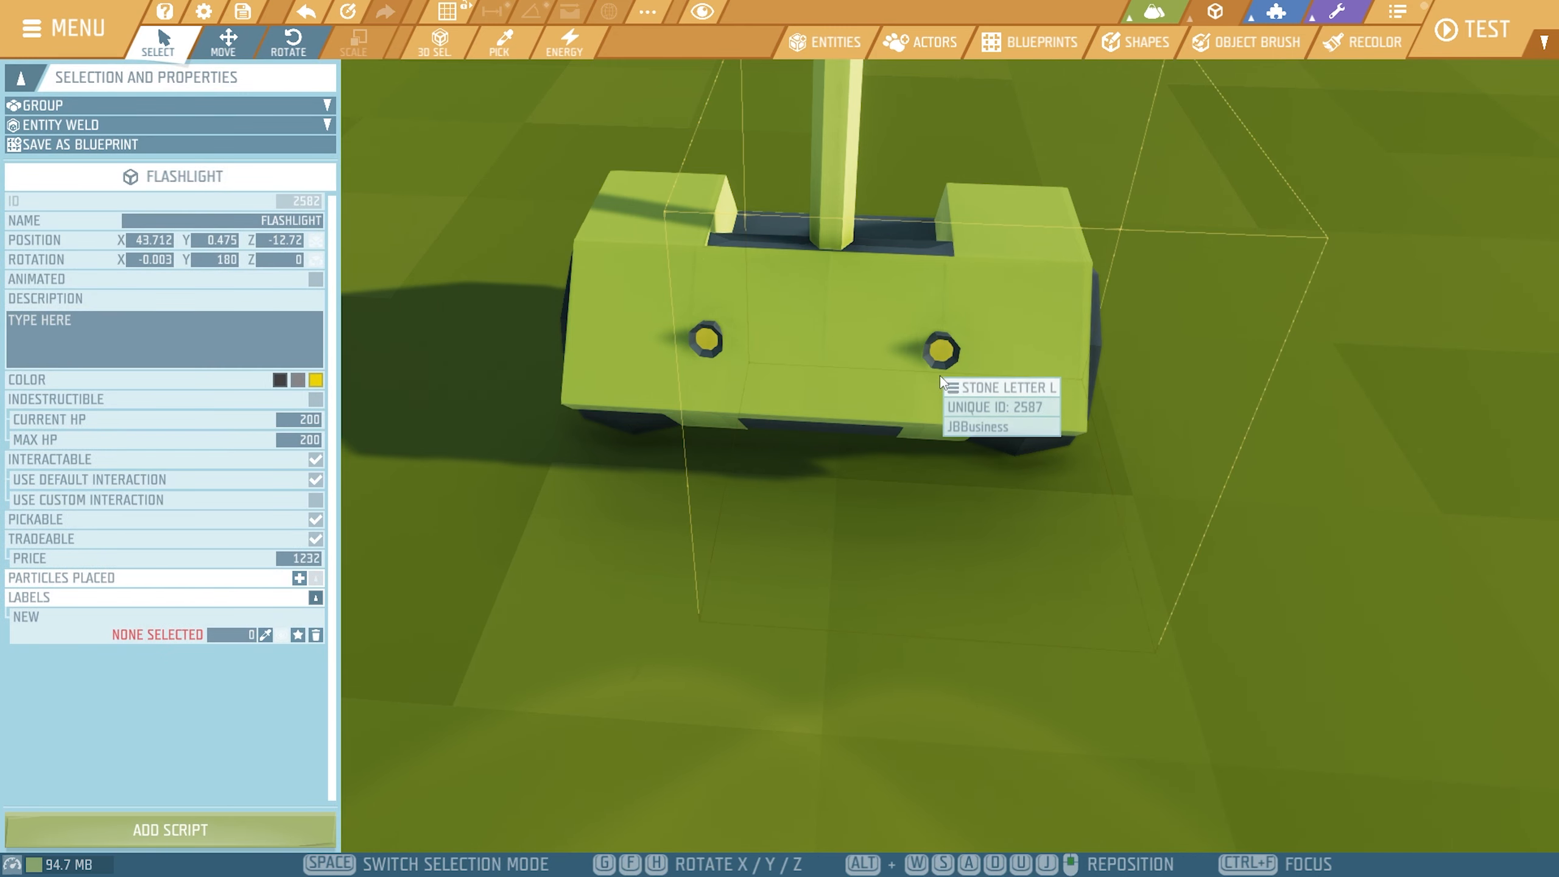
mouse_move(965, 395)
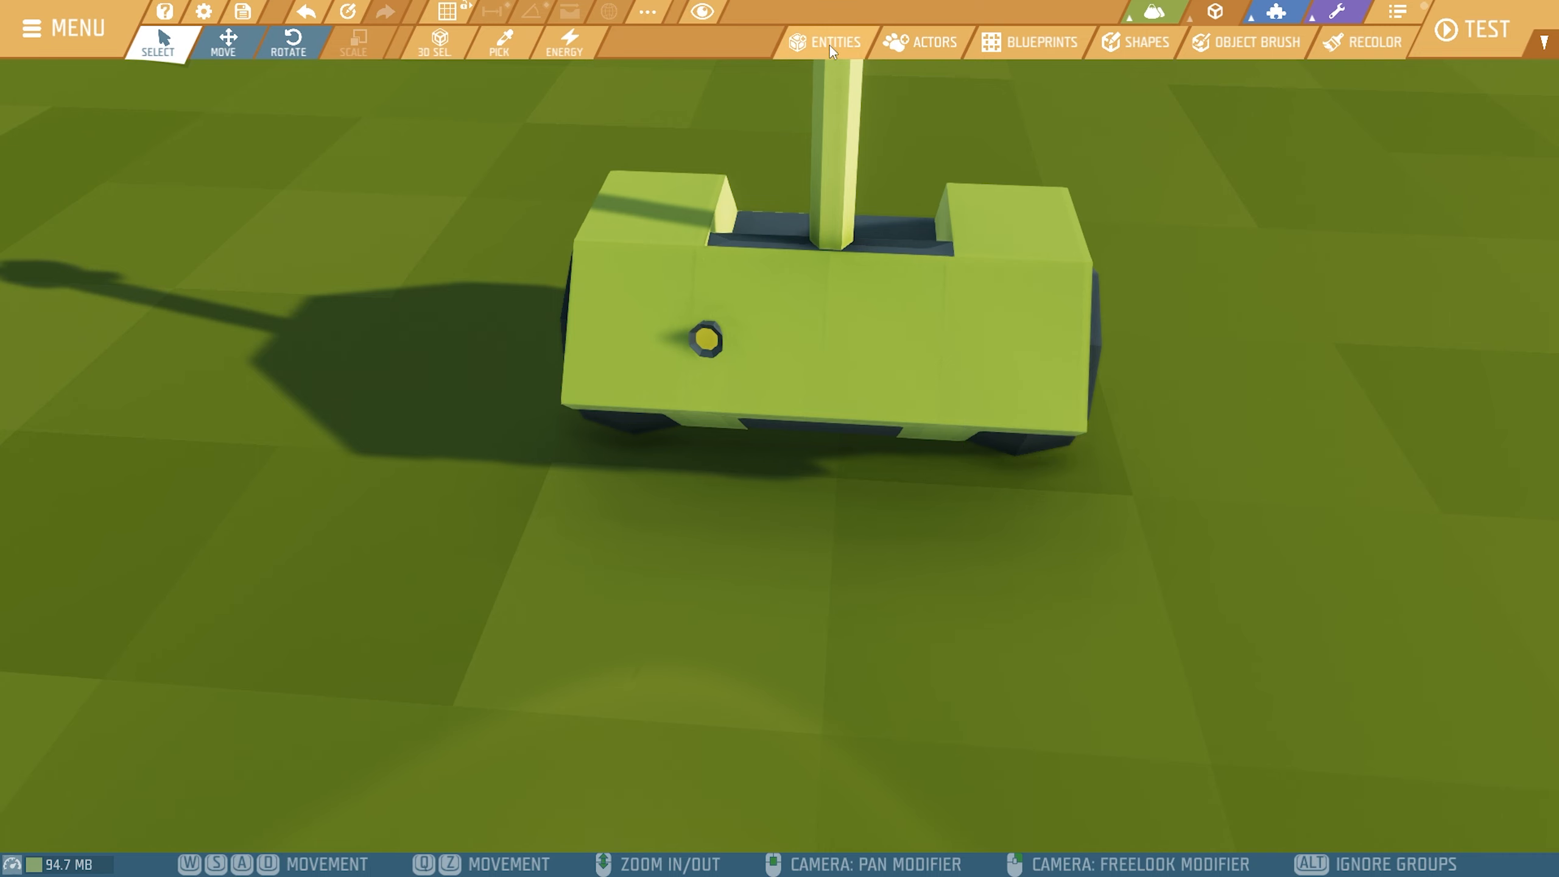
Build a second front headlight from a housing and a yellow Bullet beside the original lamp
click(833, 42)
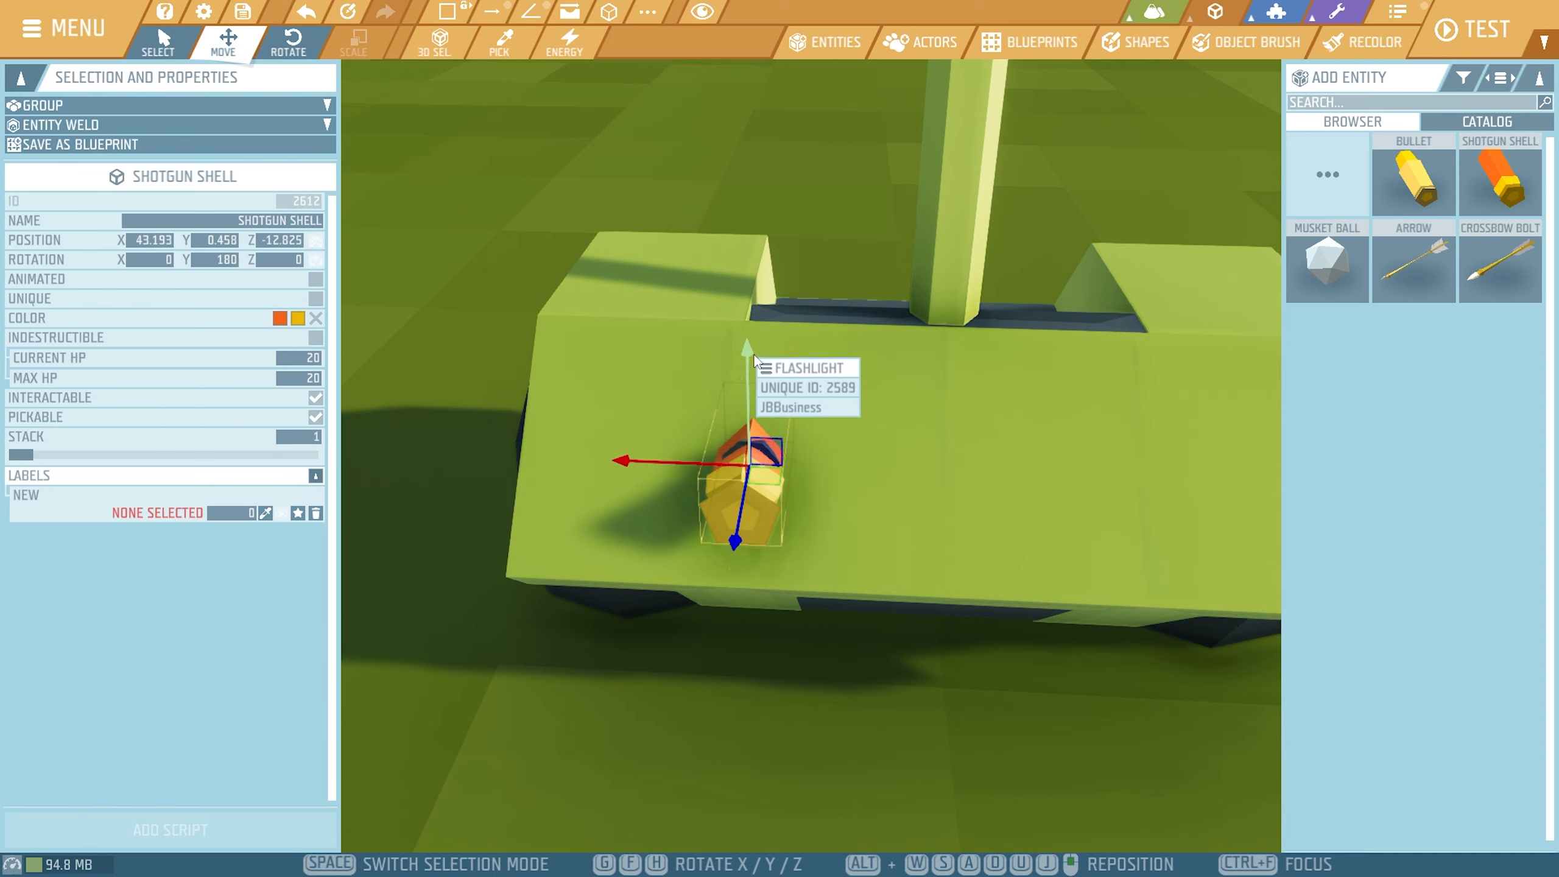
mouse_move(667, 468)
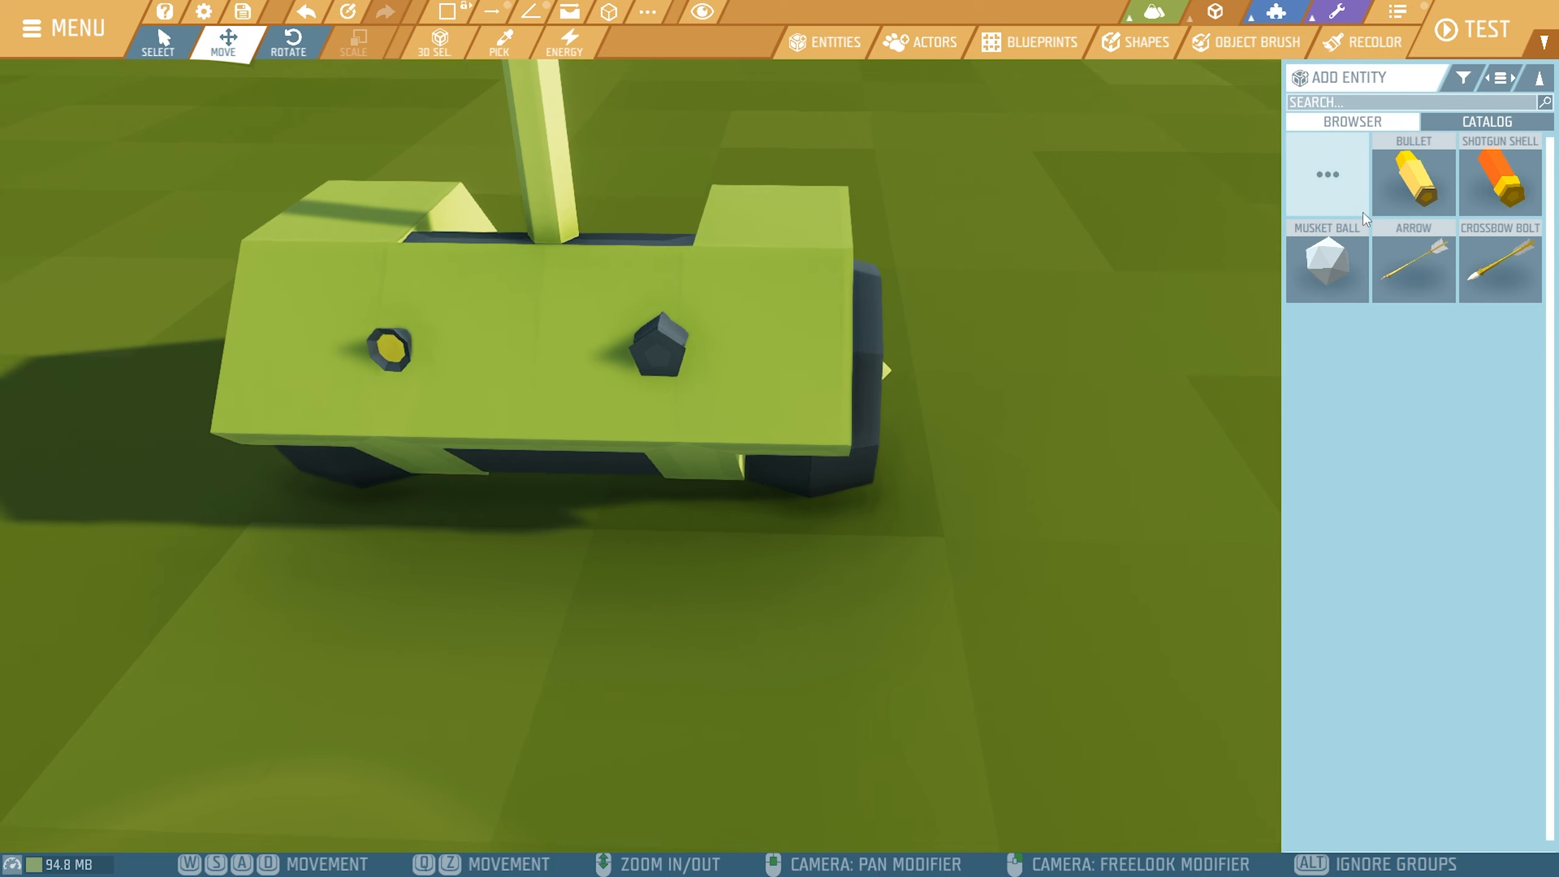
mouse_move(658, 356)
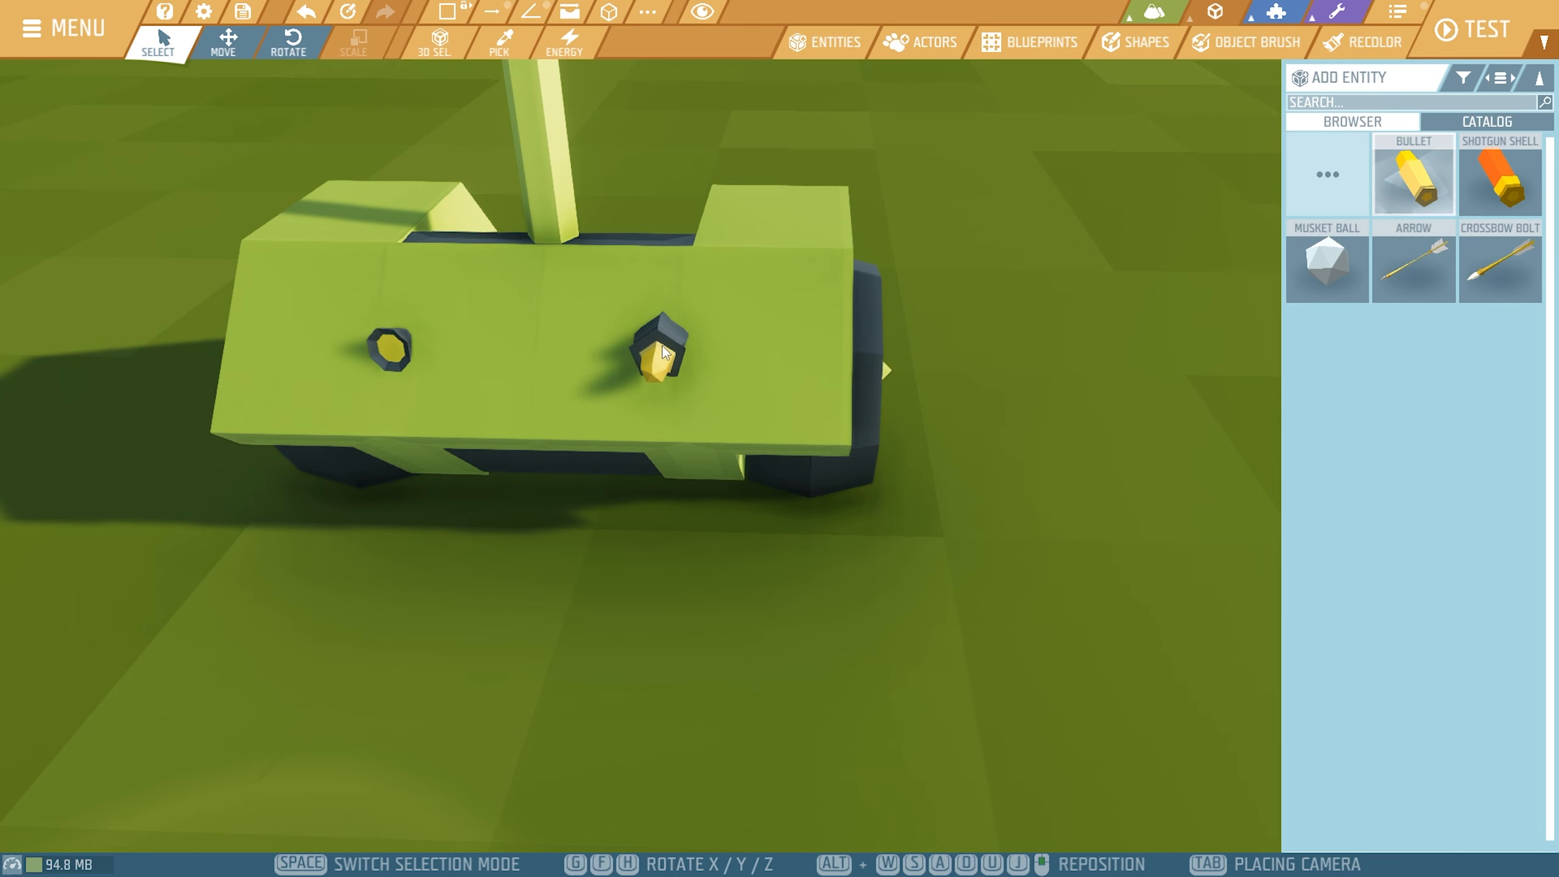
click(657, 353)
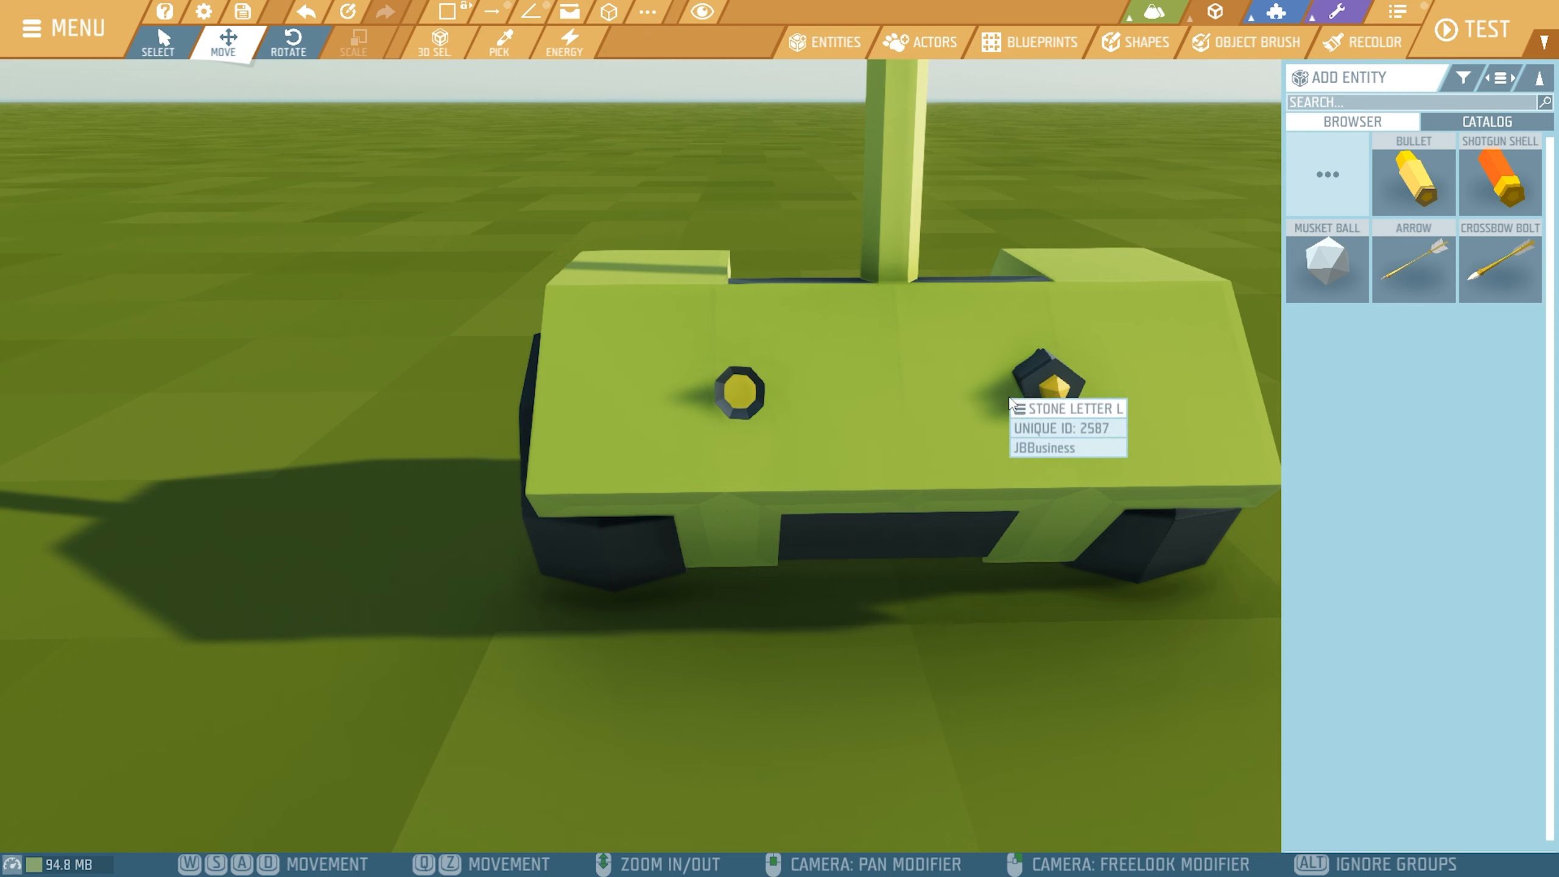
Select the new headlight and search entities for 'light' to copy it across
click(1035, 382)
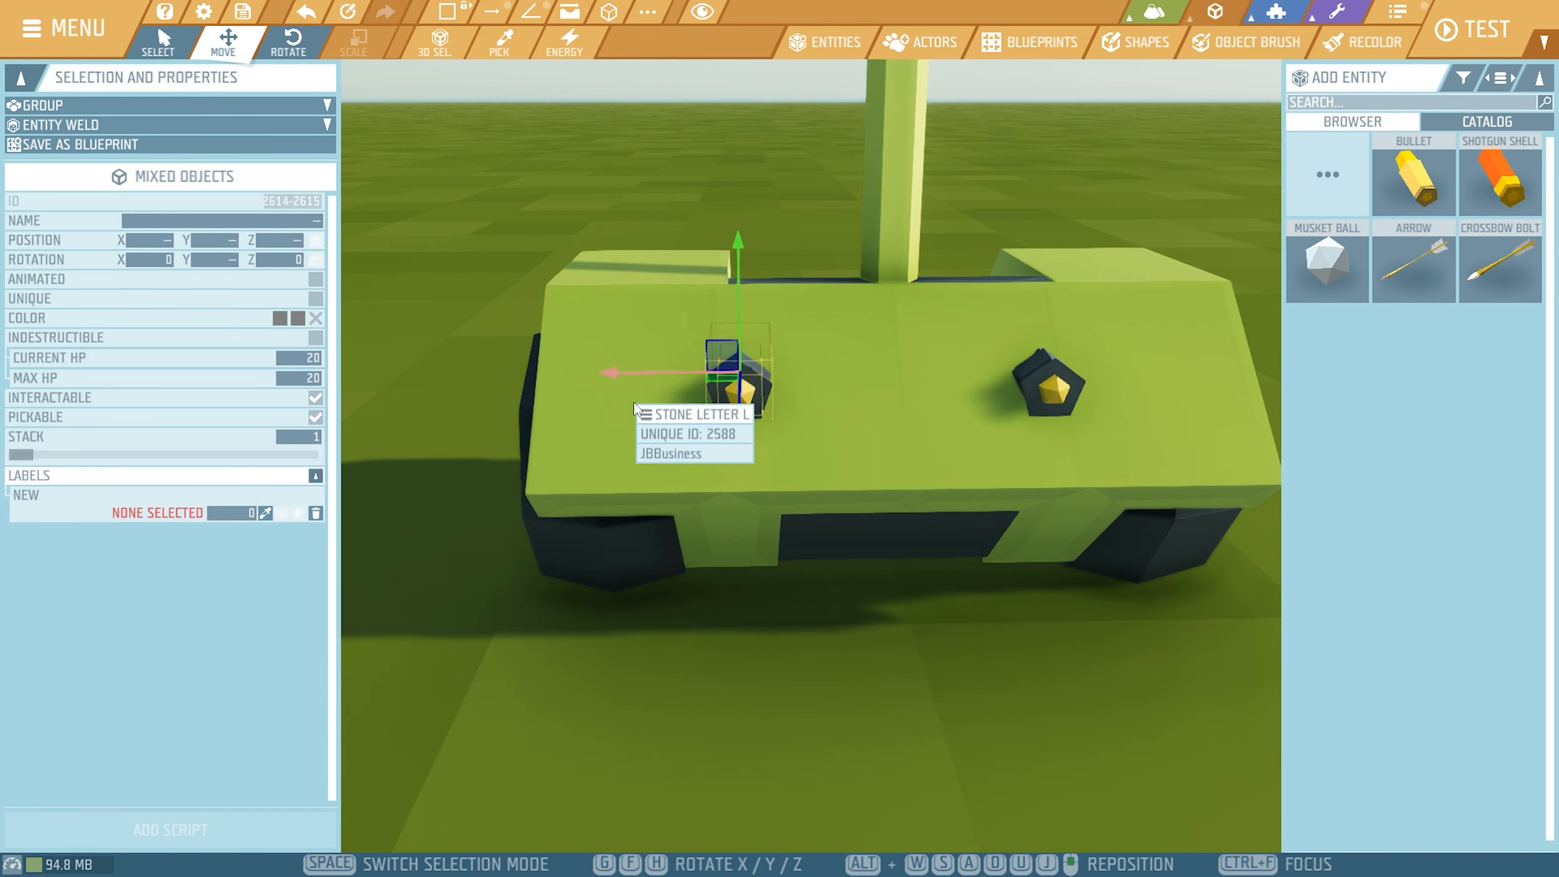
text(light)
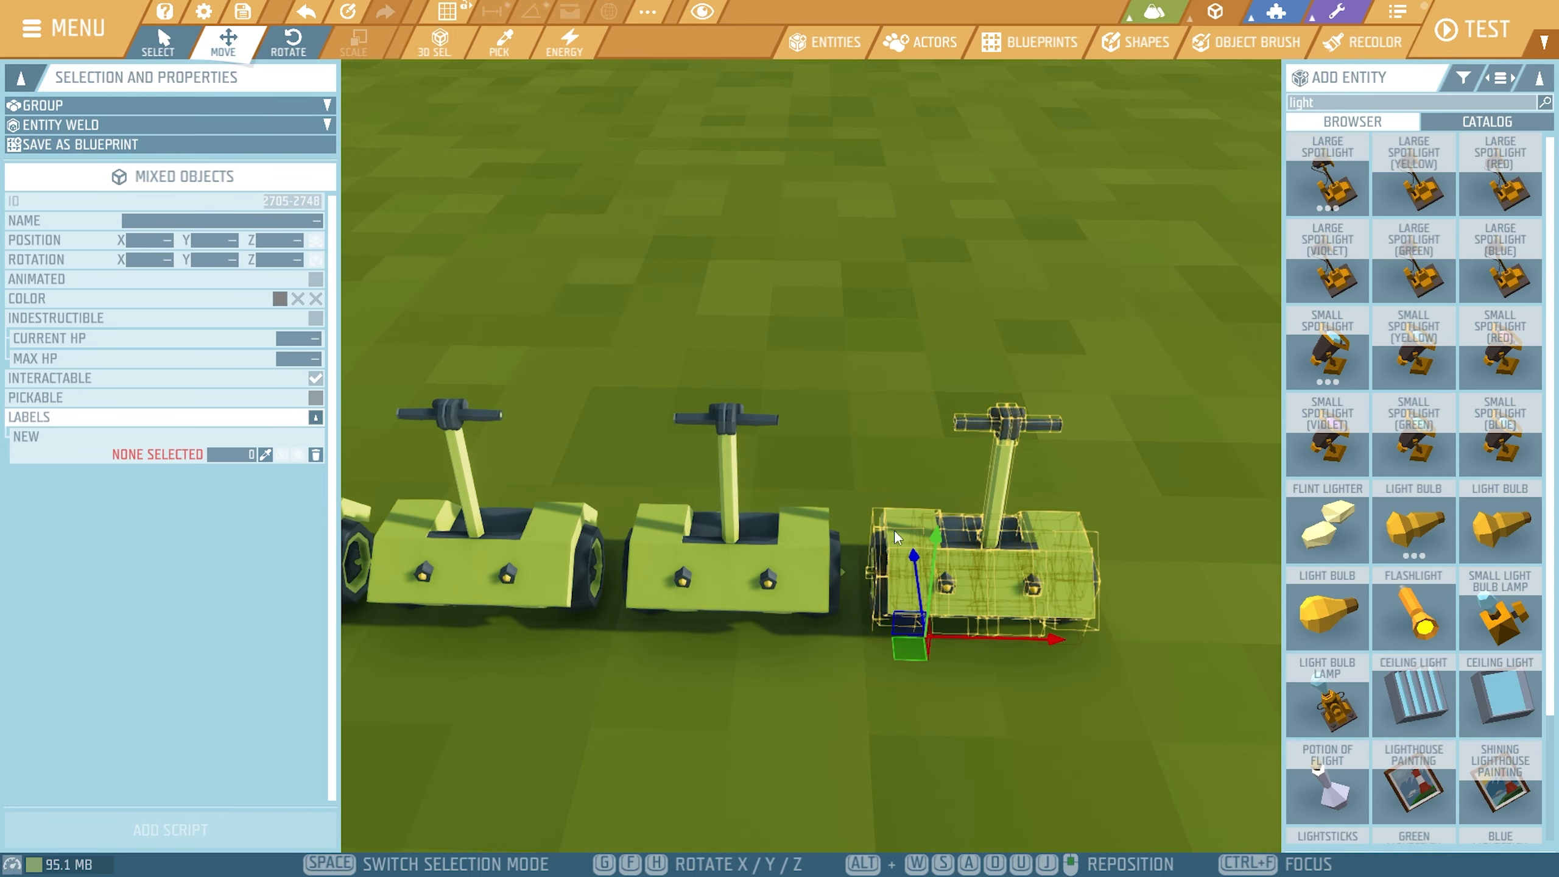
Turn the fourth Segway to a slight angle, then deselect the finished row
click(289, 38)
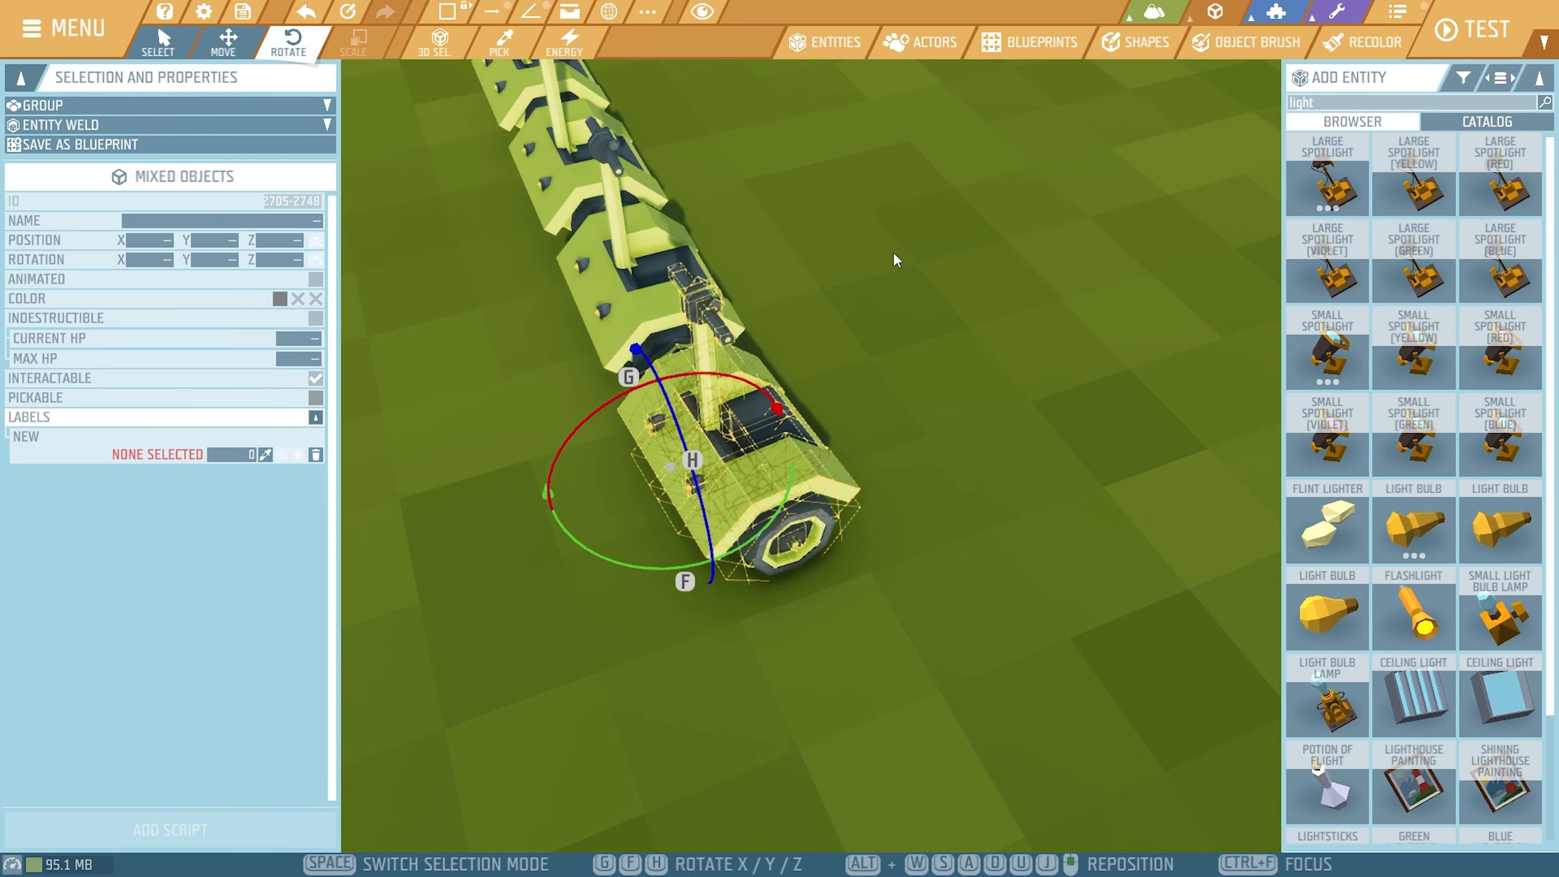
click(225, 41)
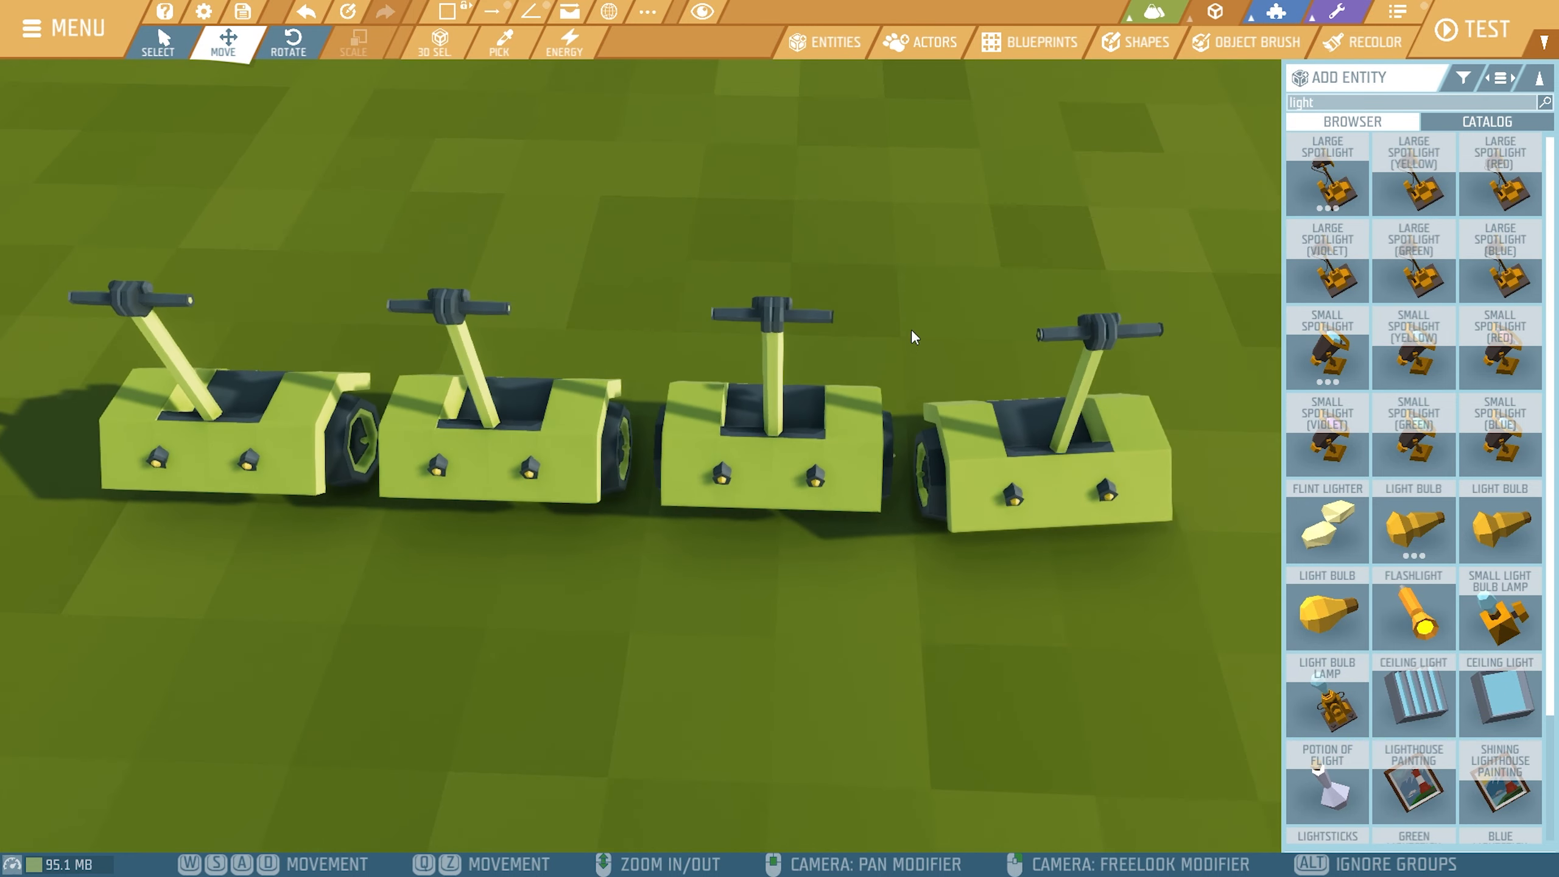
click(766, 447)
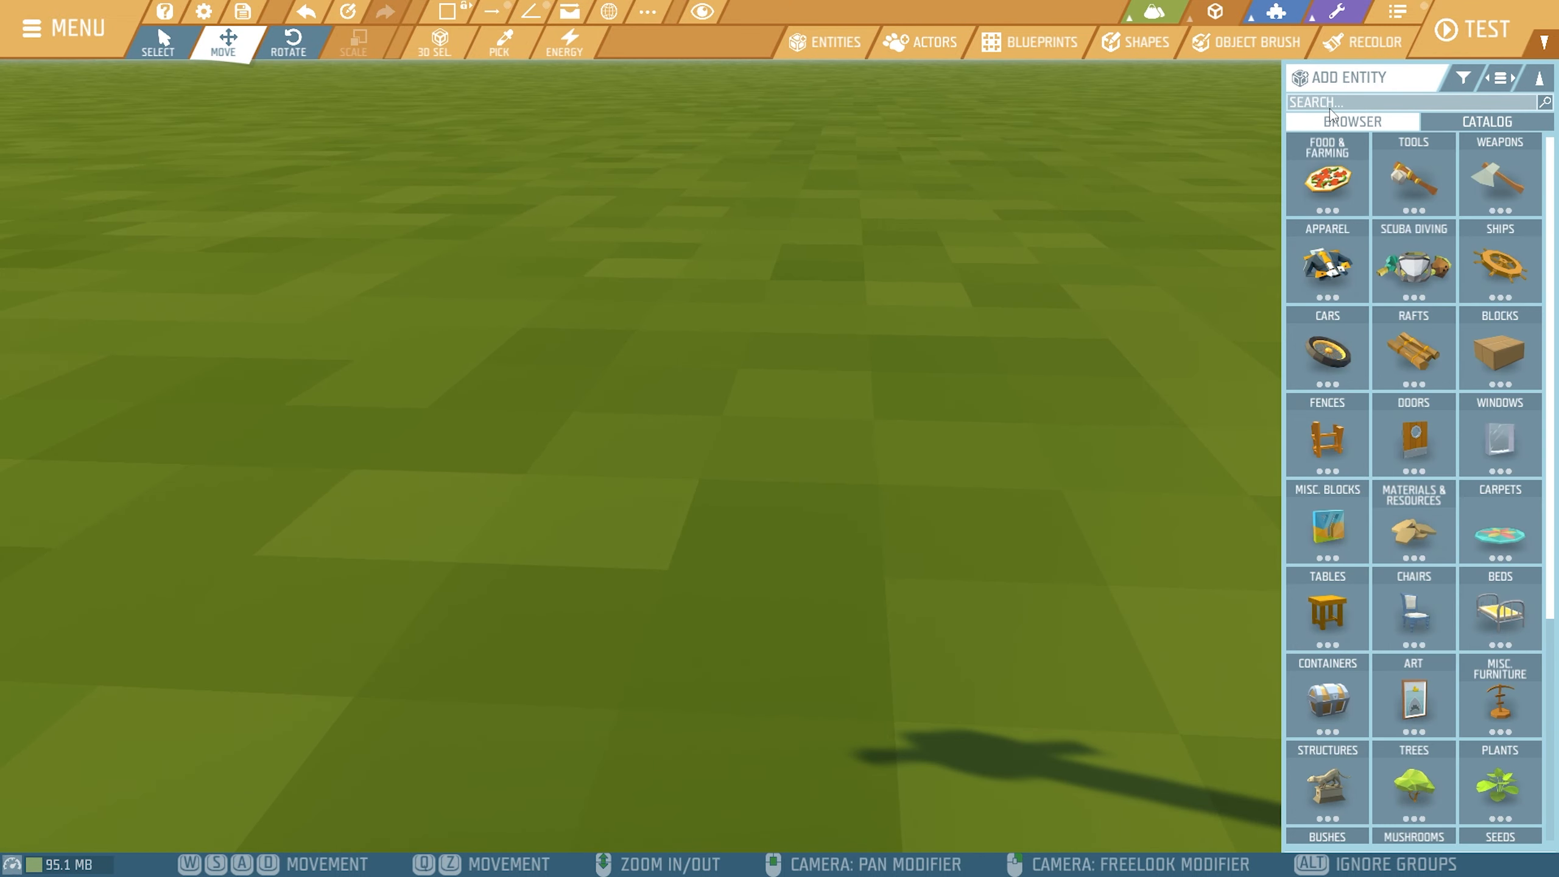
Search 'rod' for the thin pole and browse the catalog for a Stone Pillar Block head
text(rod)
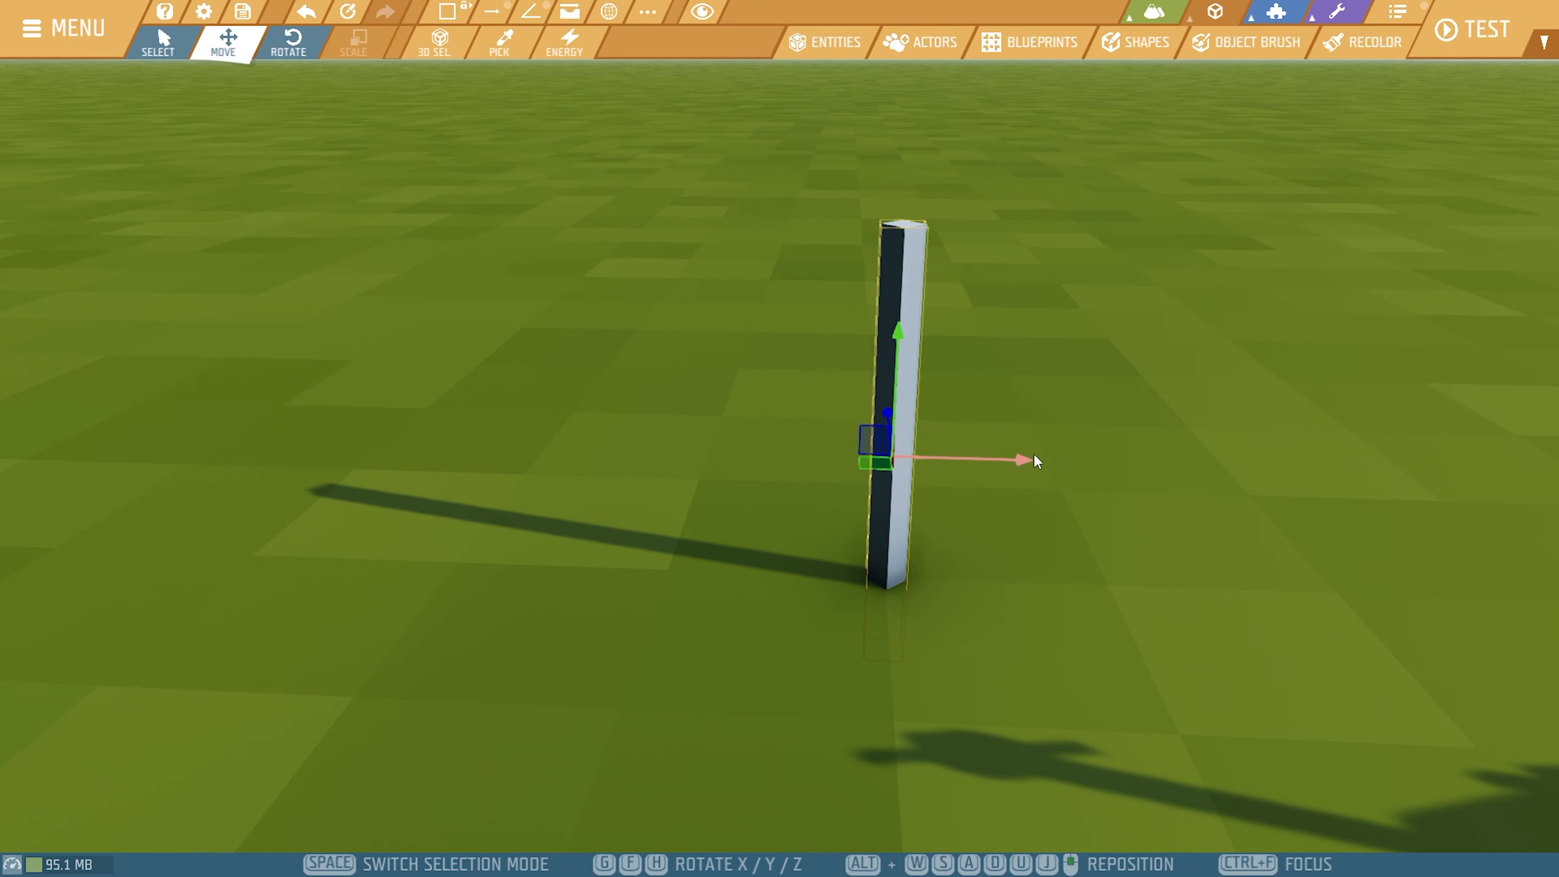
click(824, 41)
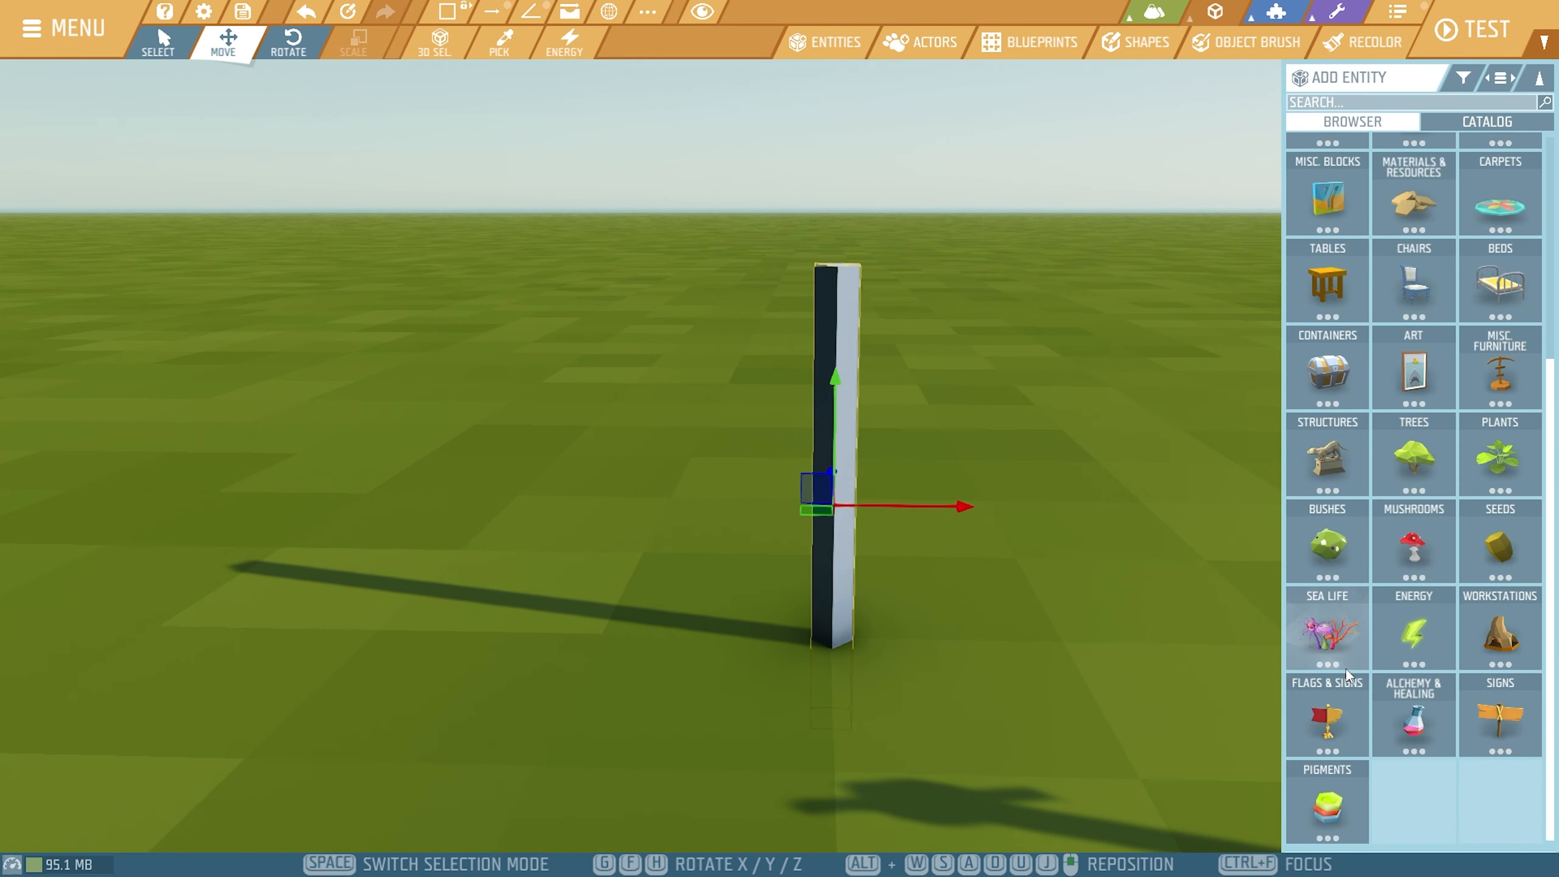
mouse_move(726, 378)
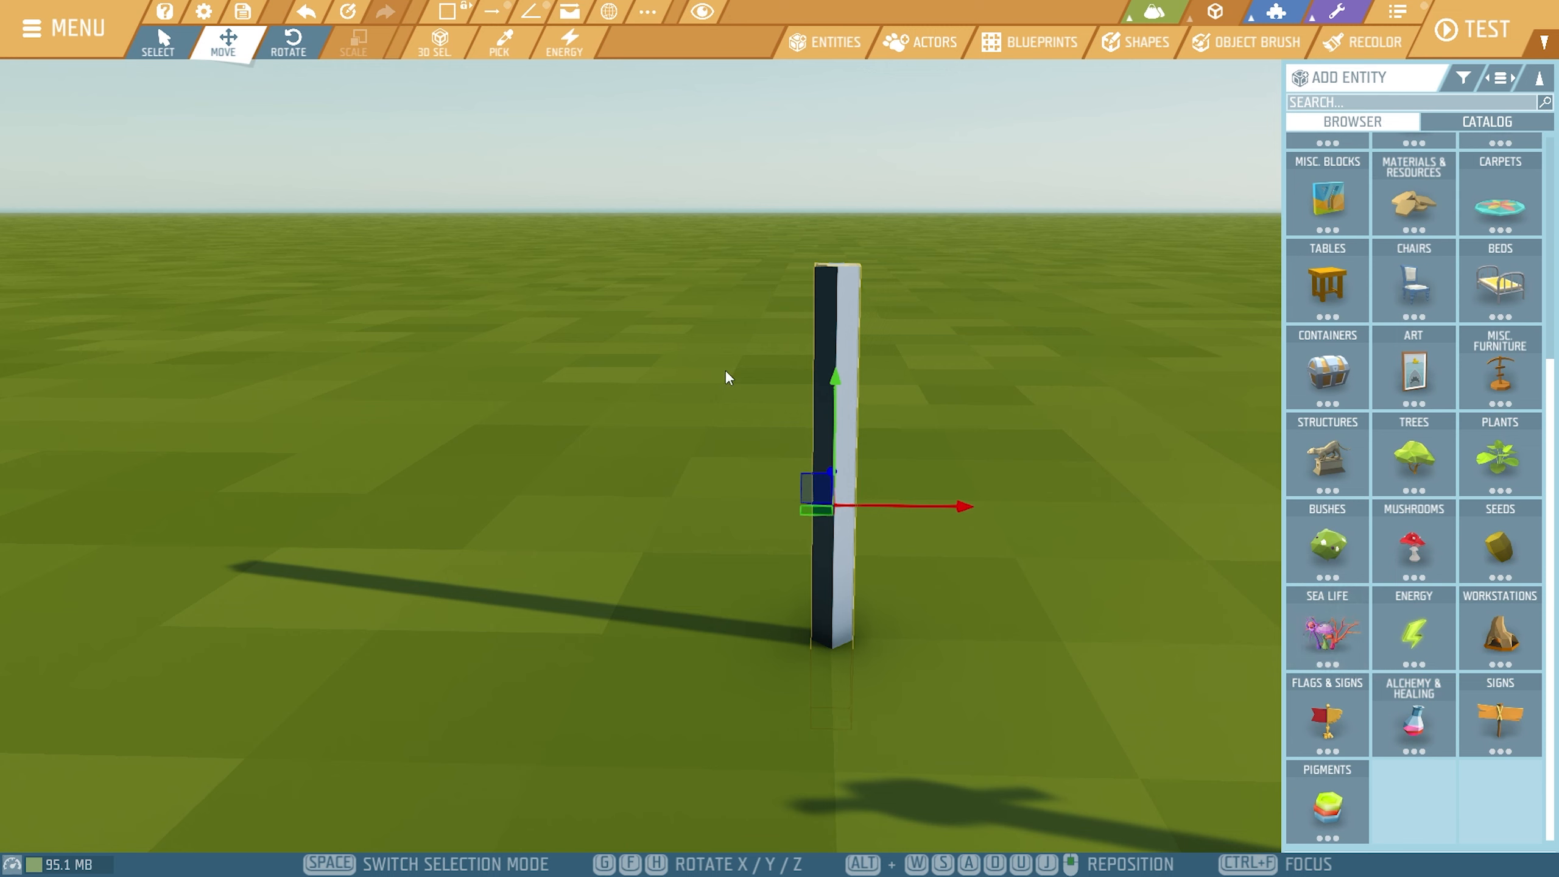
mouse_move(749, 361)
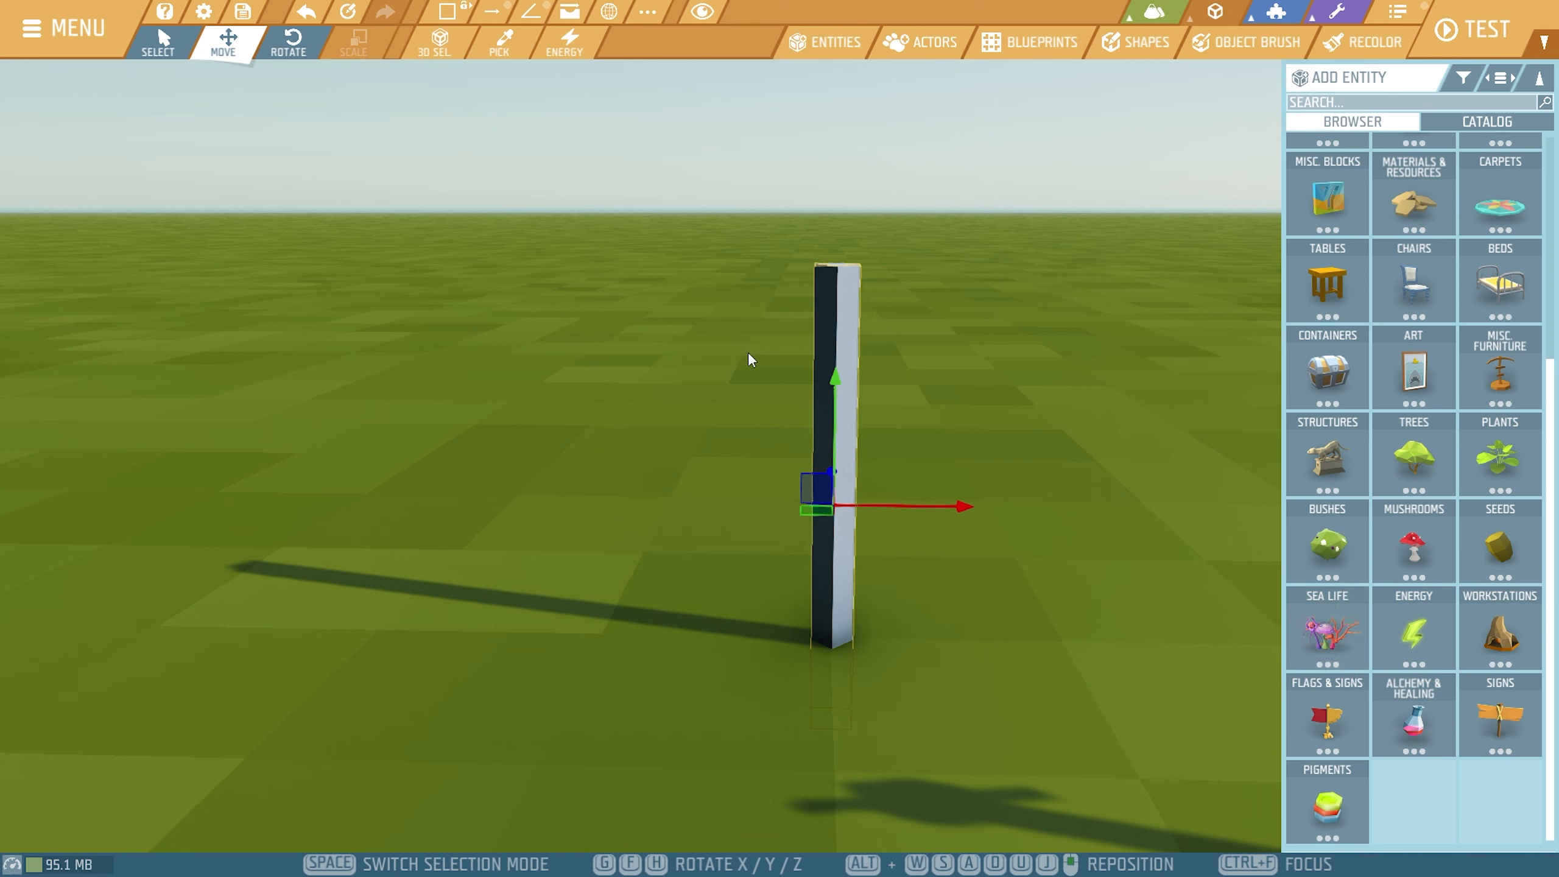
scroll(up, 3)
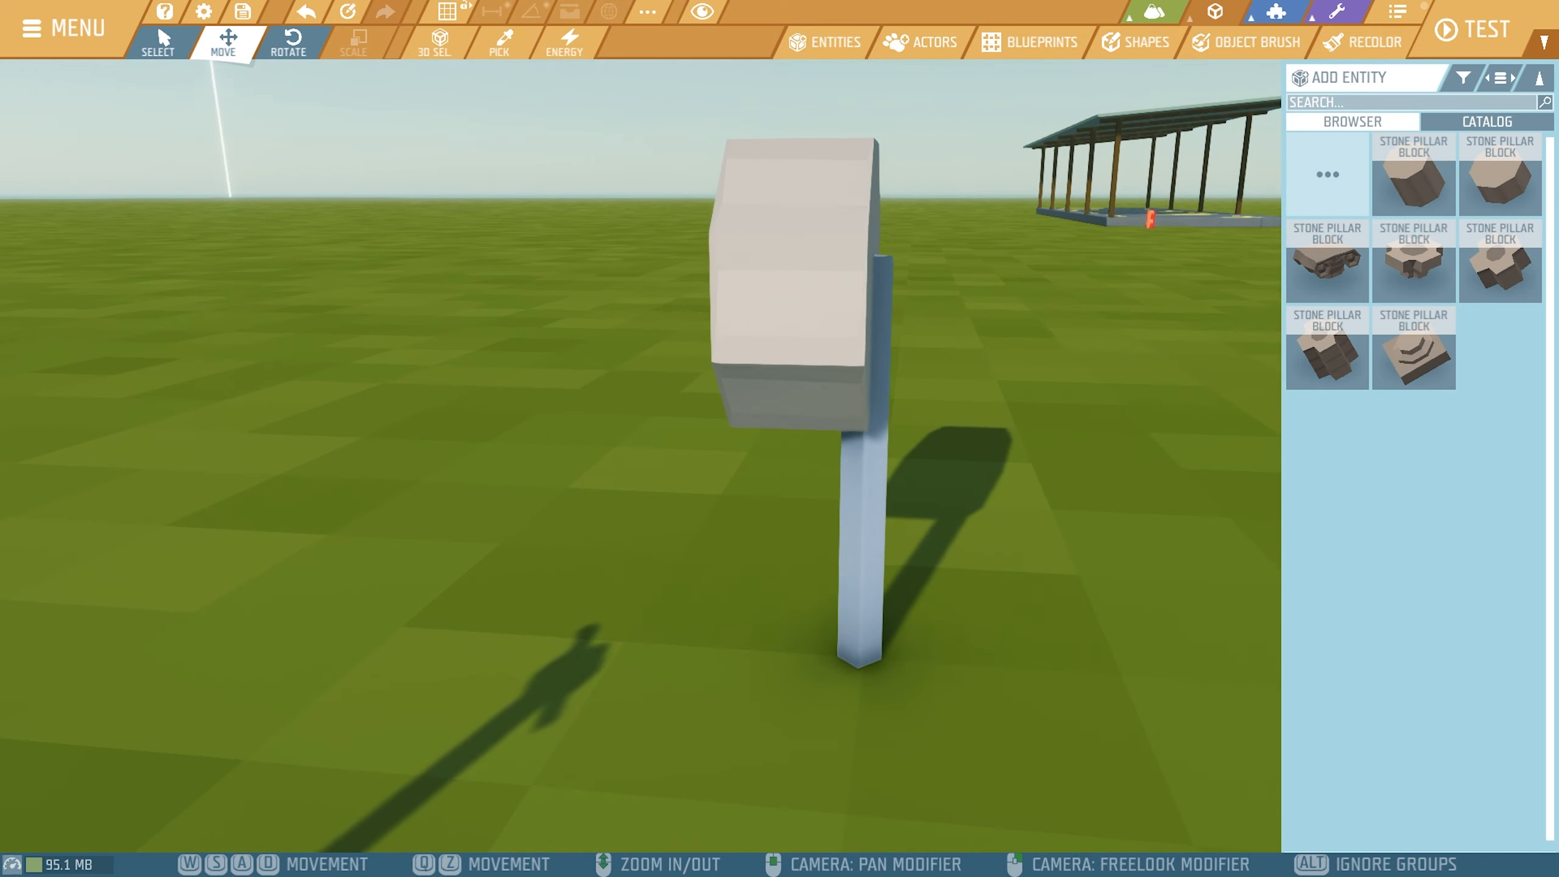
Stand the stone pillar block's octagonal face upright on top of the pole
click(795, 279)
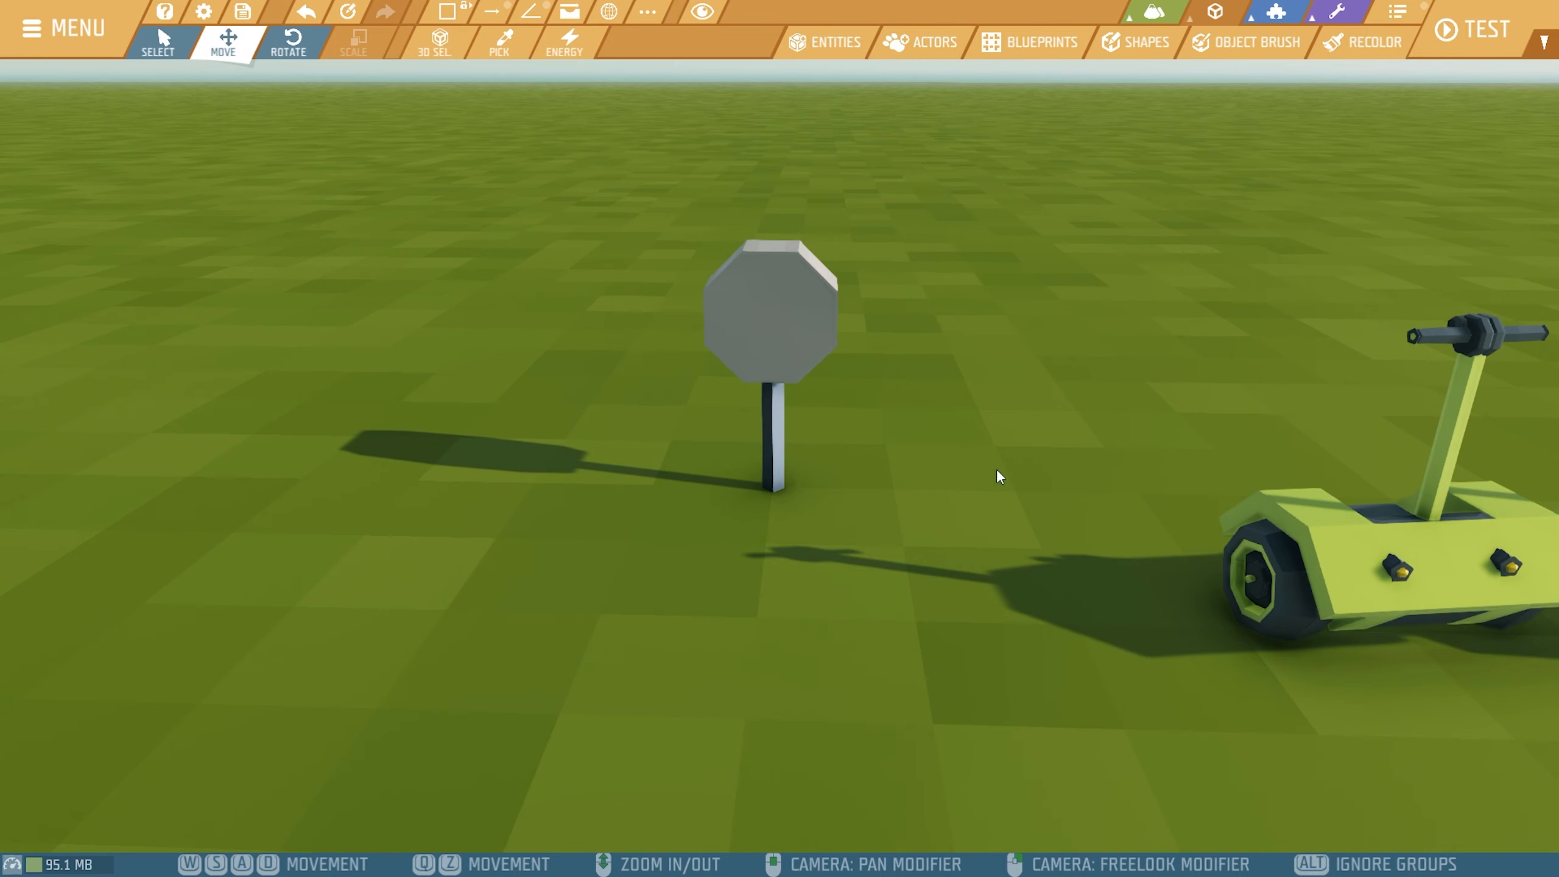
click(771, 309)
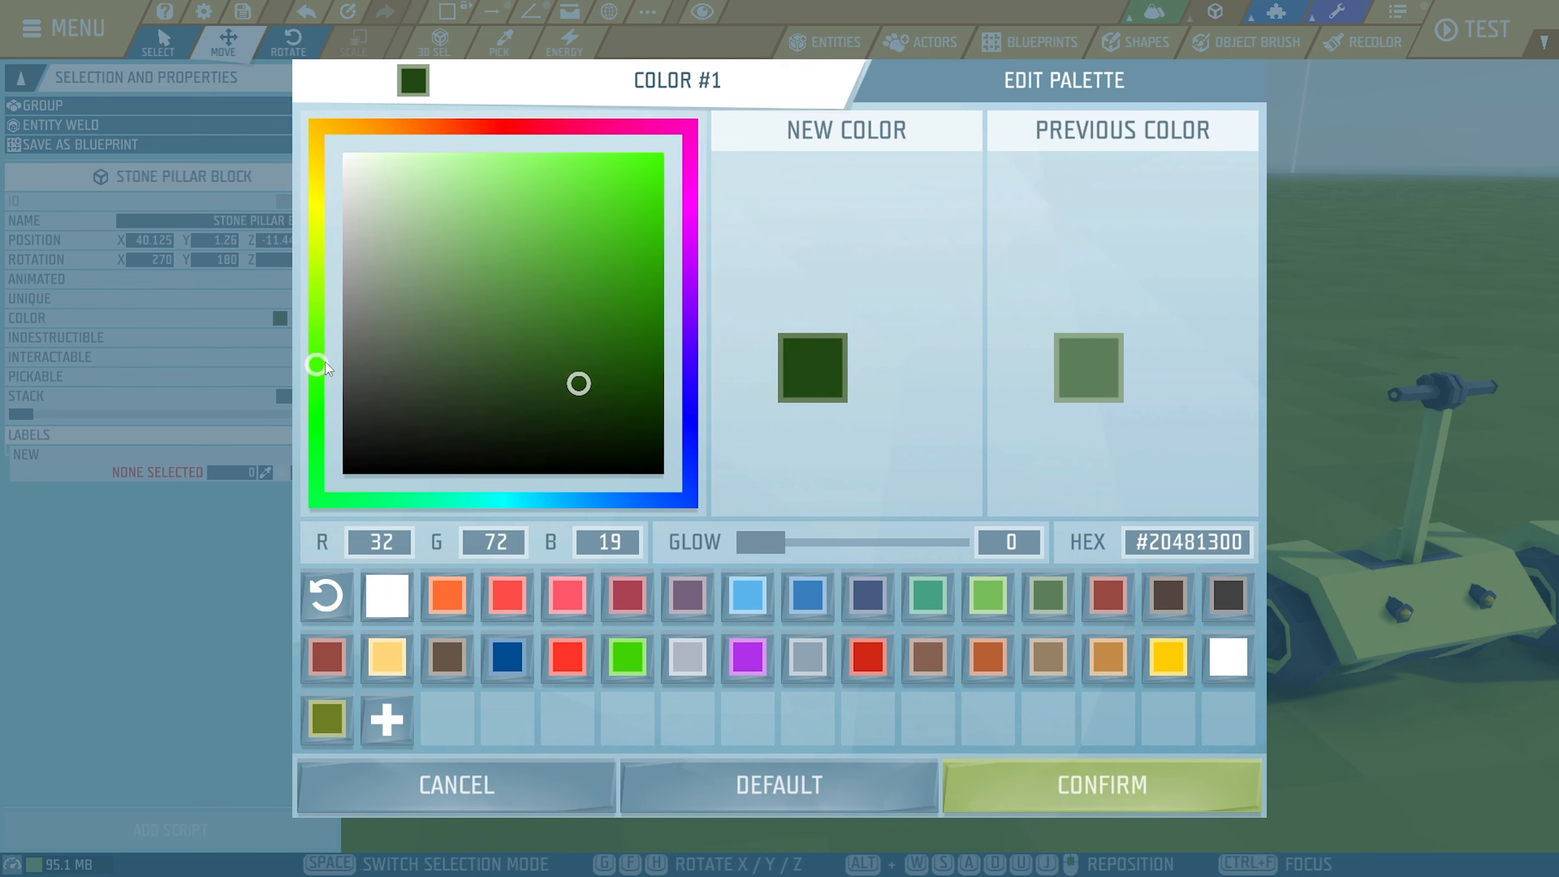
Confirm dark green #204813 for the octagonal head and reopen the entity browser
click(1100, 785)
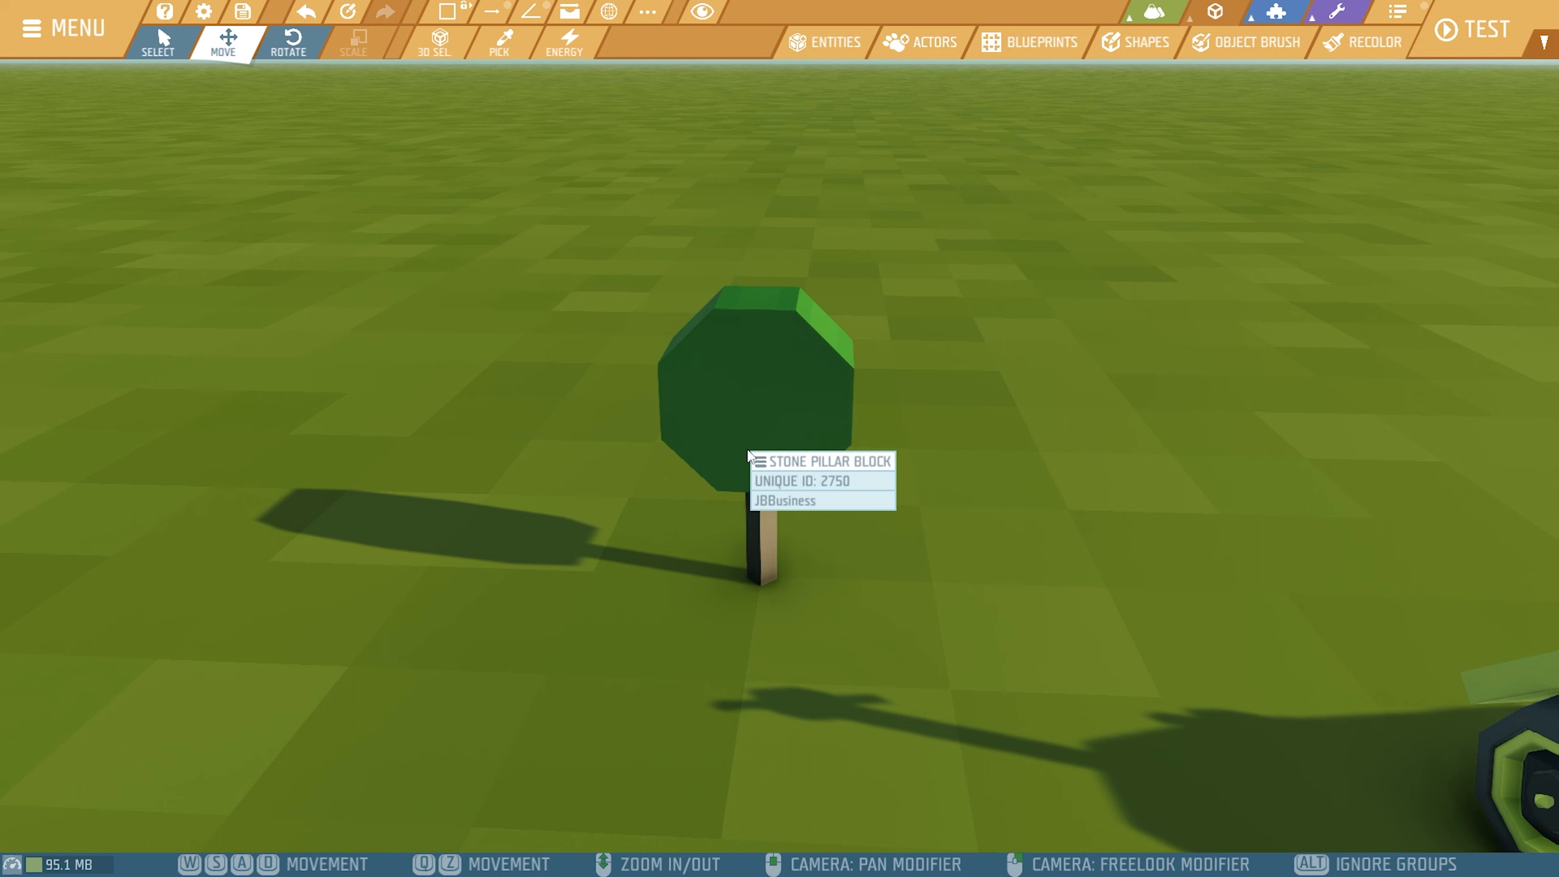
click(833, 41)
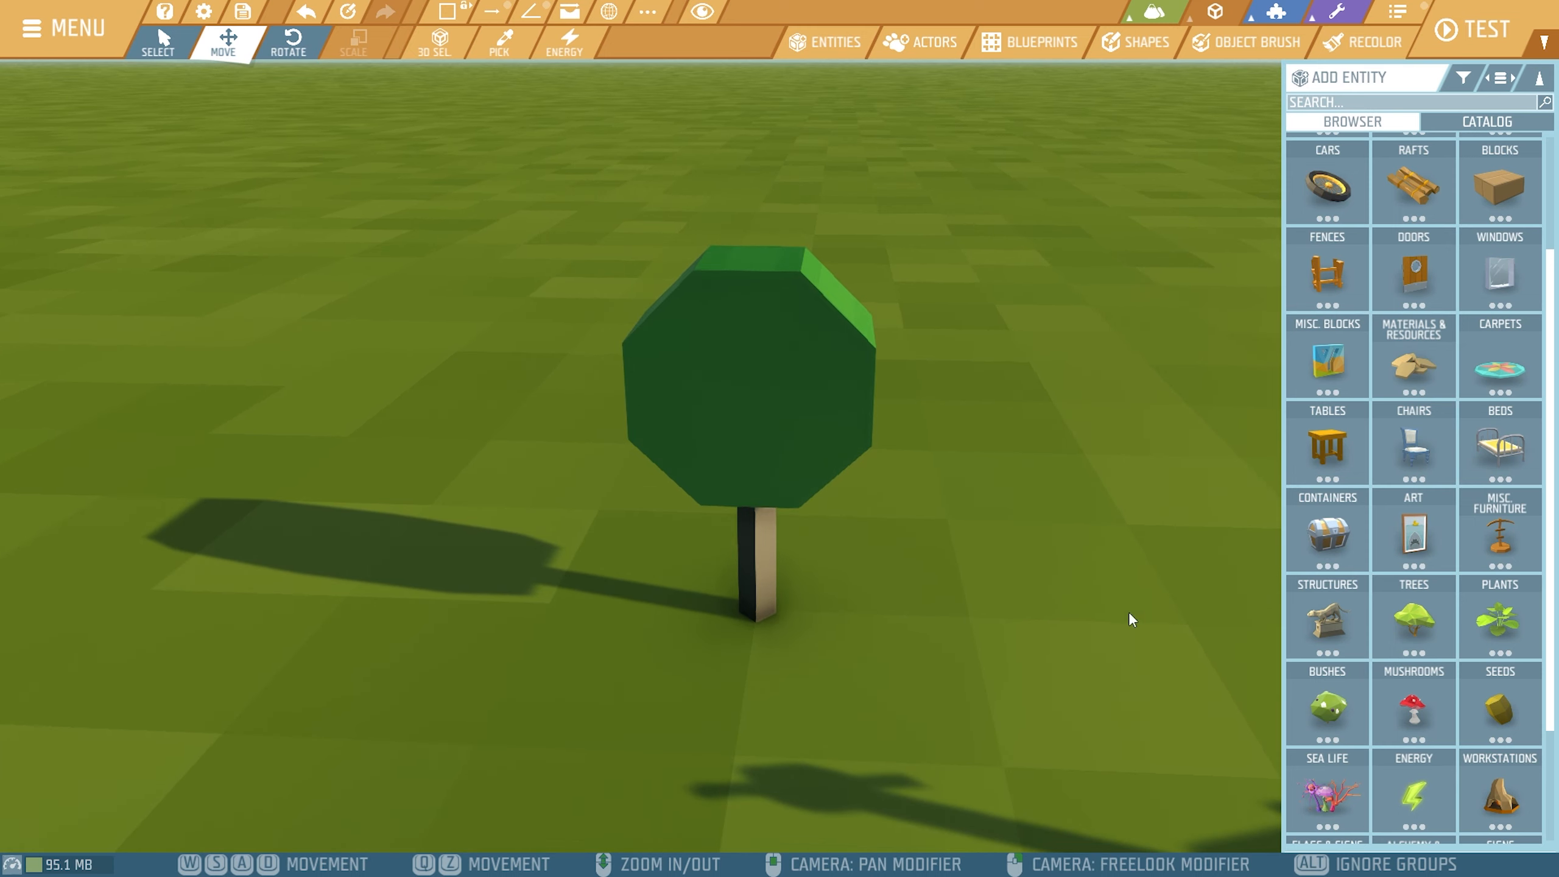
mouse_move(1414, 796)
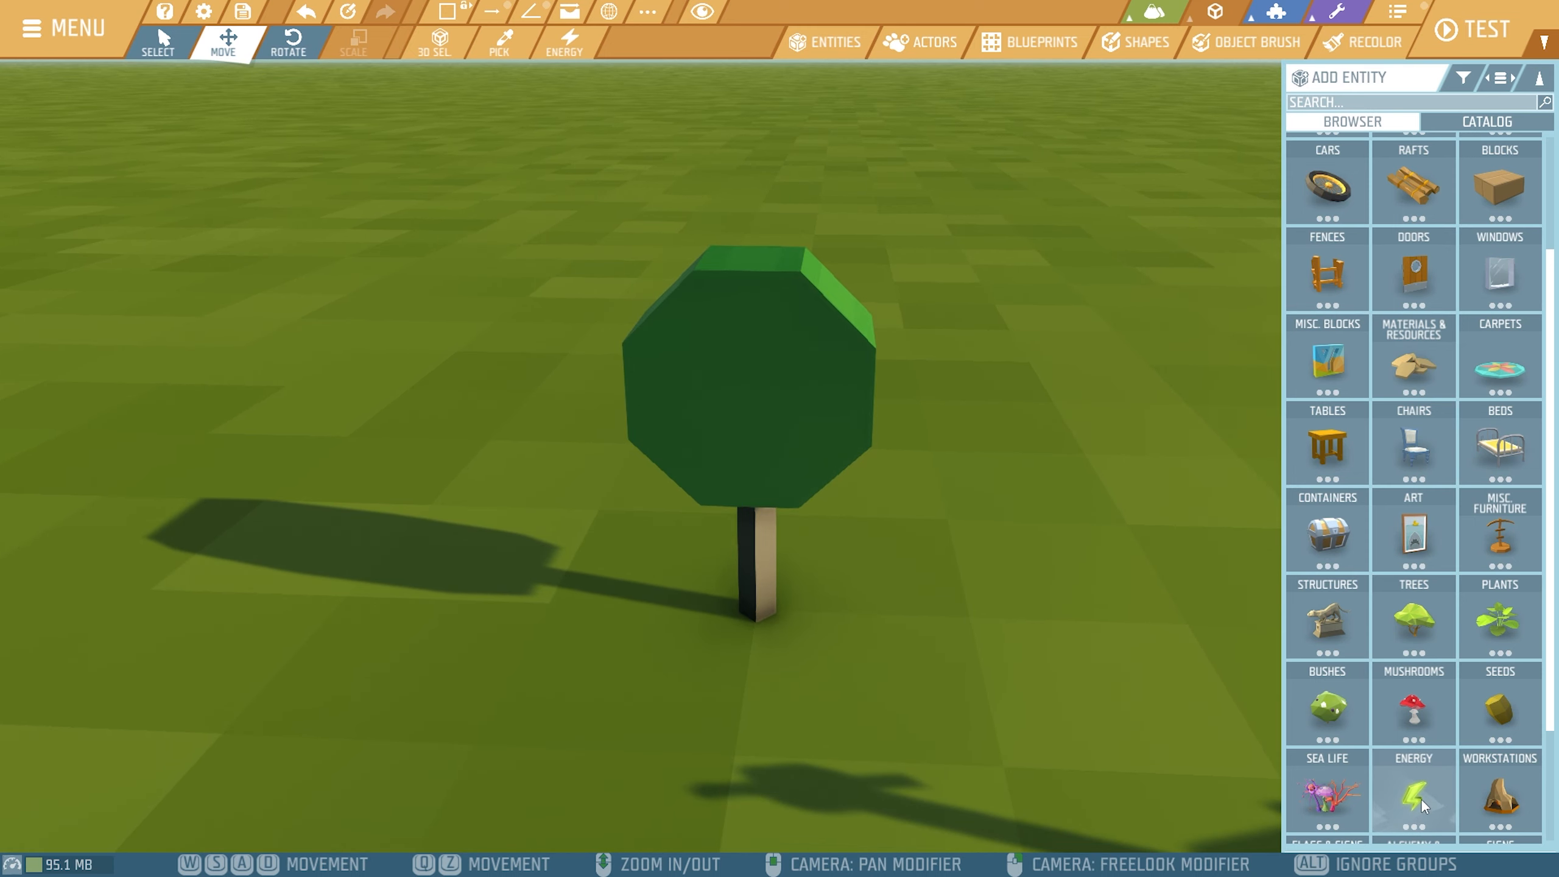
mouse_move(1043, 350)
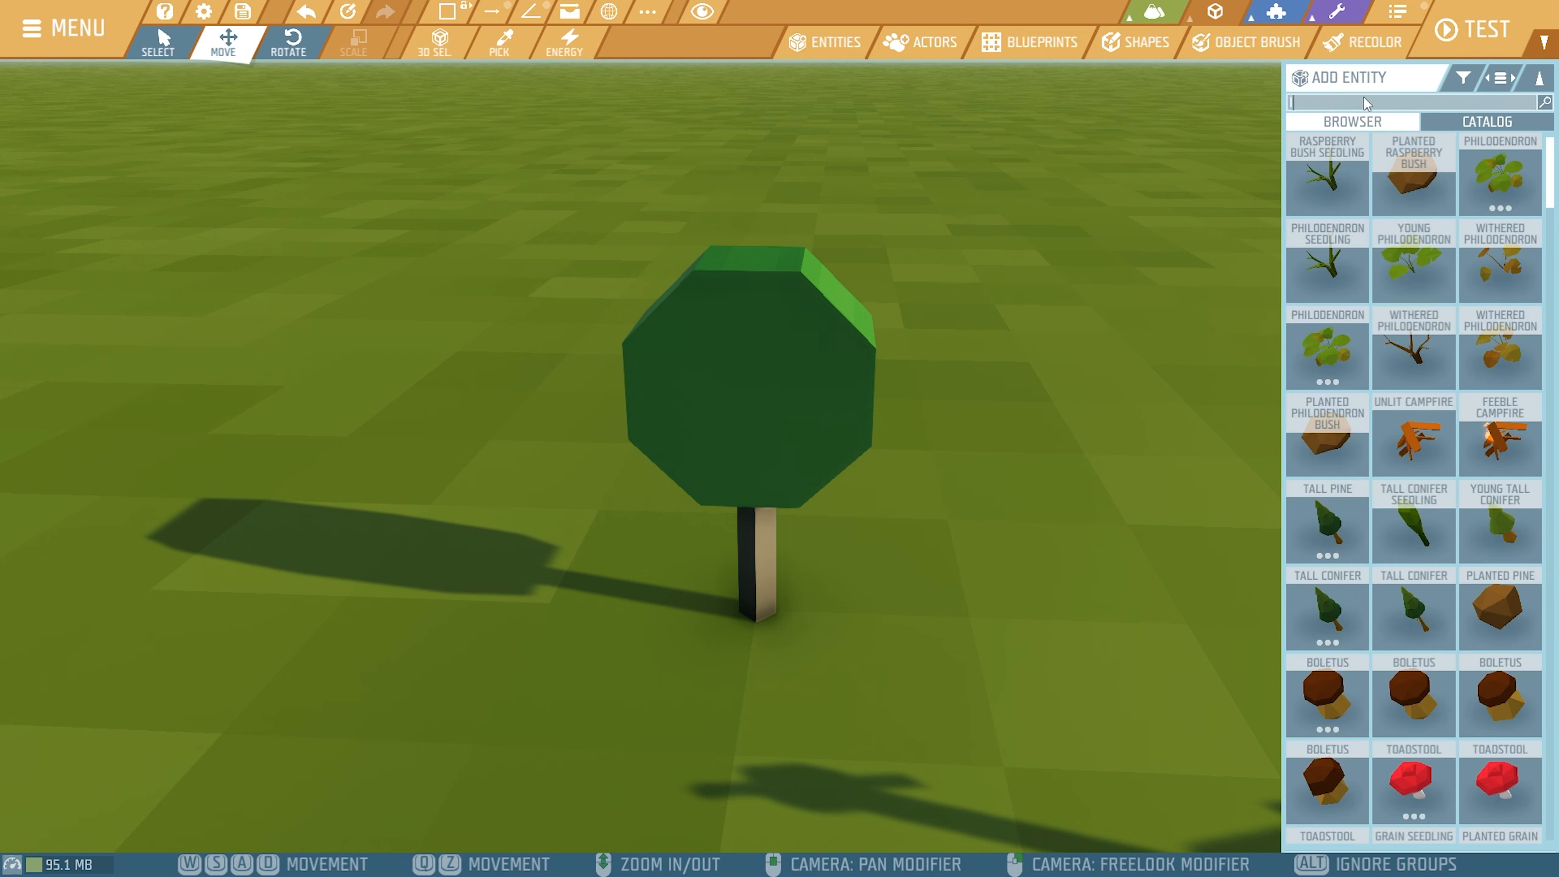
Search 'leaf' and pick the Aloe Vera Poultice for the head's front
text(leaf)
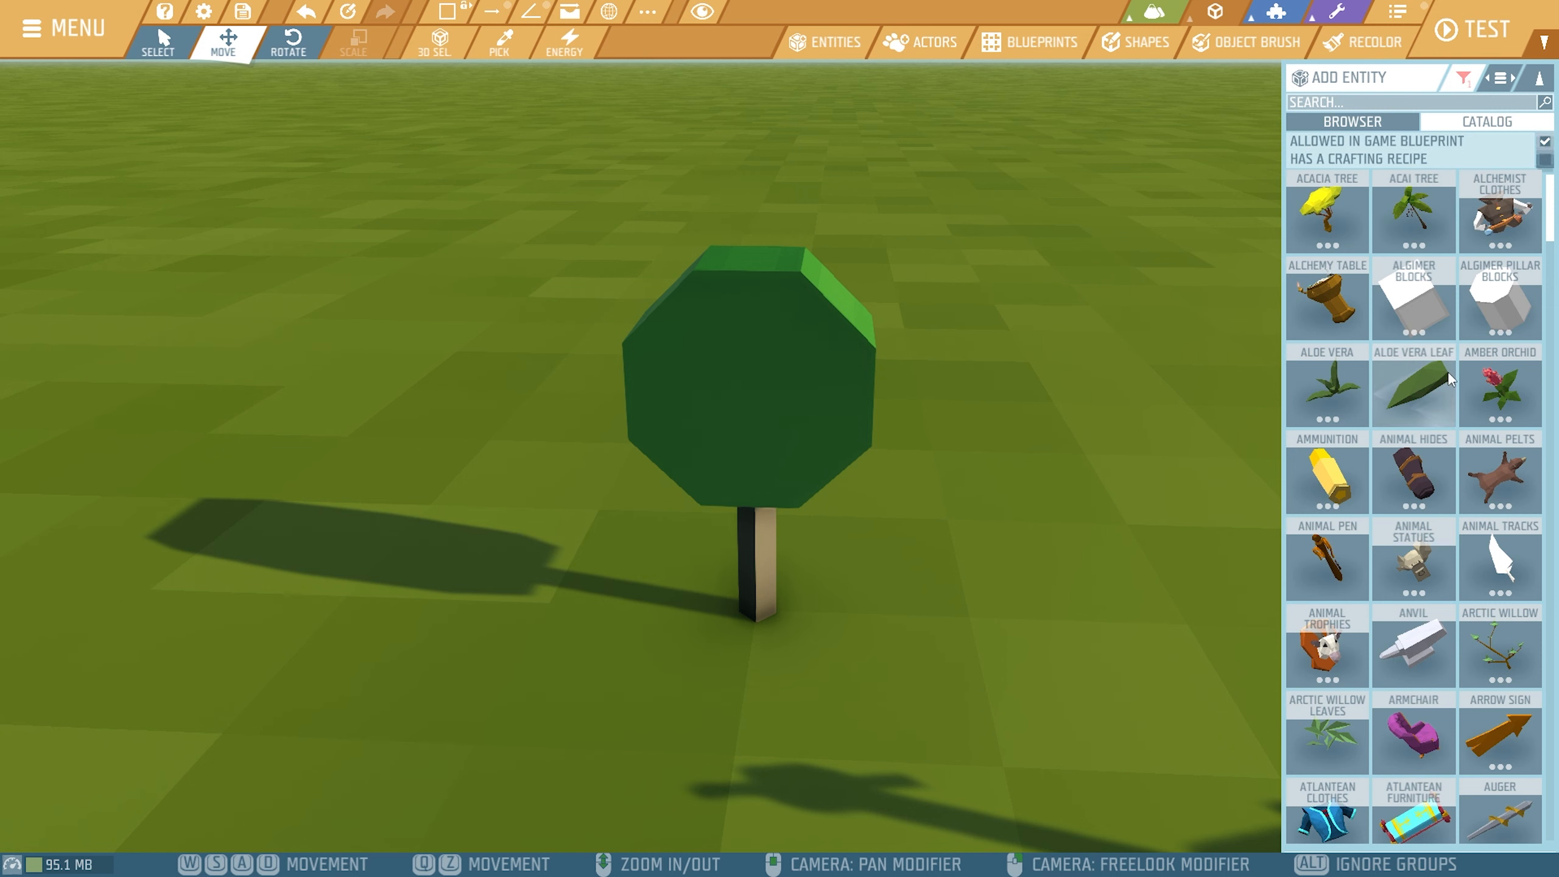
scroll(down, 3)
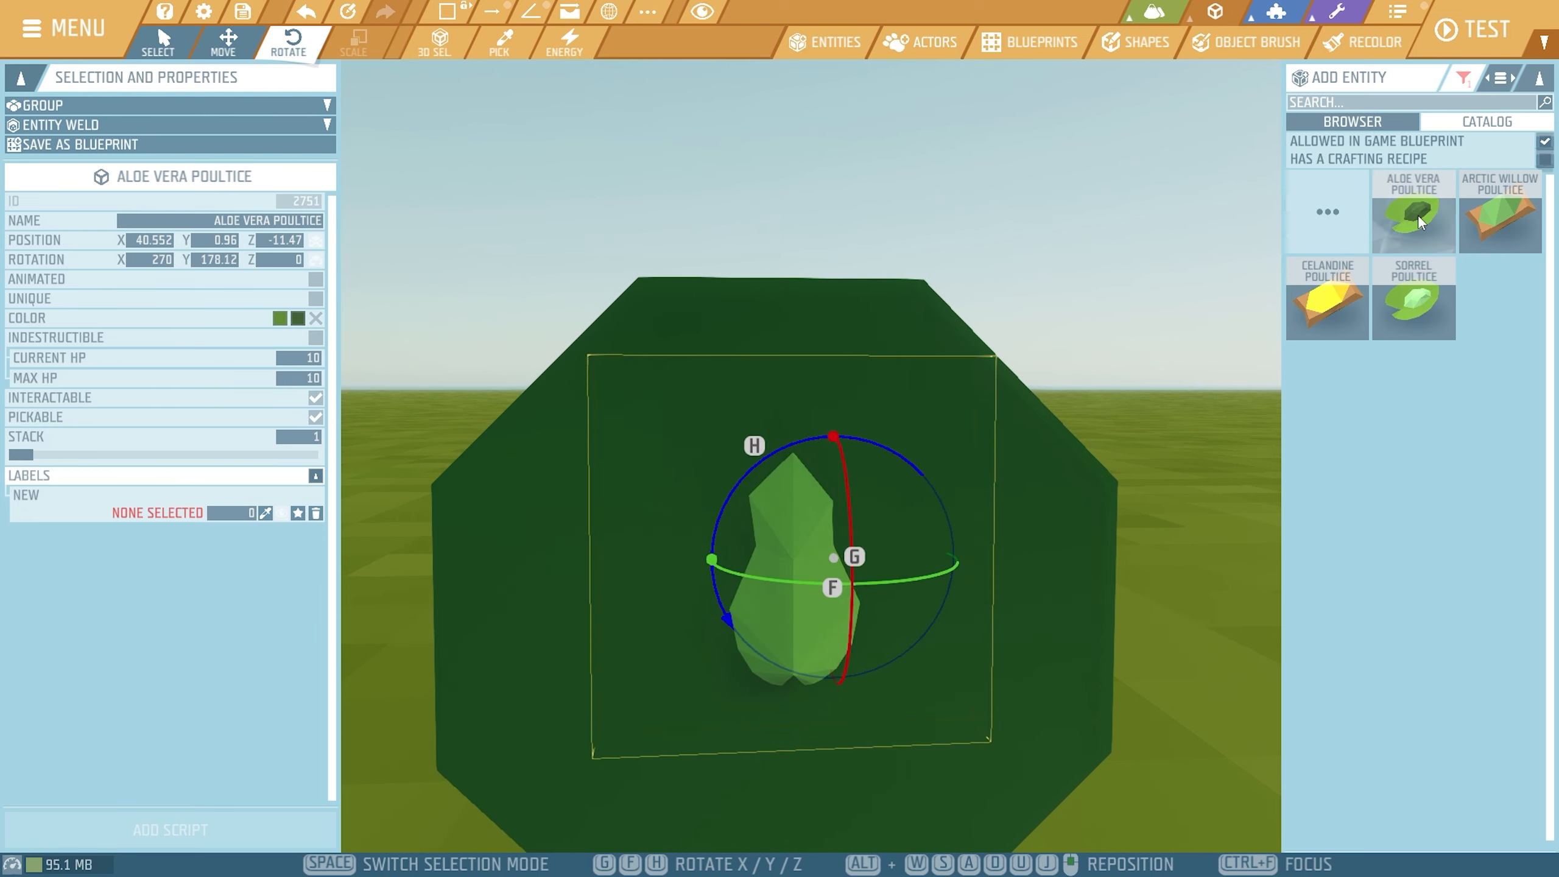
Rotate and move the Aloe Vera Poultice upright and centred on the green head
click(157, 41)
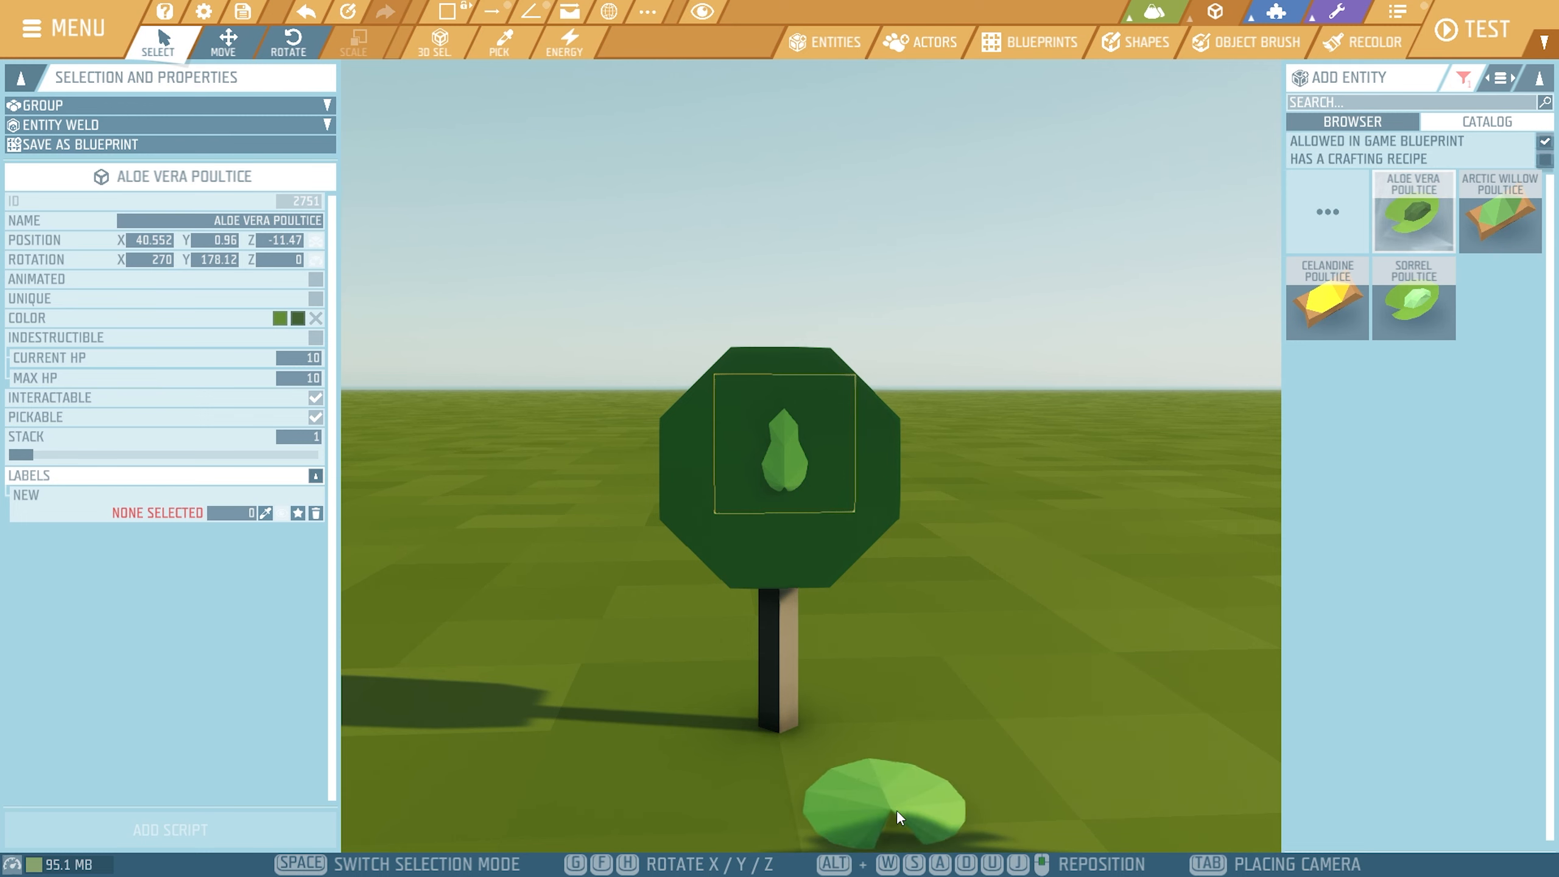
click(287, 36)
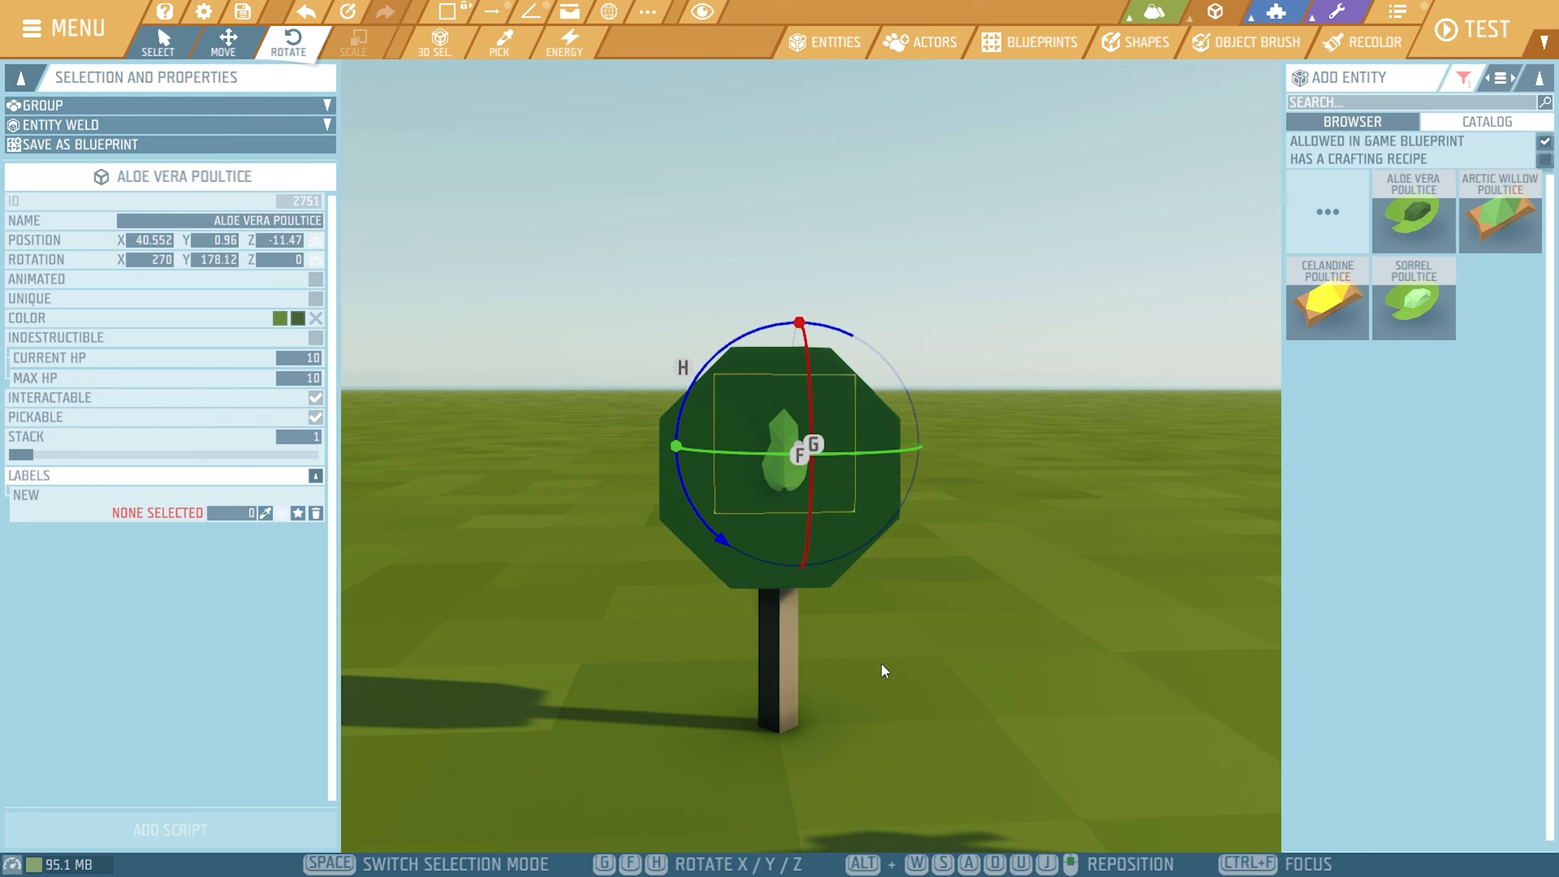
click(225, 41)
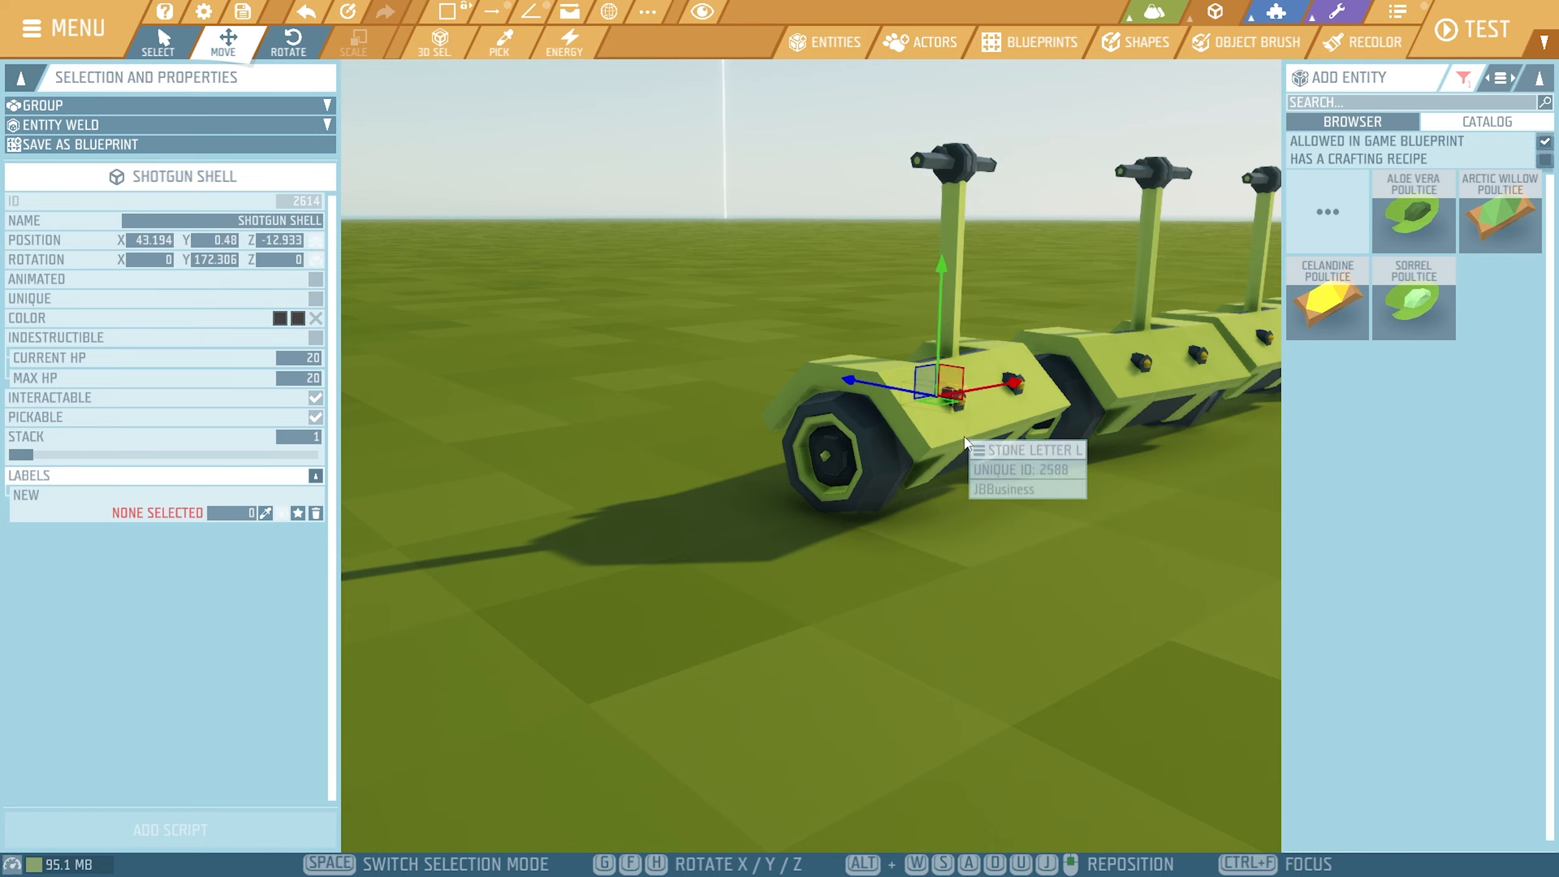
click(292, 318)
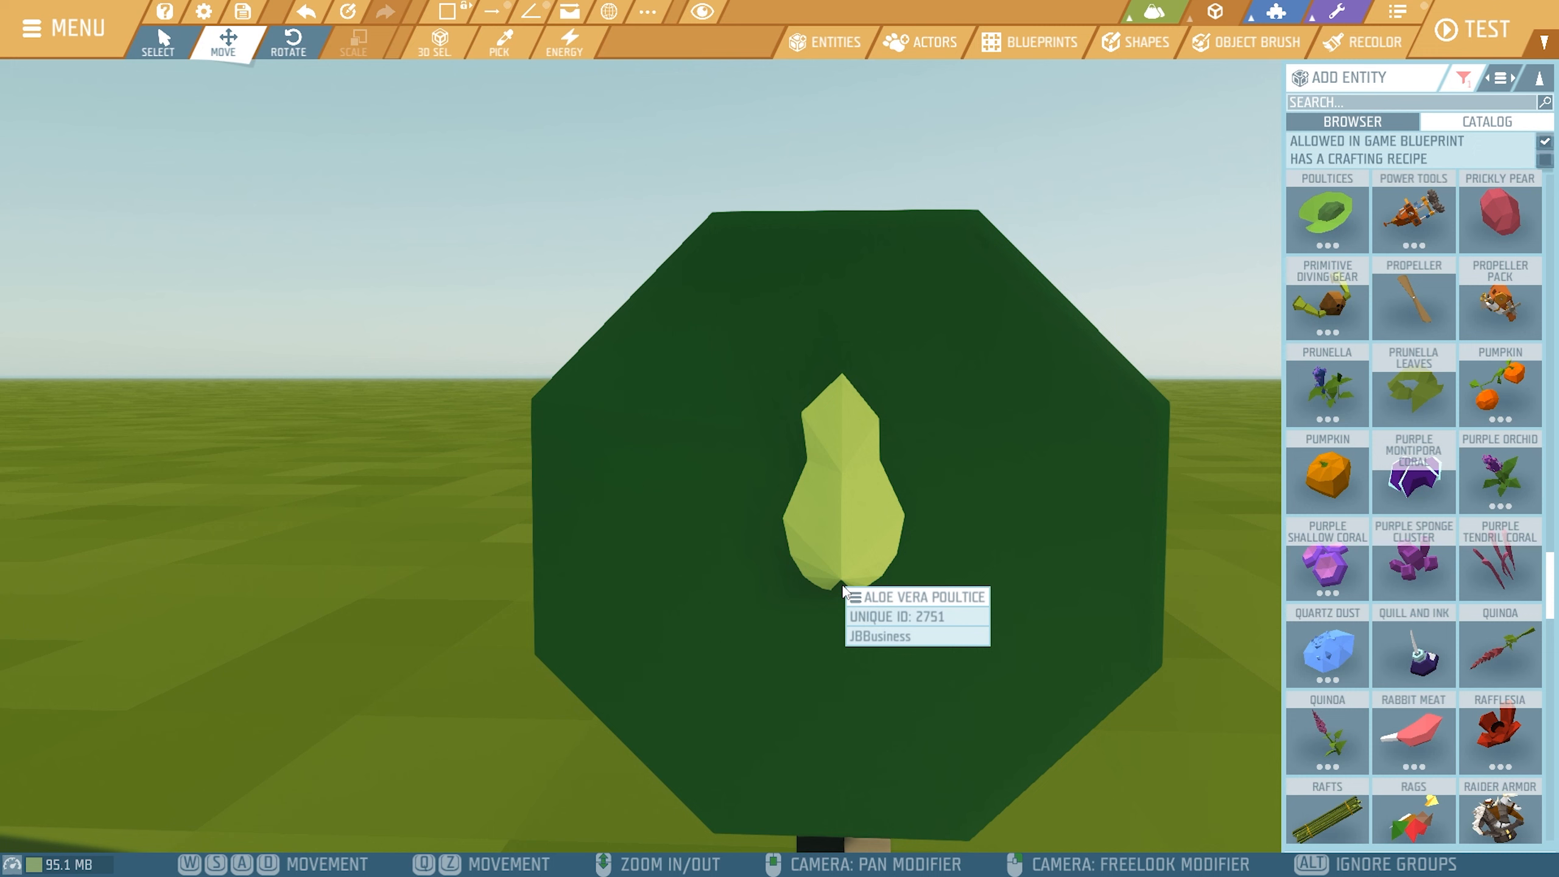
mouse_move(858, 671)
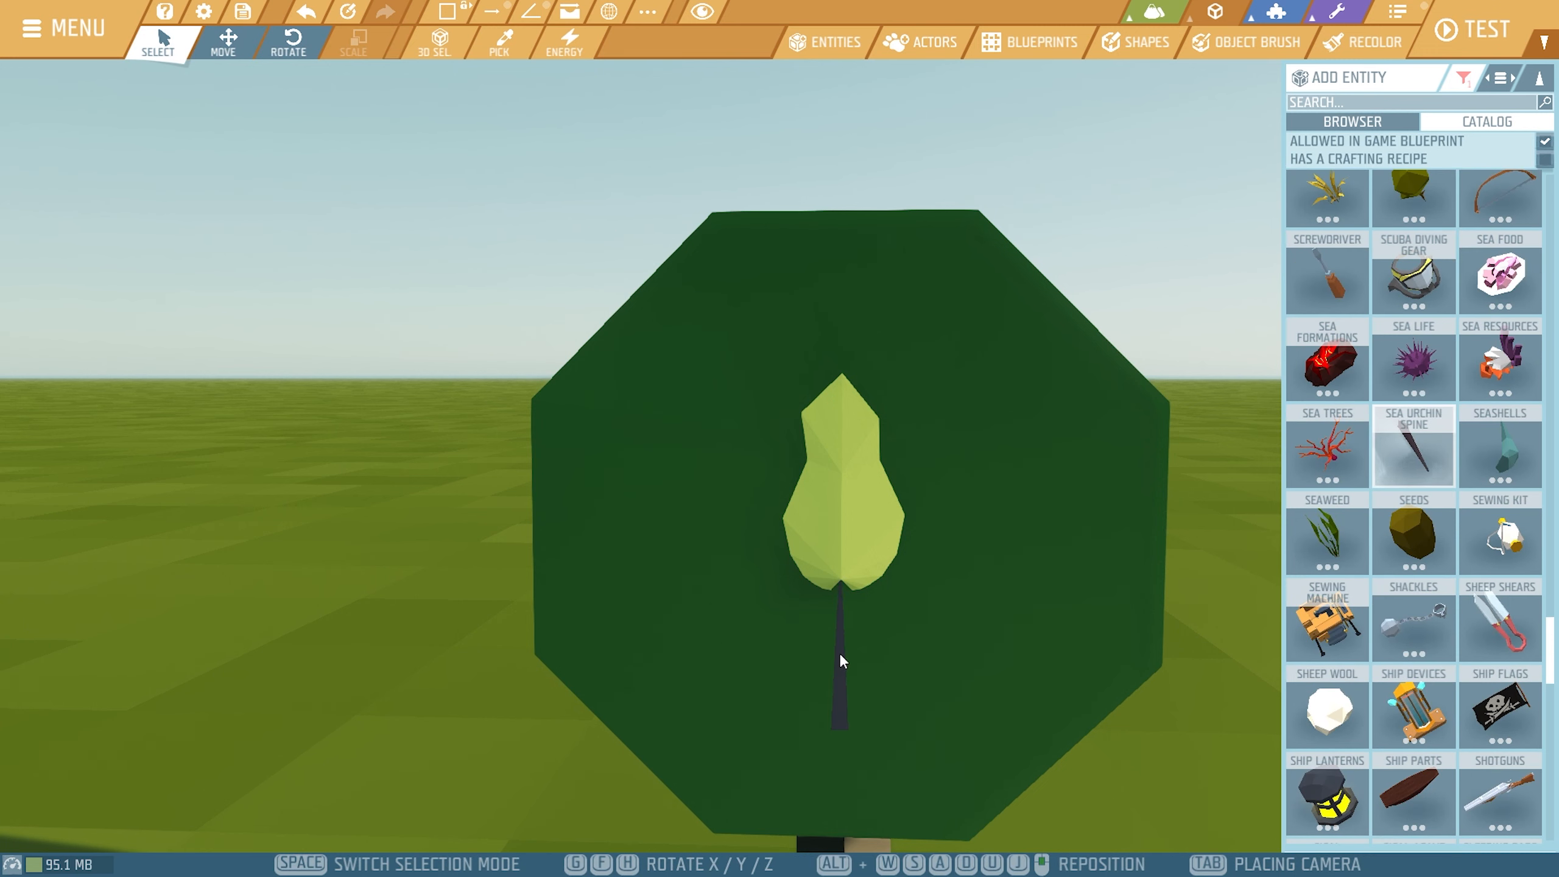
mouse_move(841, 653)
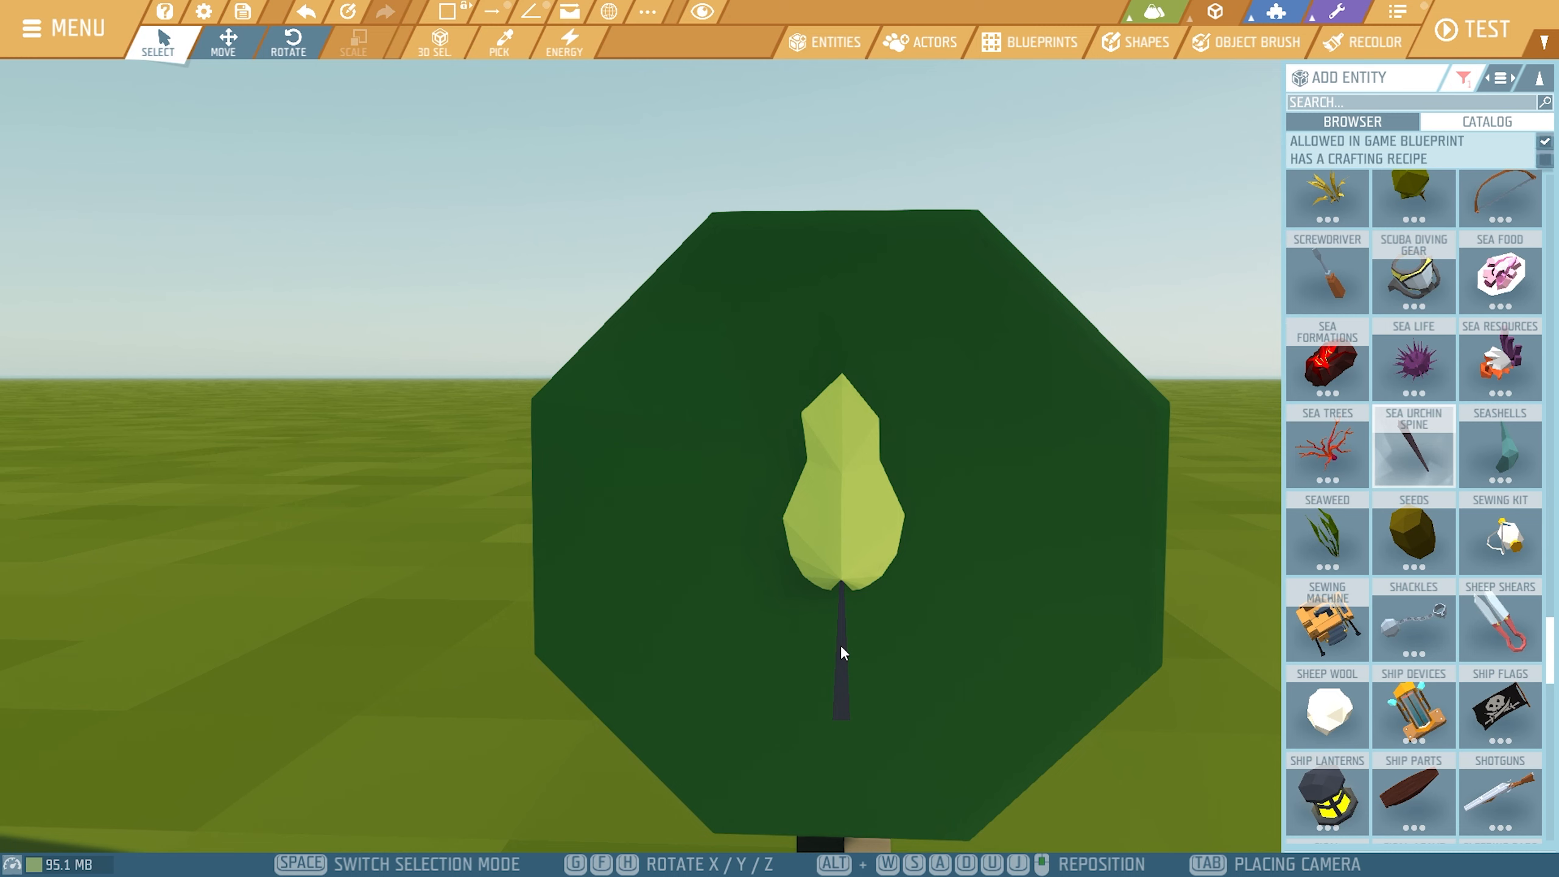
mouse_move(842, 594)
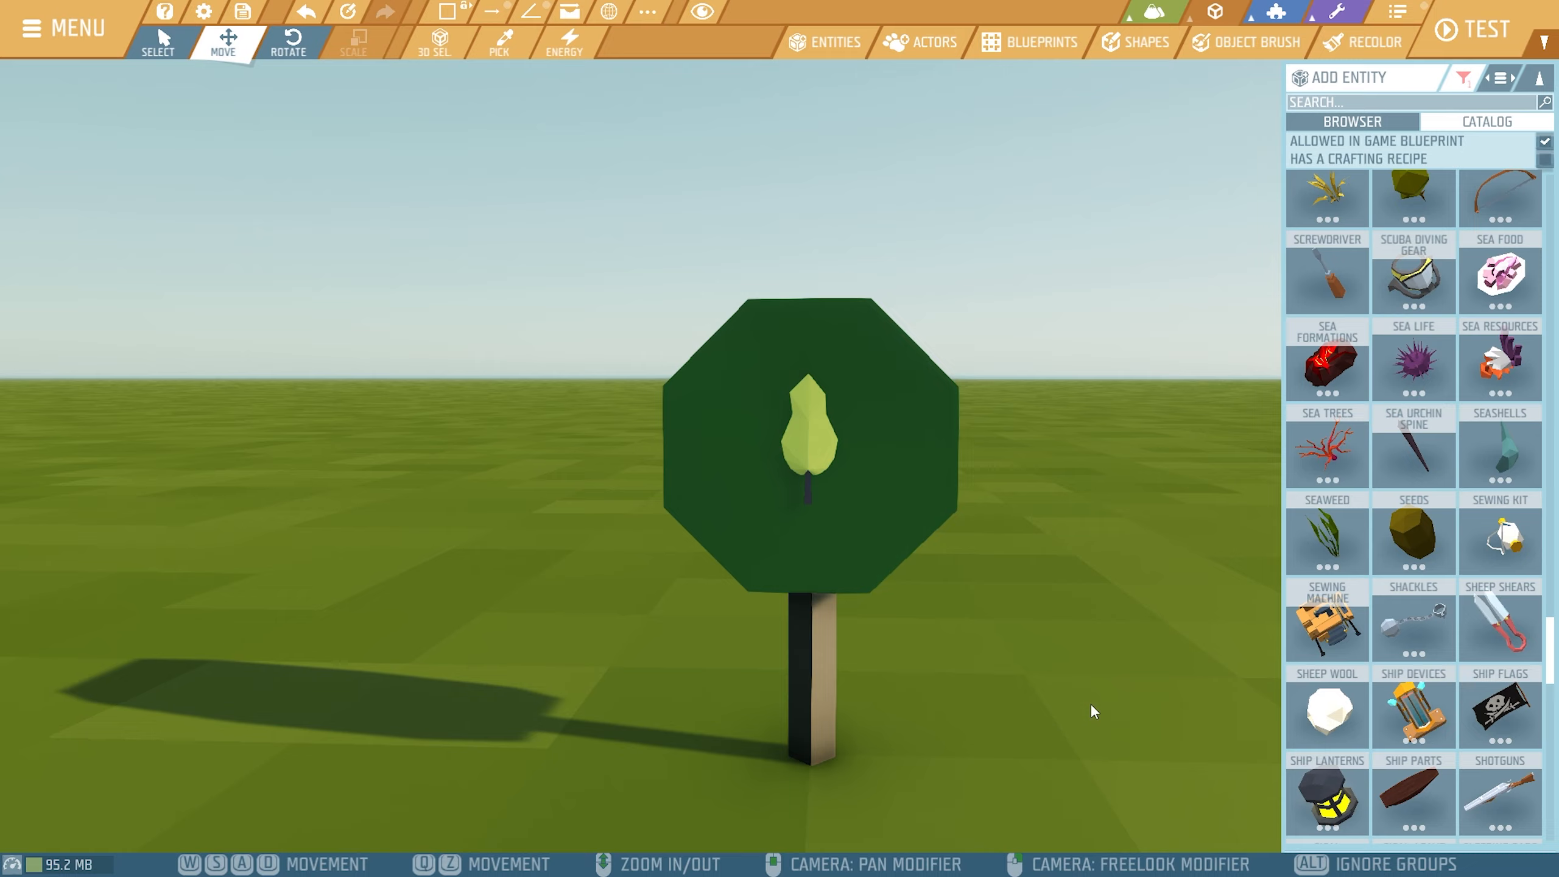
Position the leaf emblem above the Sea Urchin Spine stem on the head
click(814, 418)
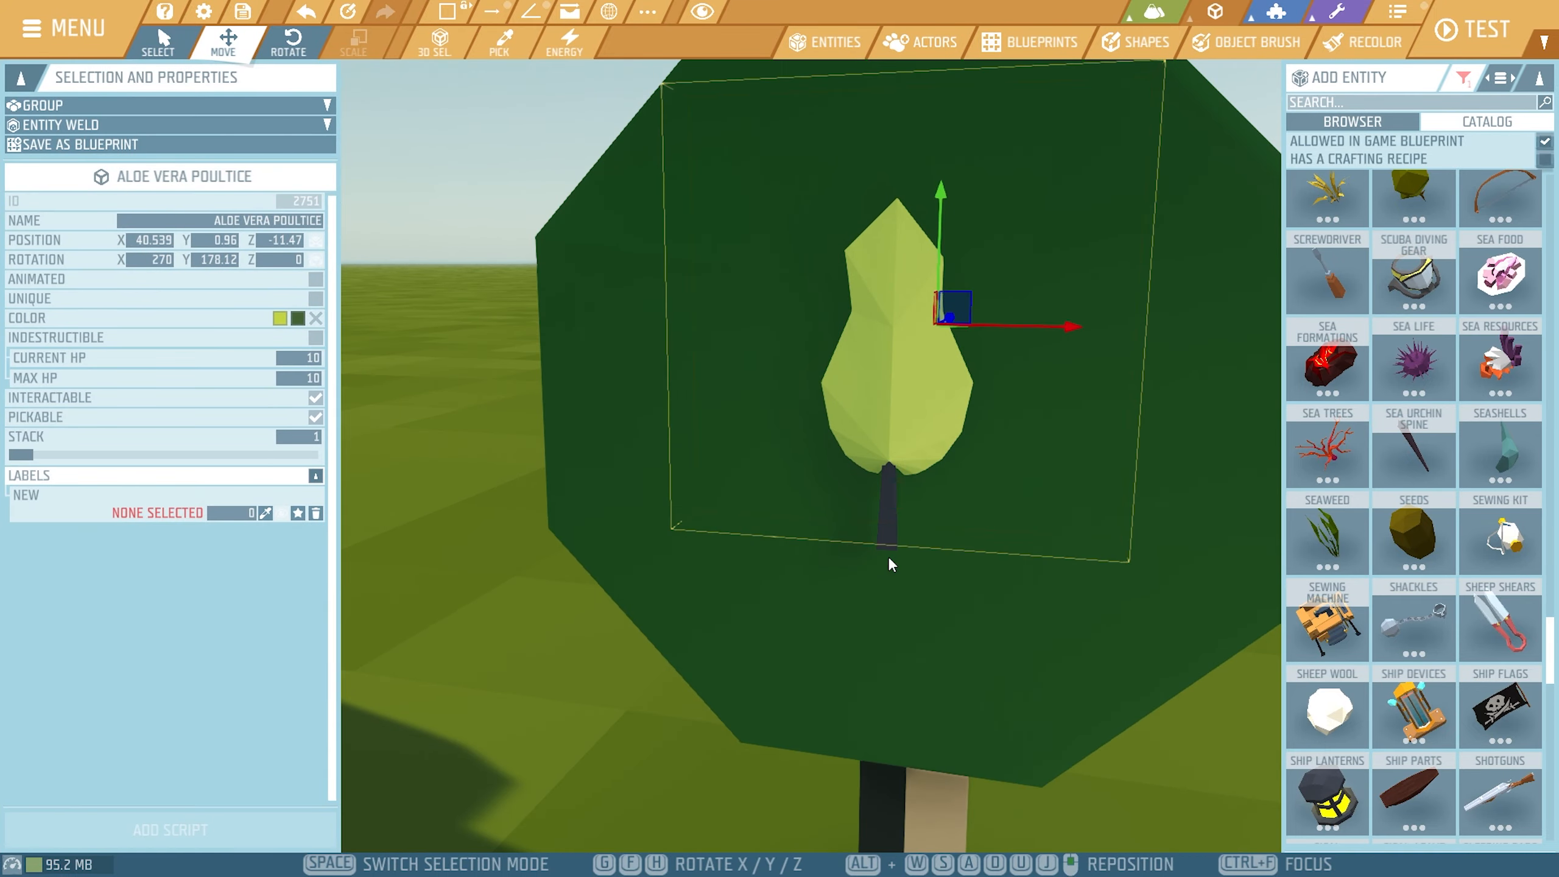
click(296, 318)
text(c)
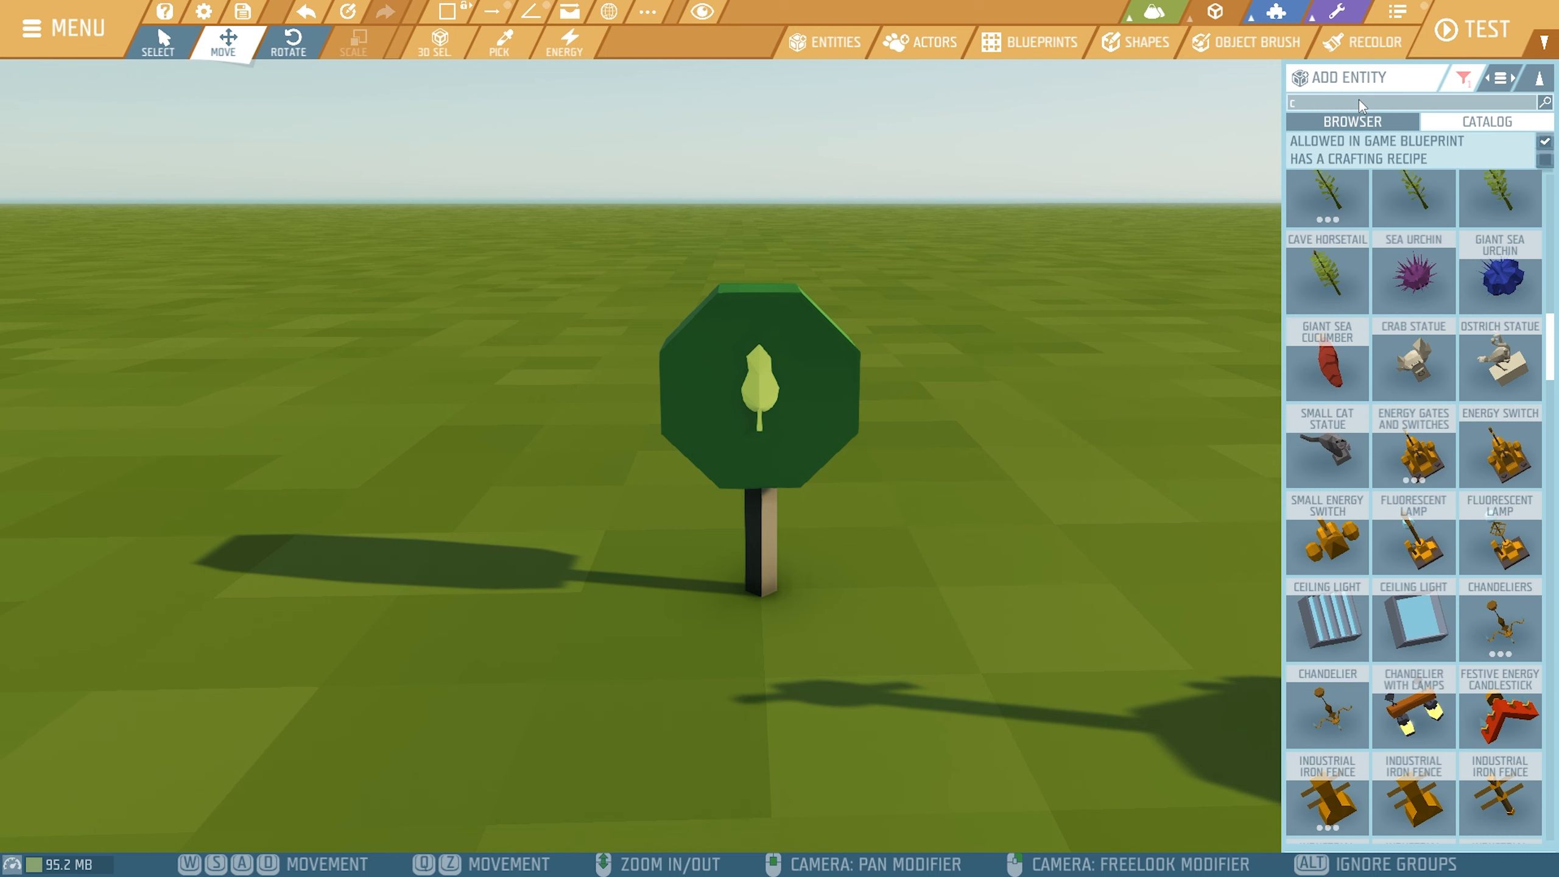
Search 'cap' and set a Repellant Liquid Capsule against the green head's side face, rotated 45°
text(ap)
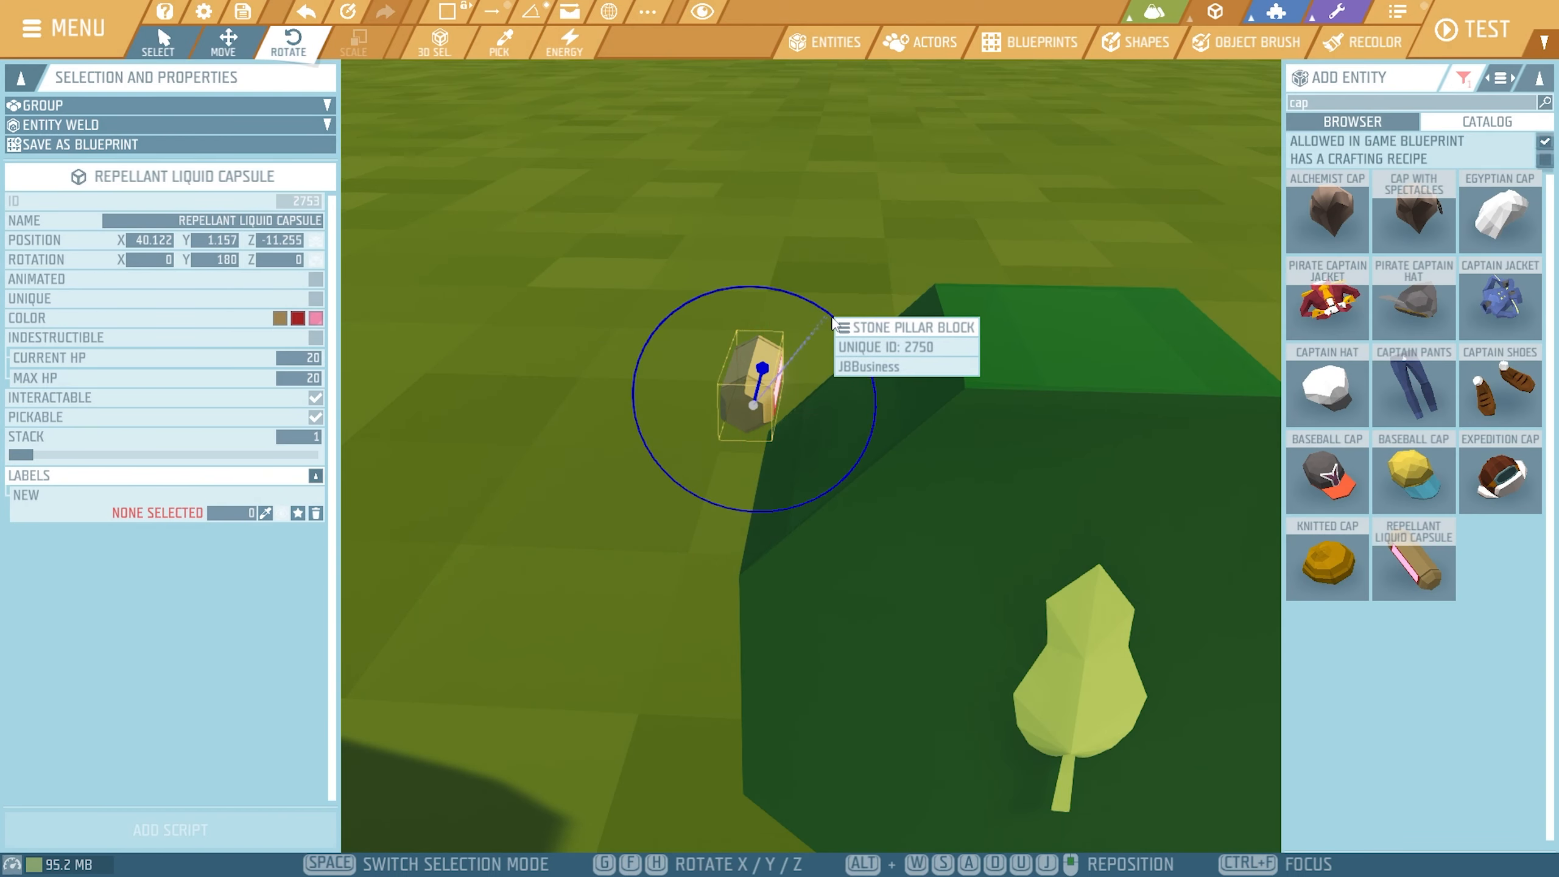
click(224, 43)
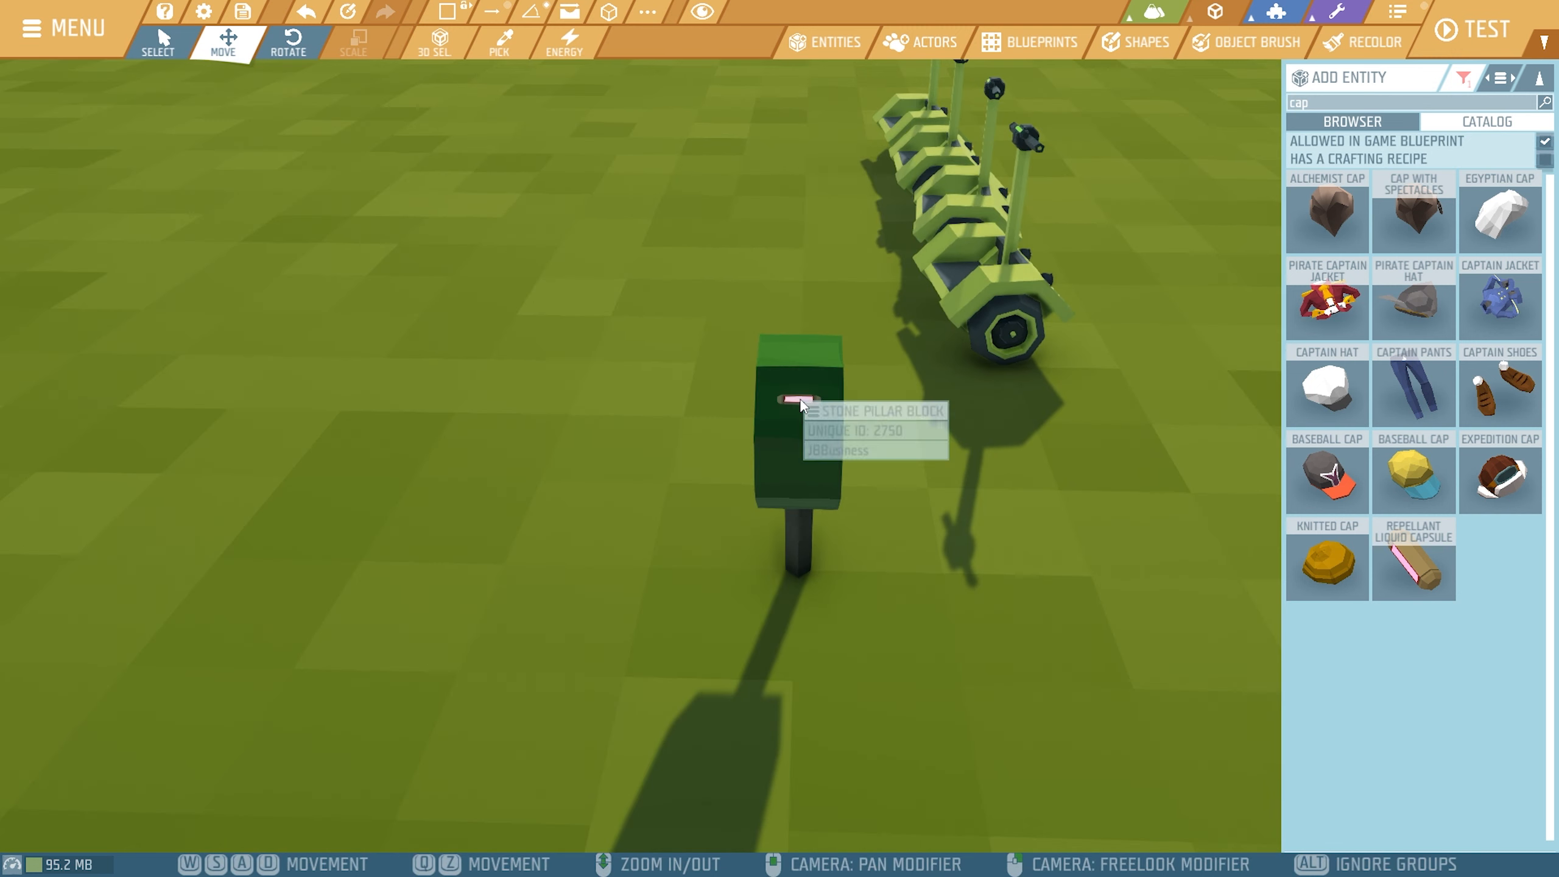
click(796, 408)
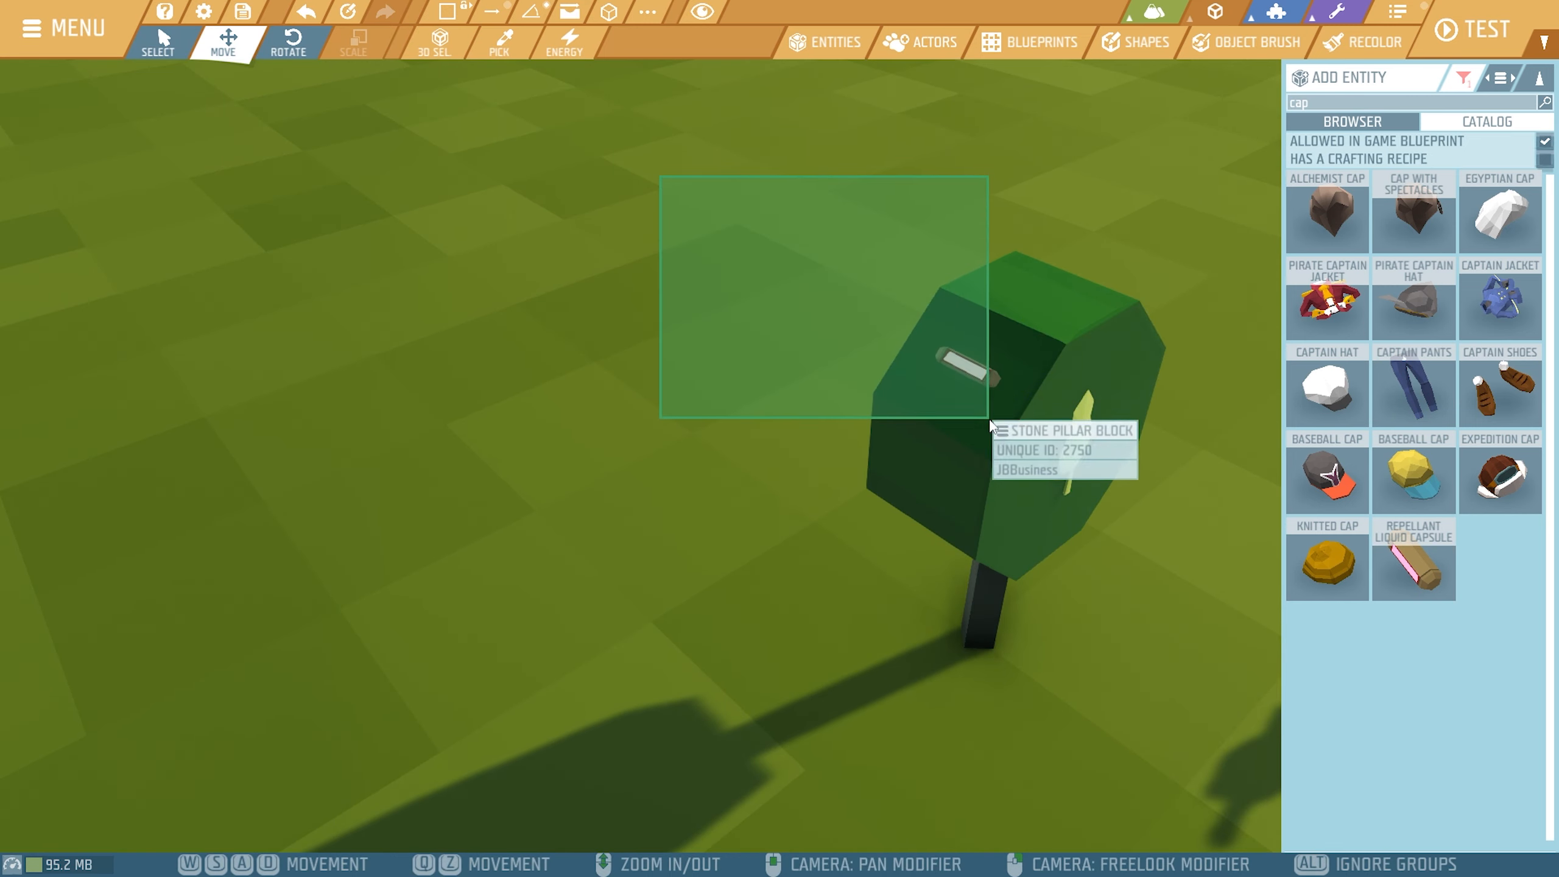
click(945, 399)
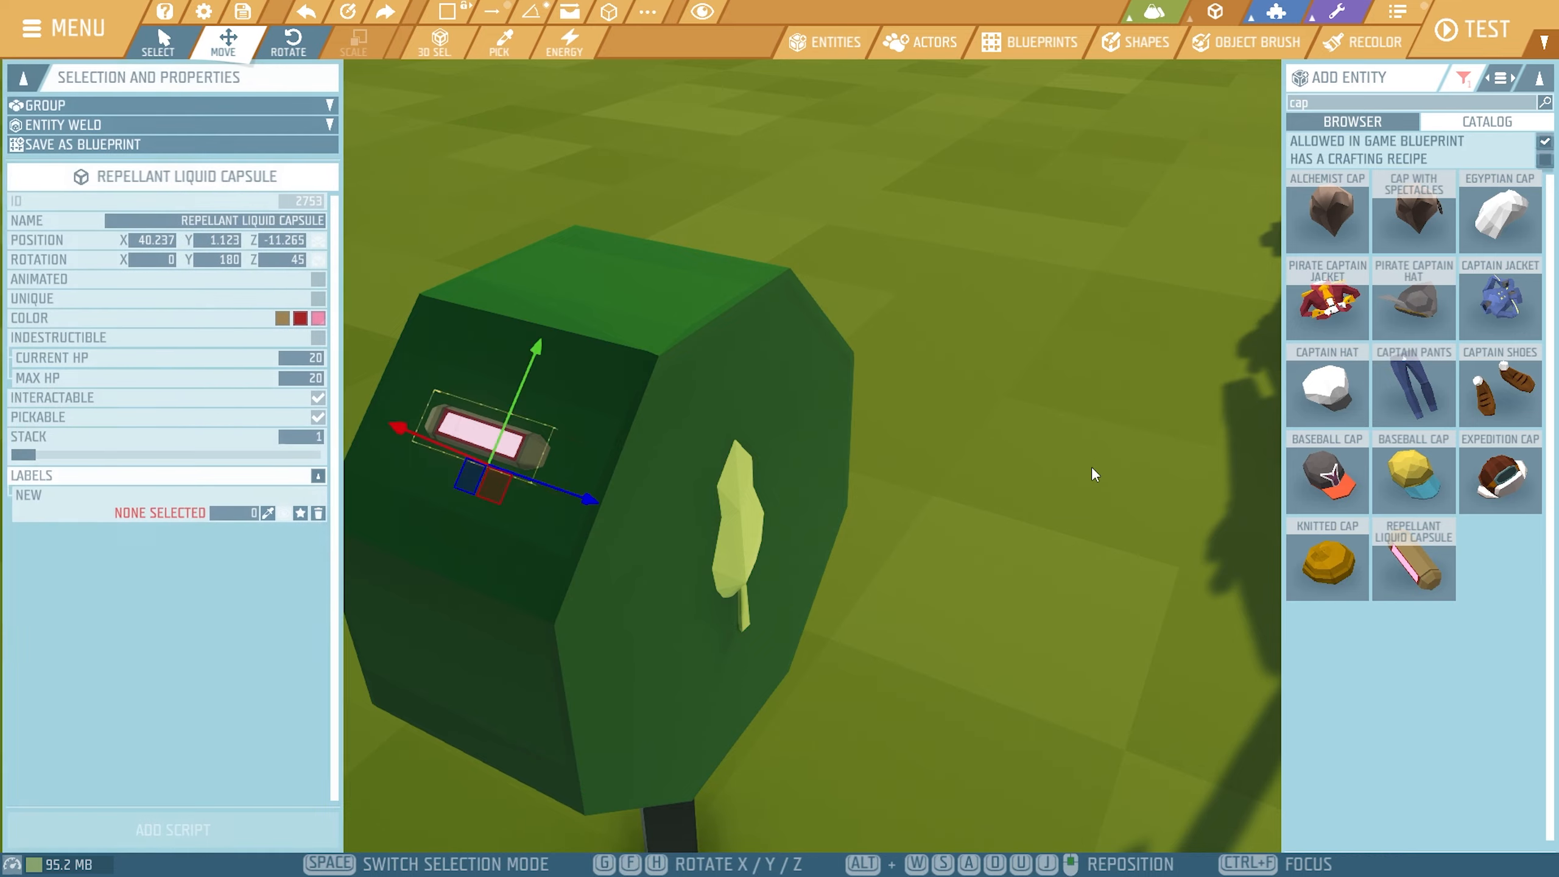
Confirm the pillar block's dark green colour
click(306, 318)
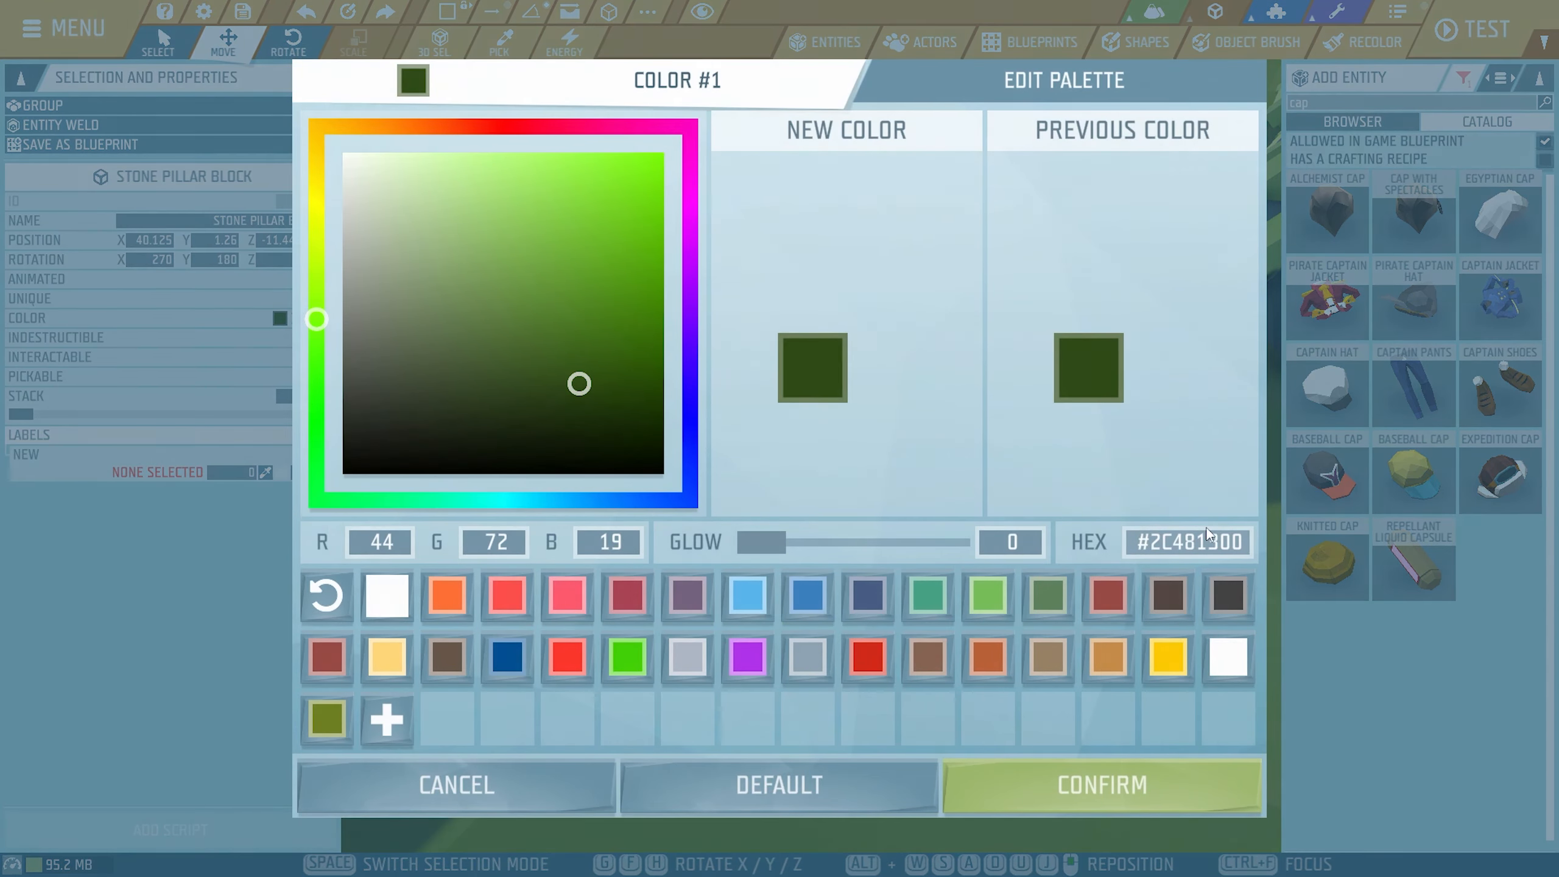
click(1101, 784)
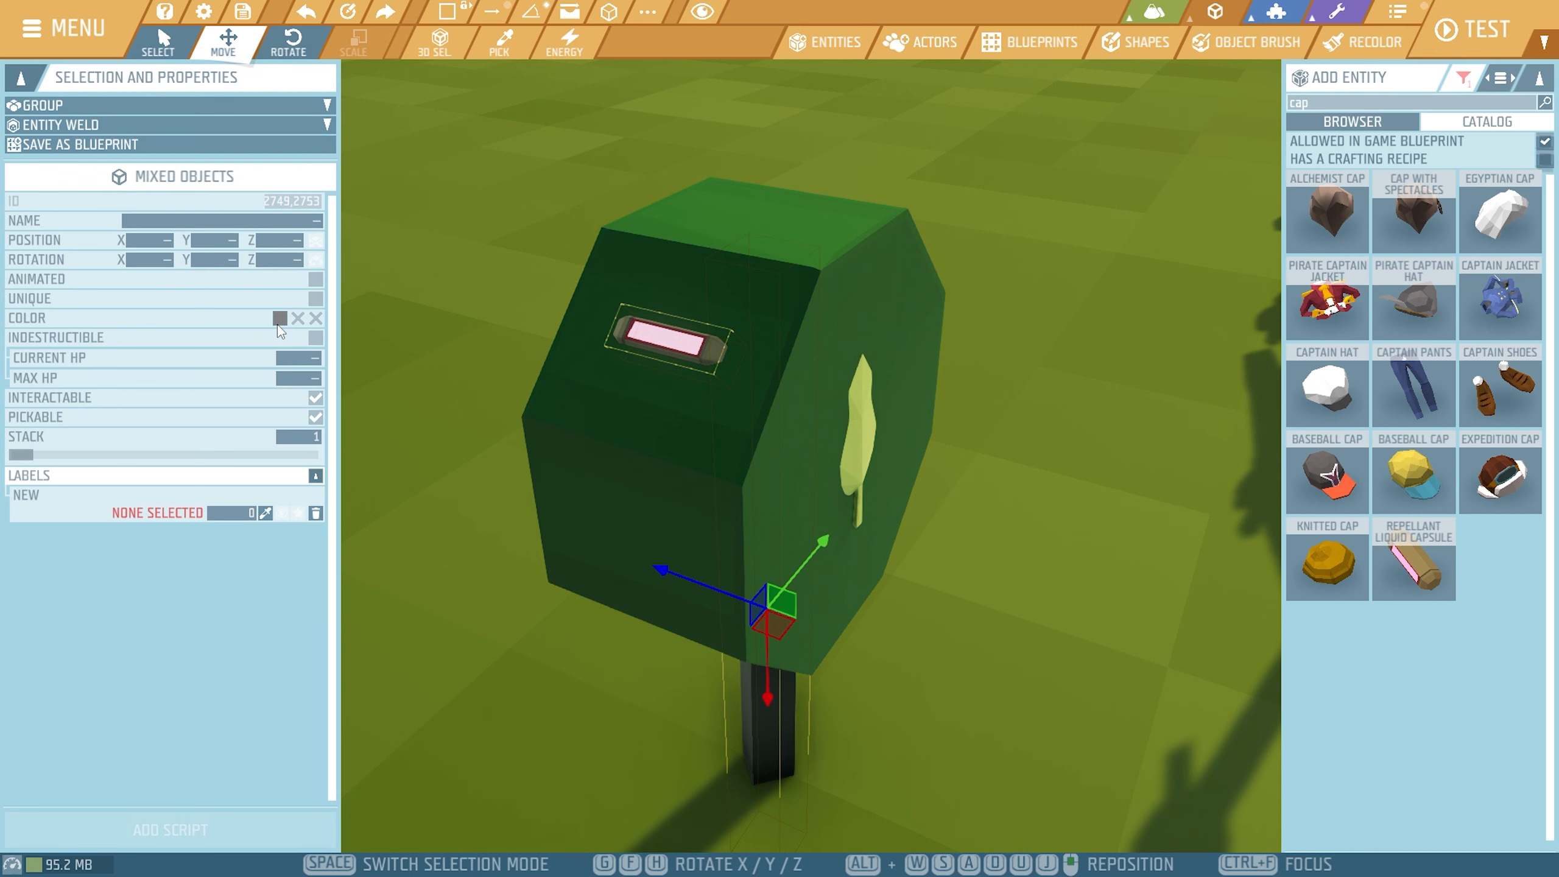
Recolour the display capsule grey with a bright green third colour for its screen
click(680, 338)
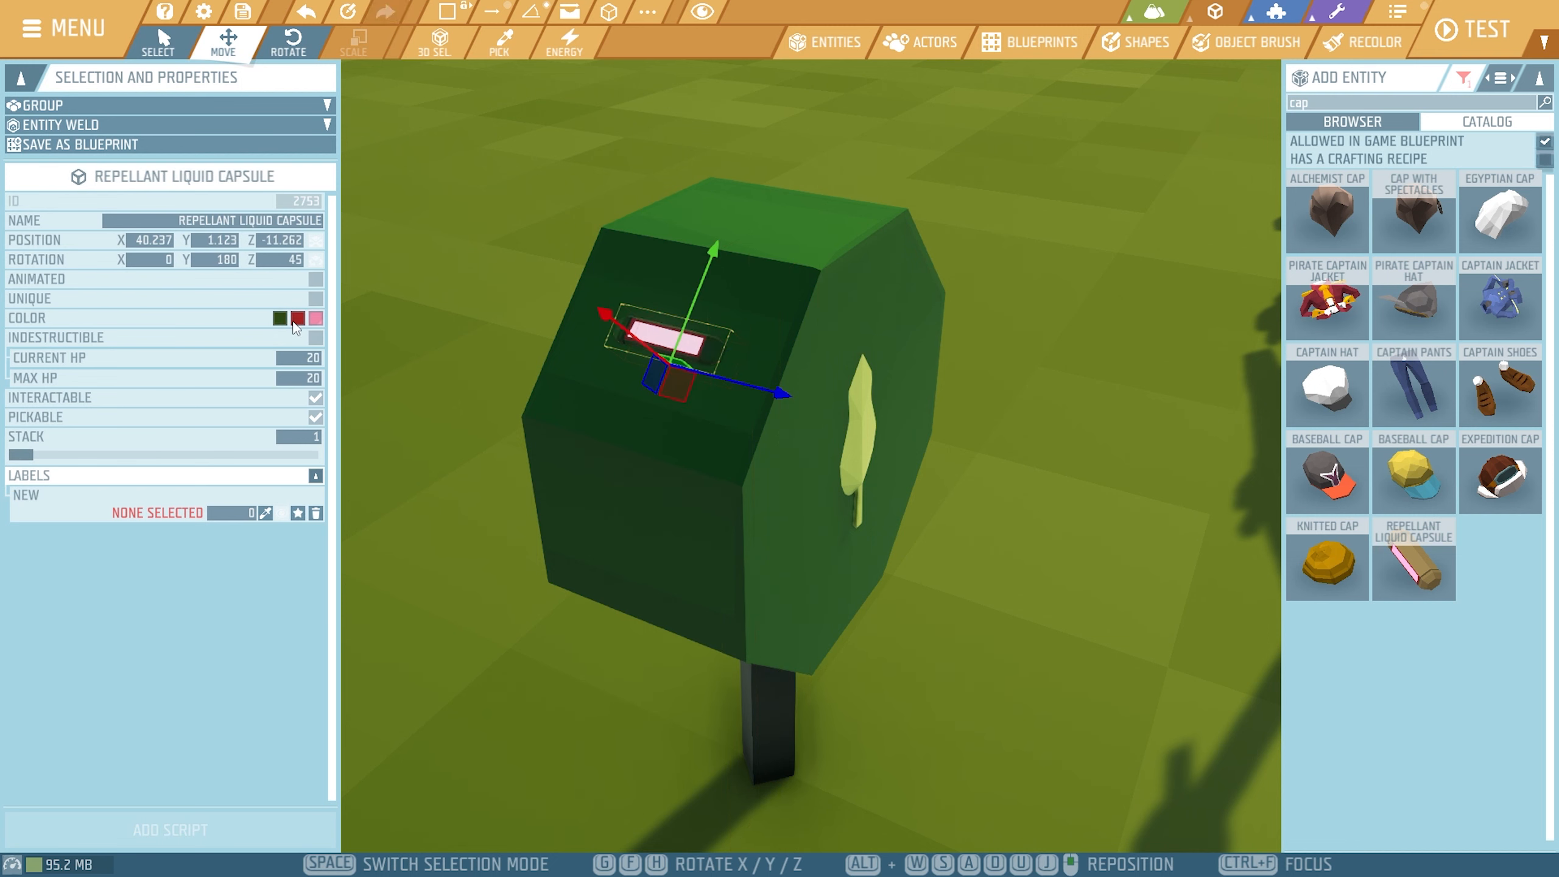
click(295, 318)
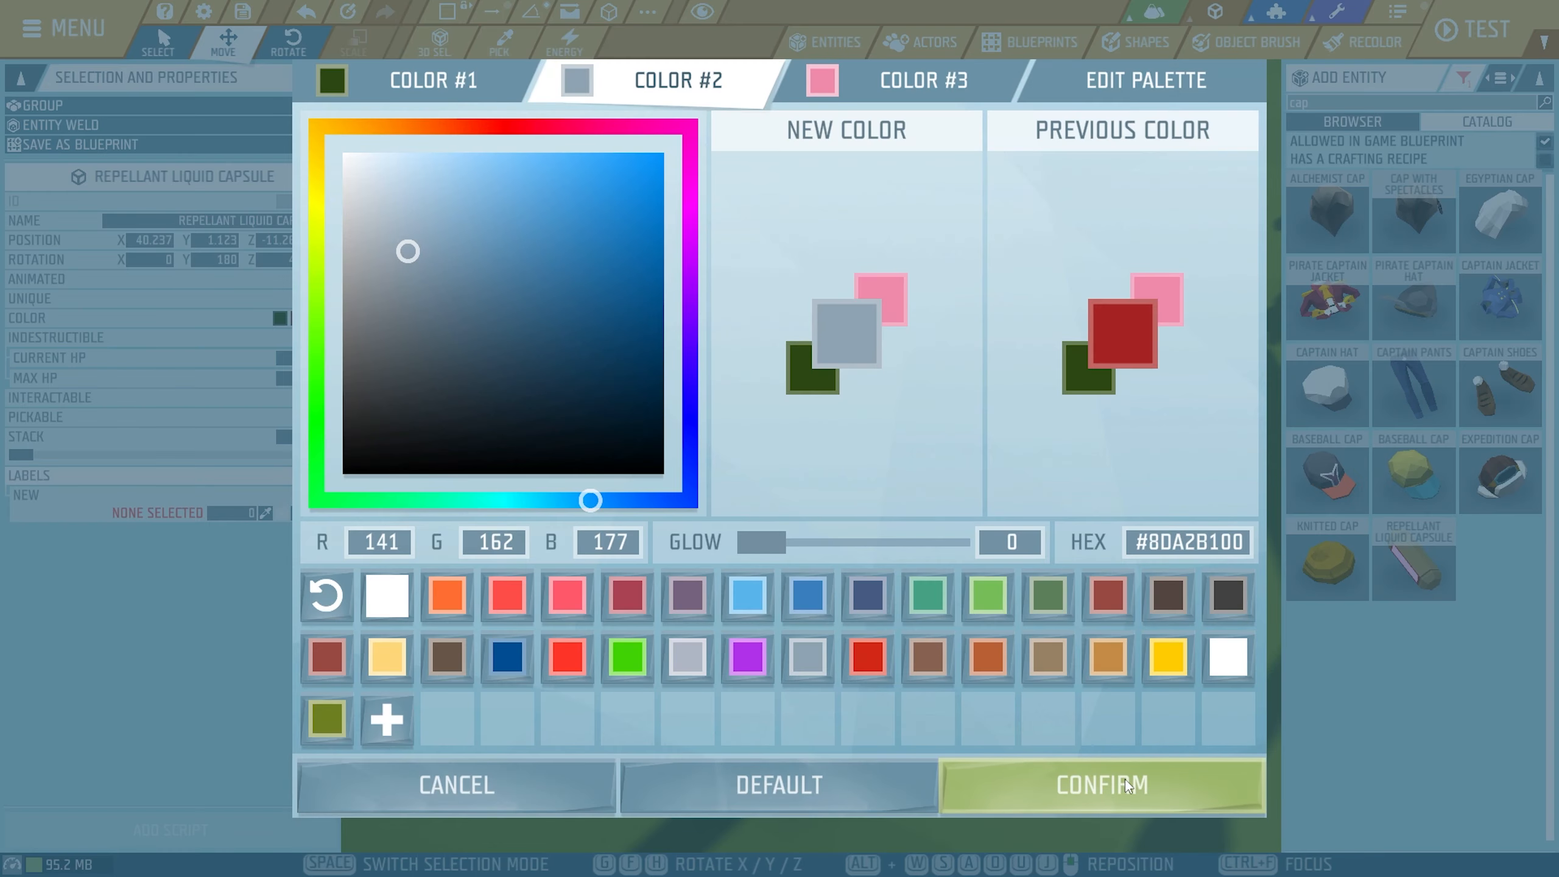
click(919, 81)
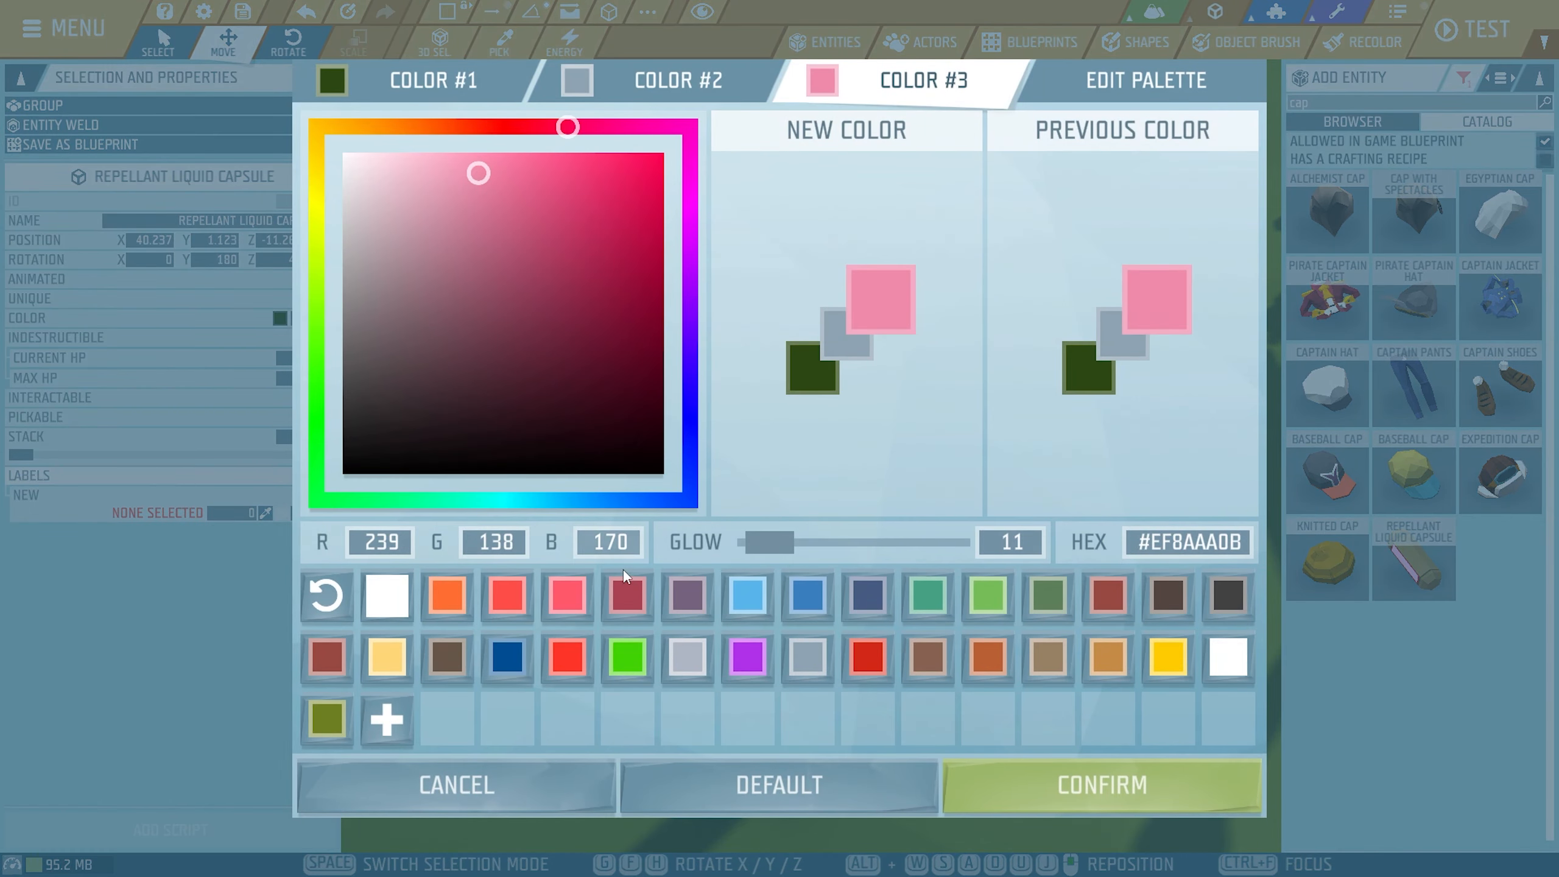
click(1100, 785)
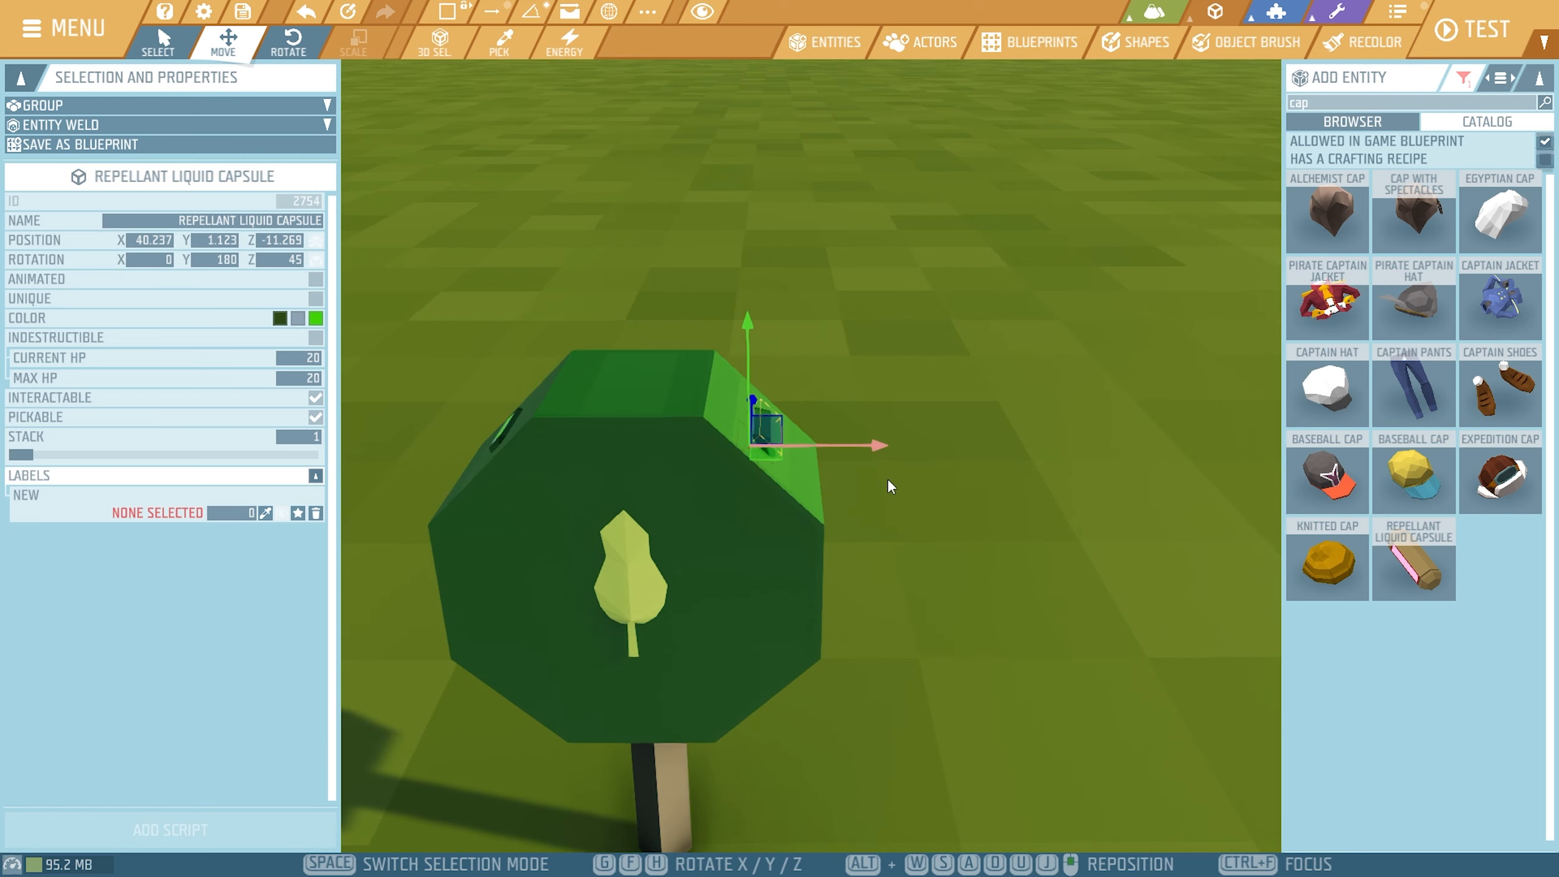
Rotate the green display capsule so it sits in the pole's face
click(288, 41)
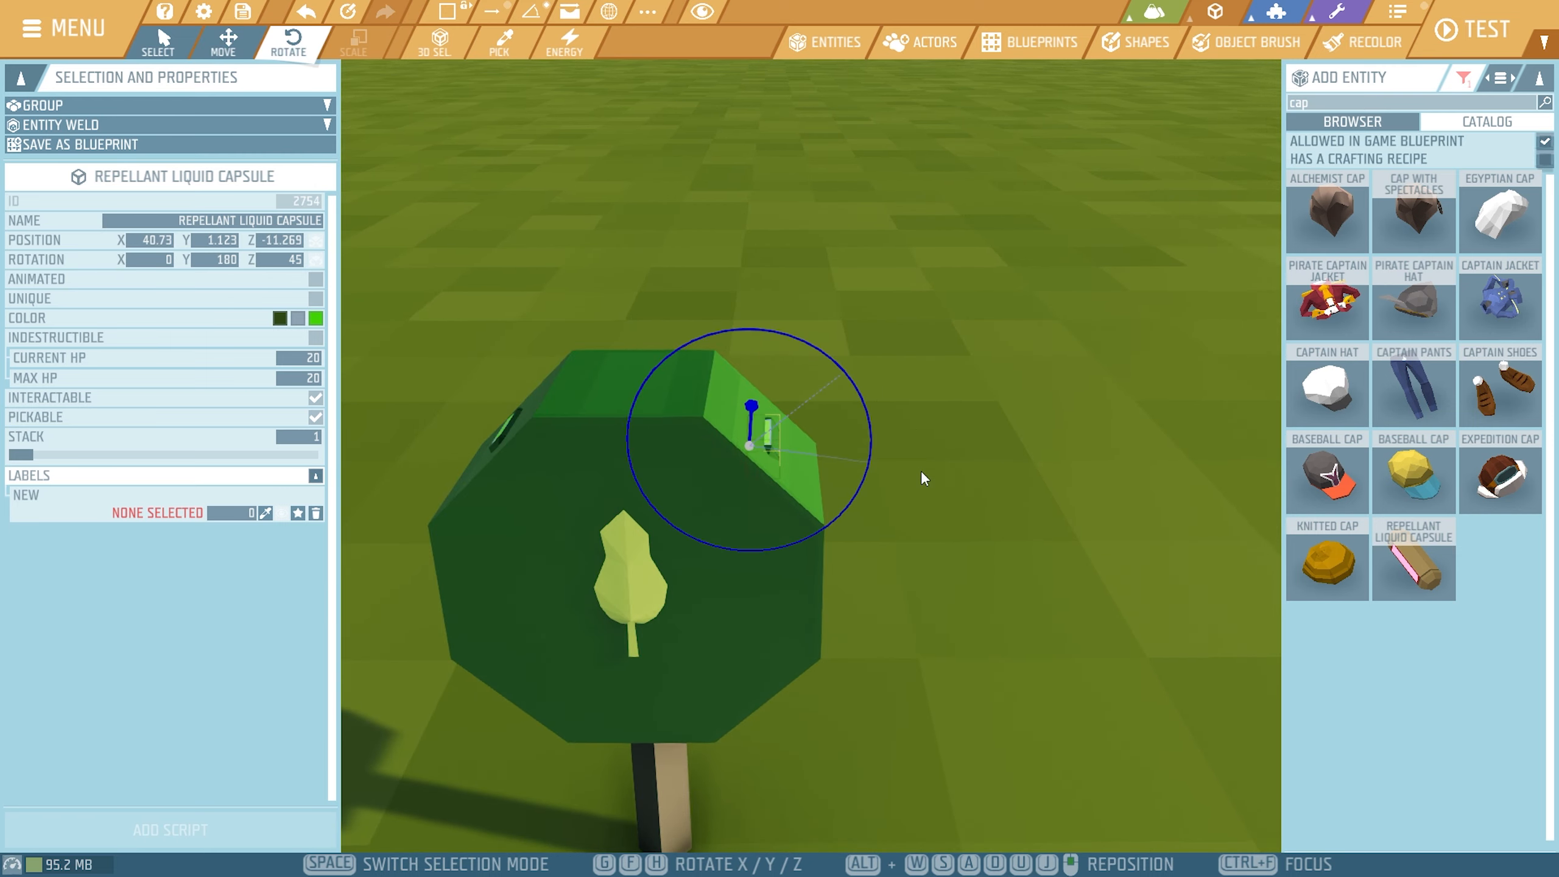
click(225, 41)
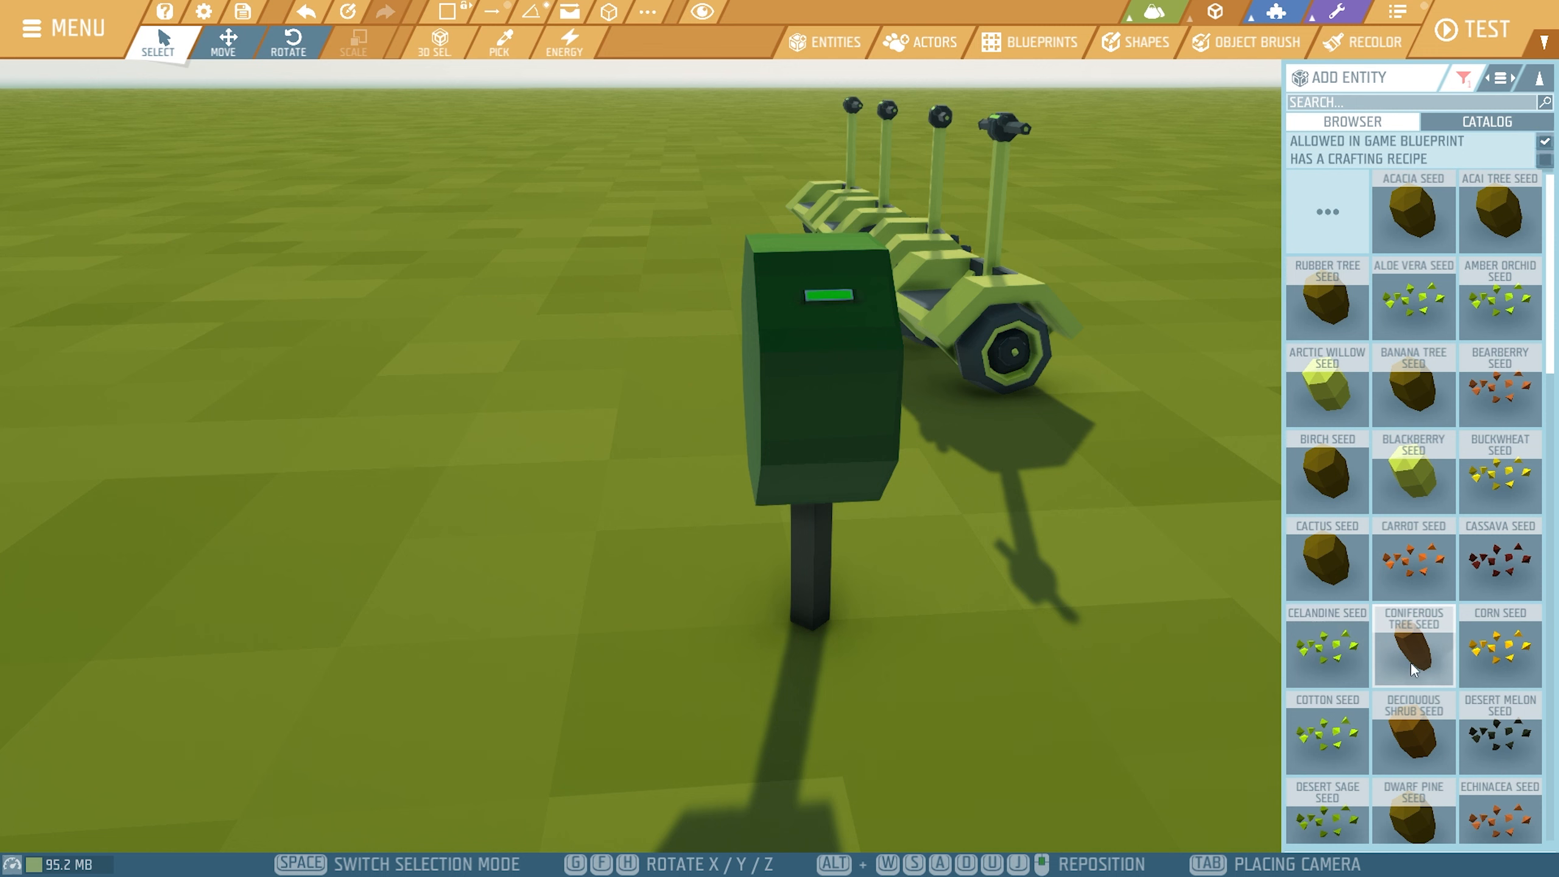
Pick a Tall Oak Tree Seed from the seeds list and set it on the pole's front face
scroll(down, 3)
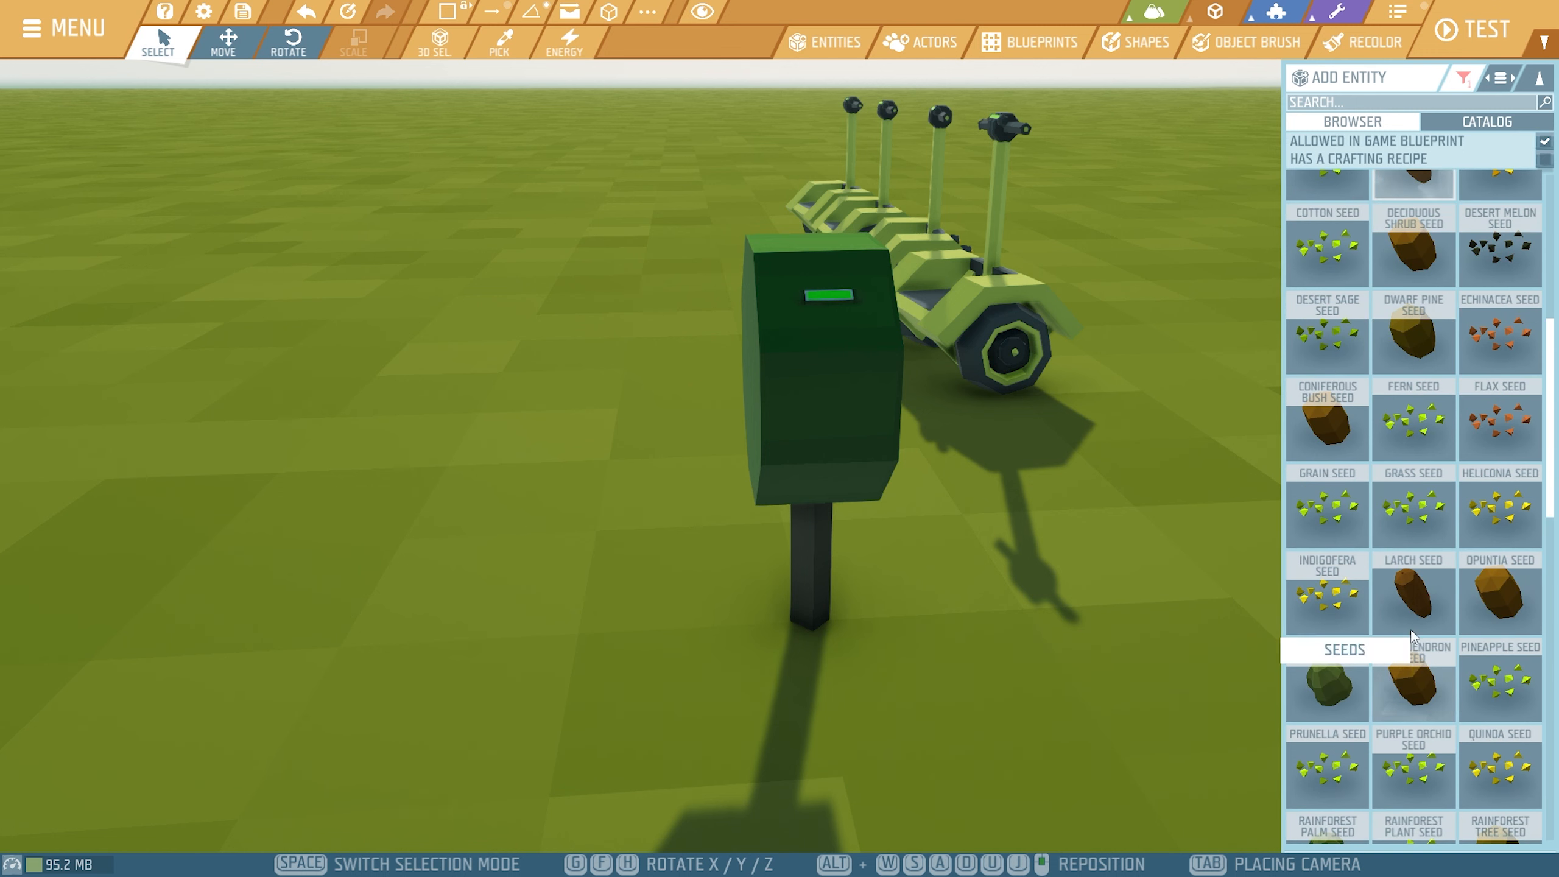
scroll(down, 3)
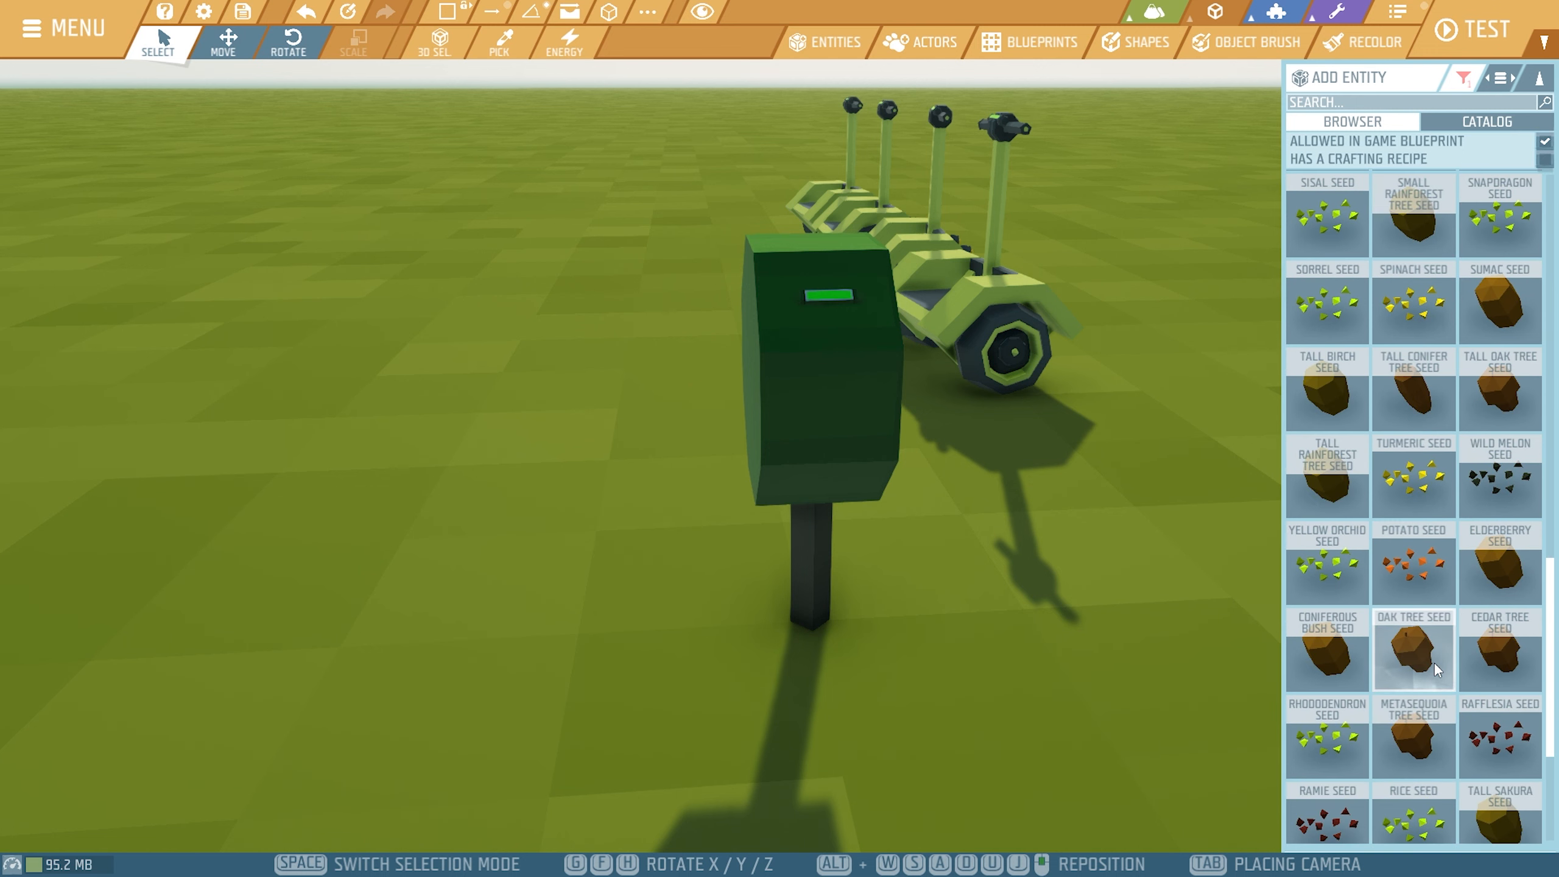
mouse_move(1535, 392)
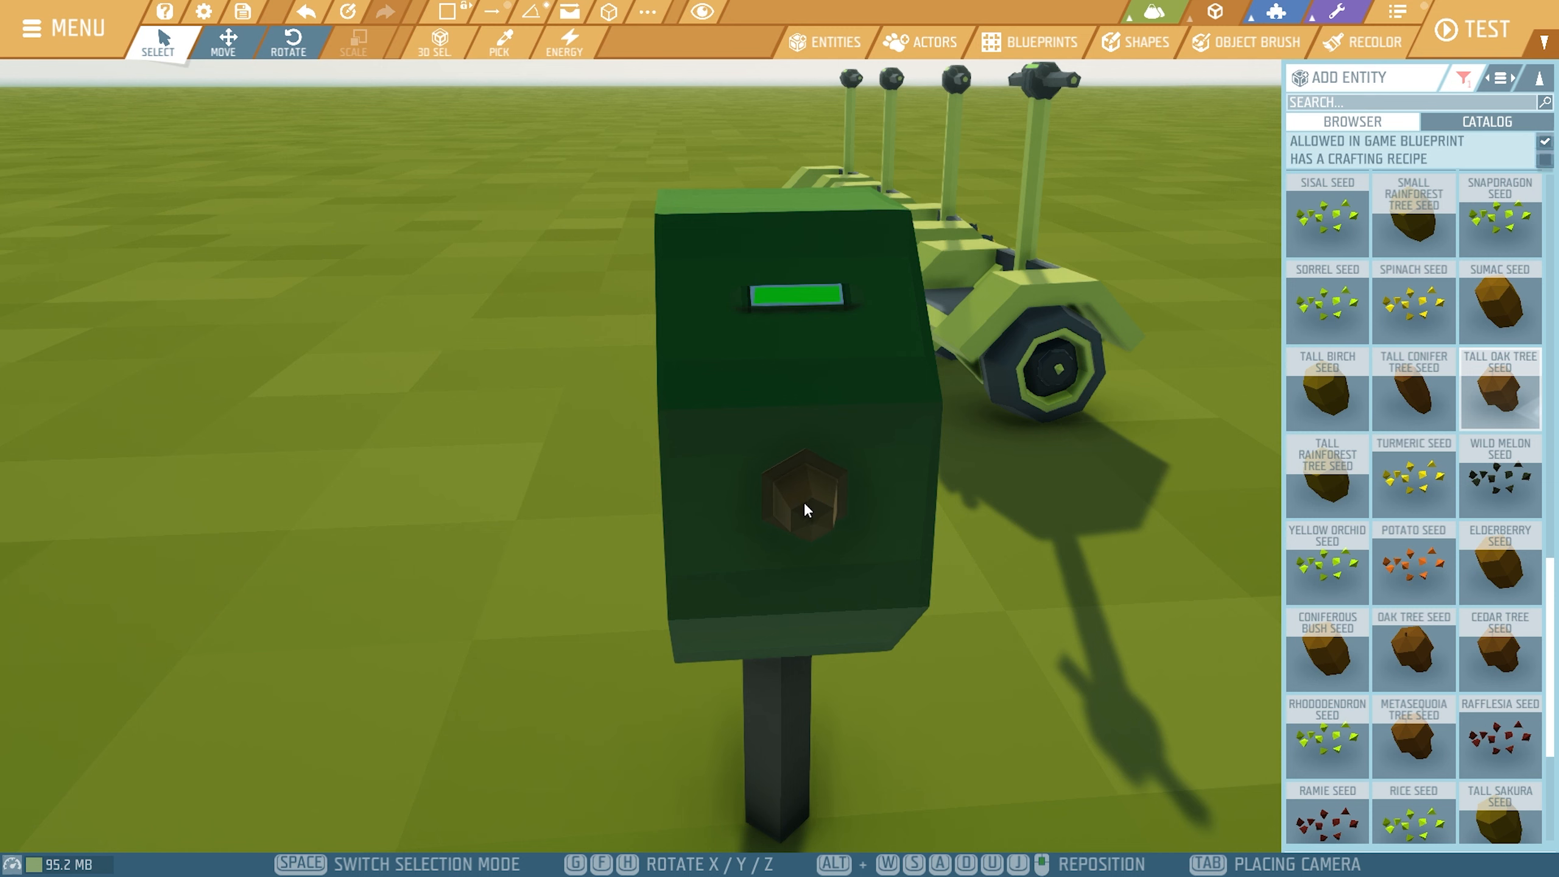
click(806, 497)
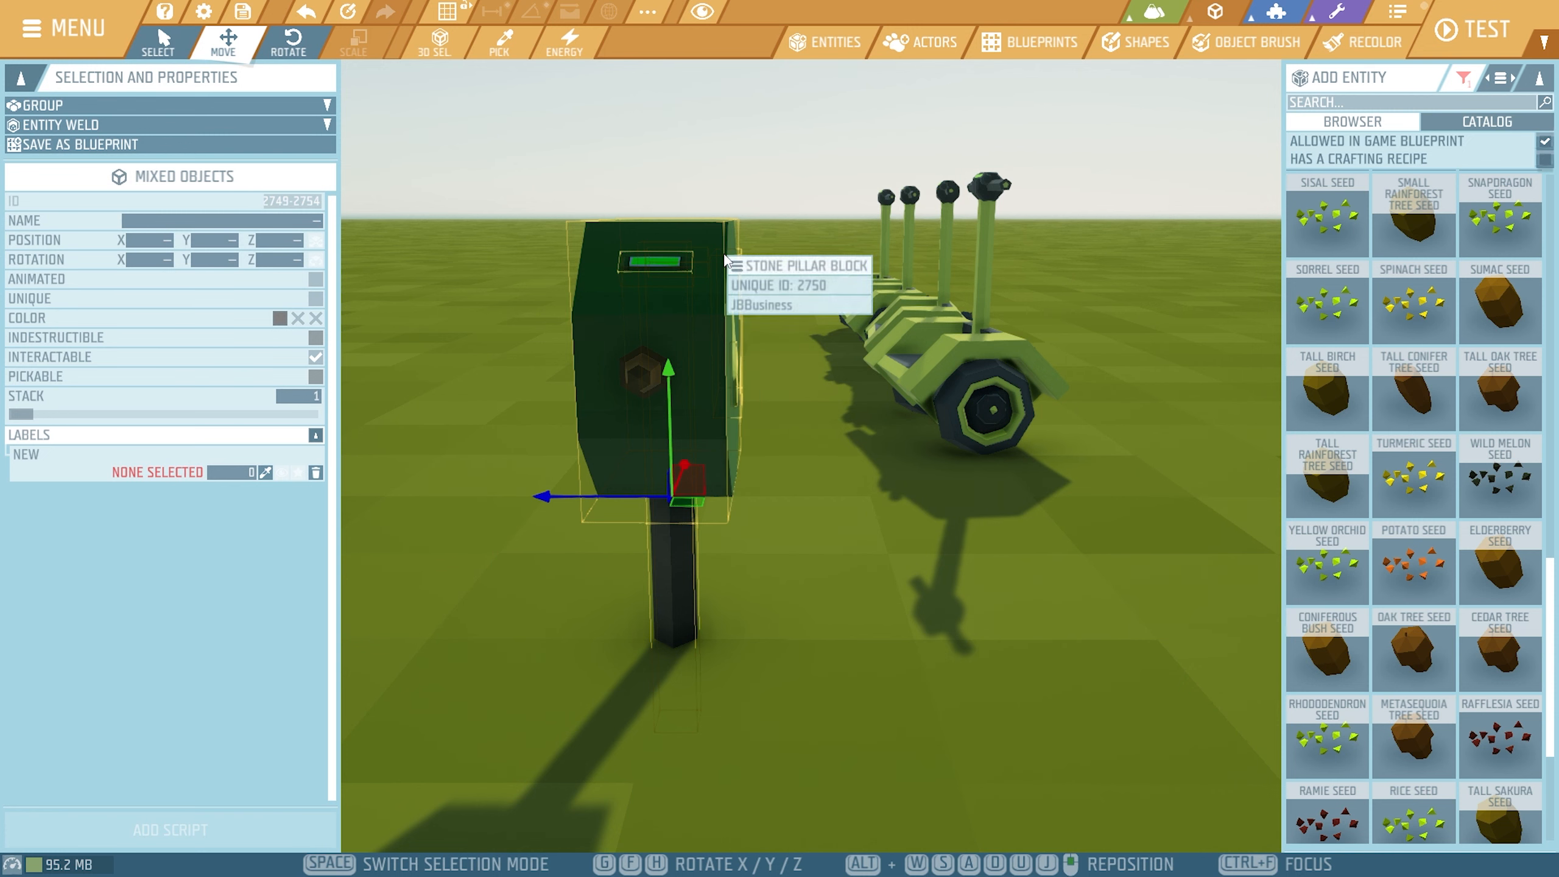
mouse_move(686, 652)
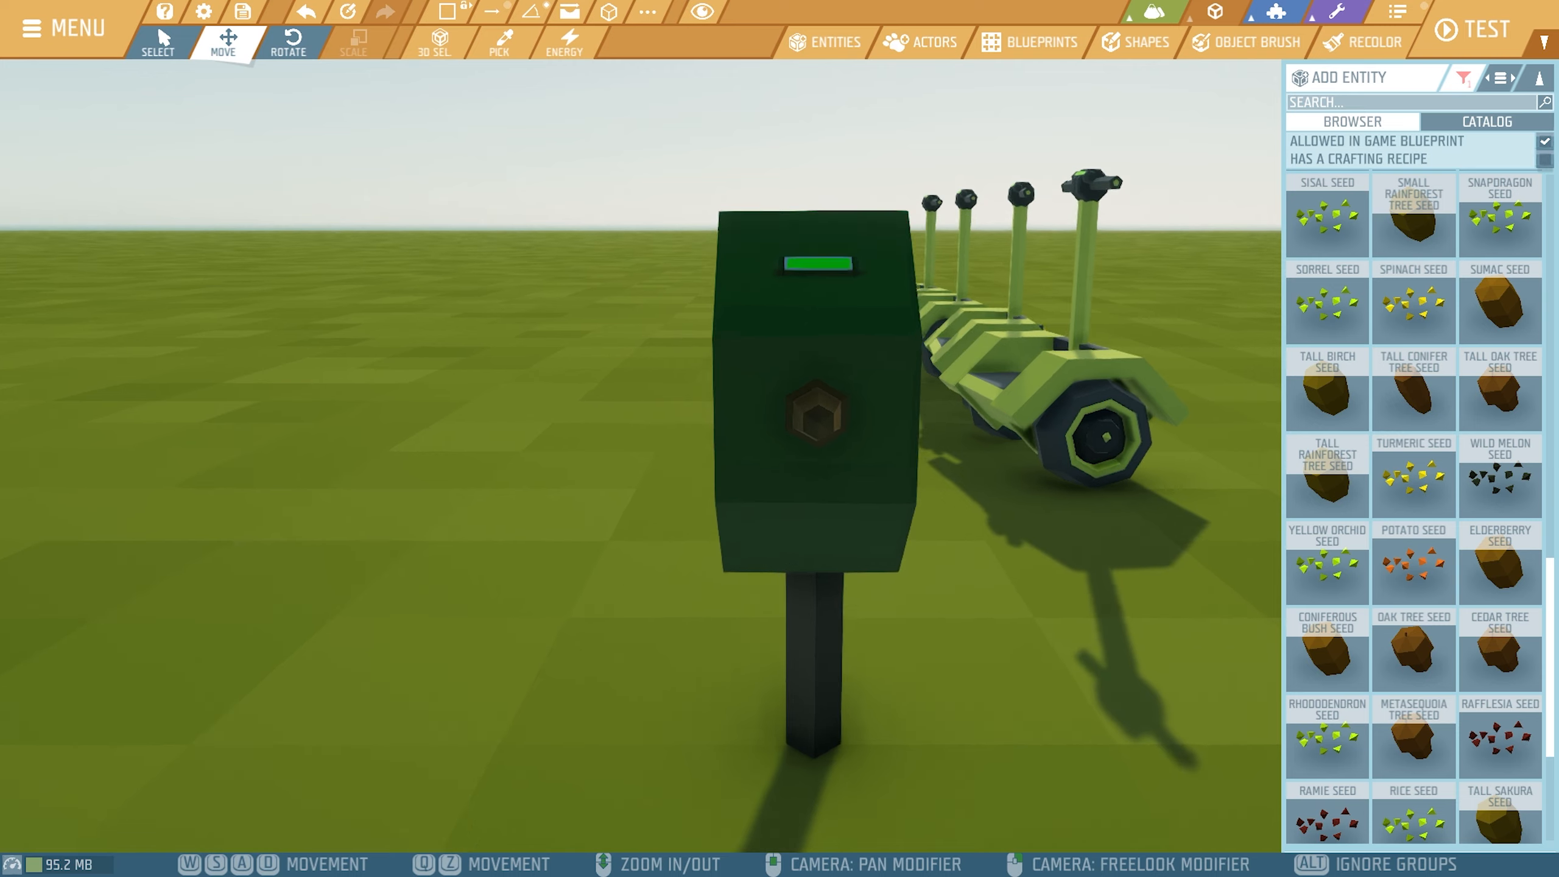
Rotate the tall oak tree seed flush into the head's front face like a socket
click(810, 417)
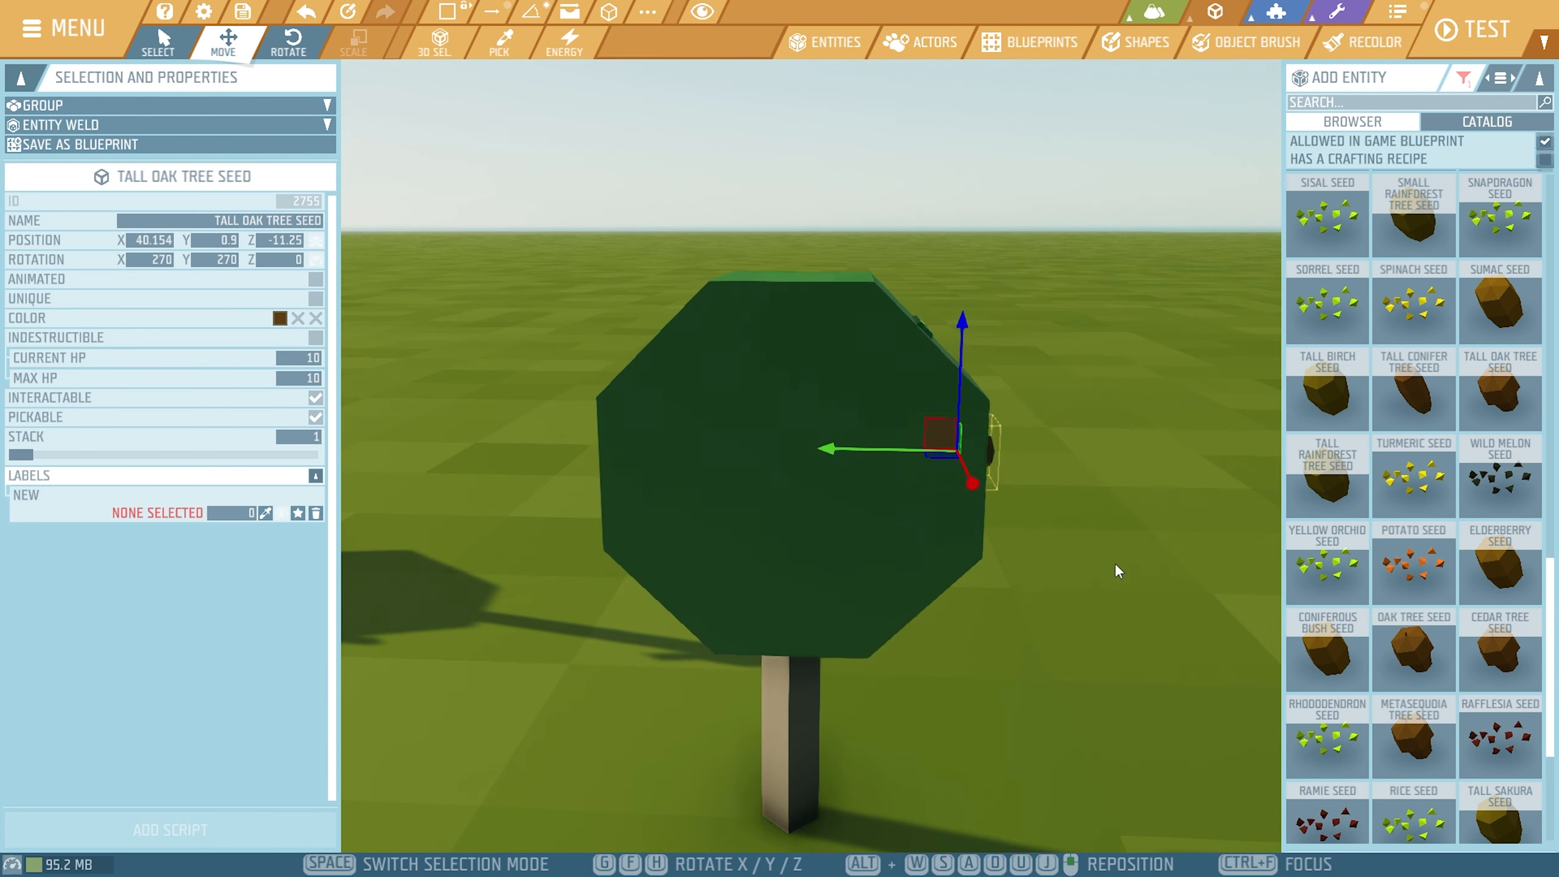
click(288, 42)
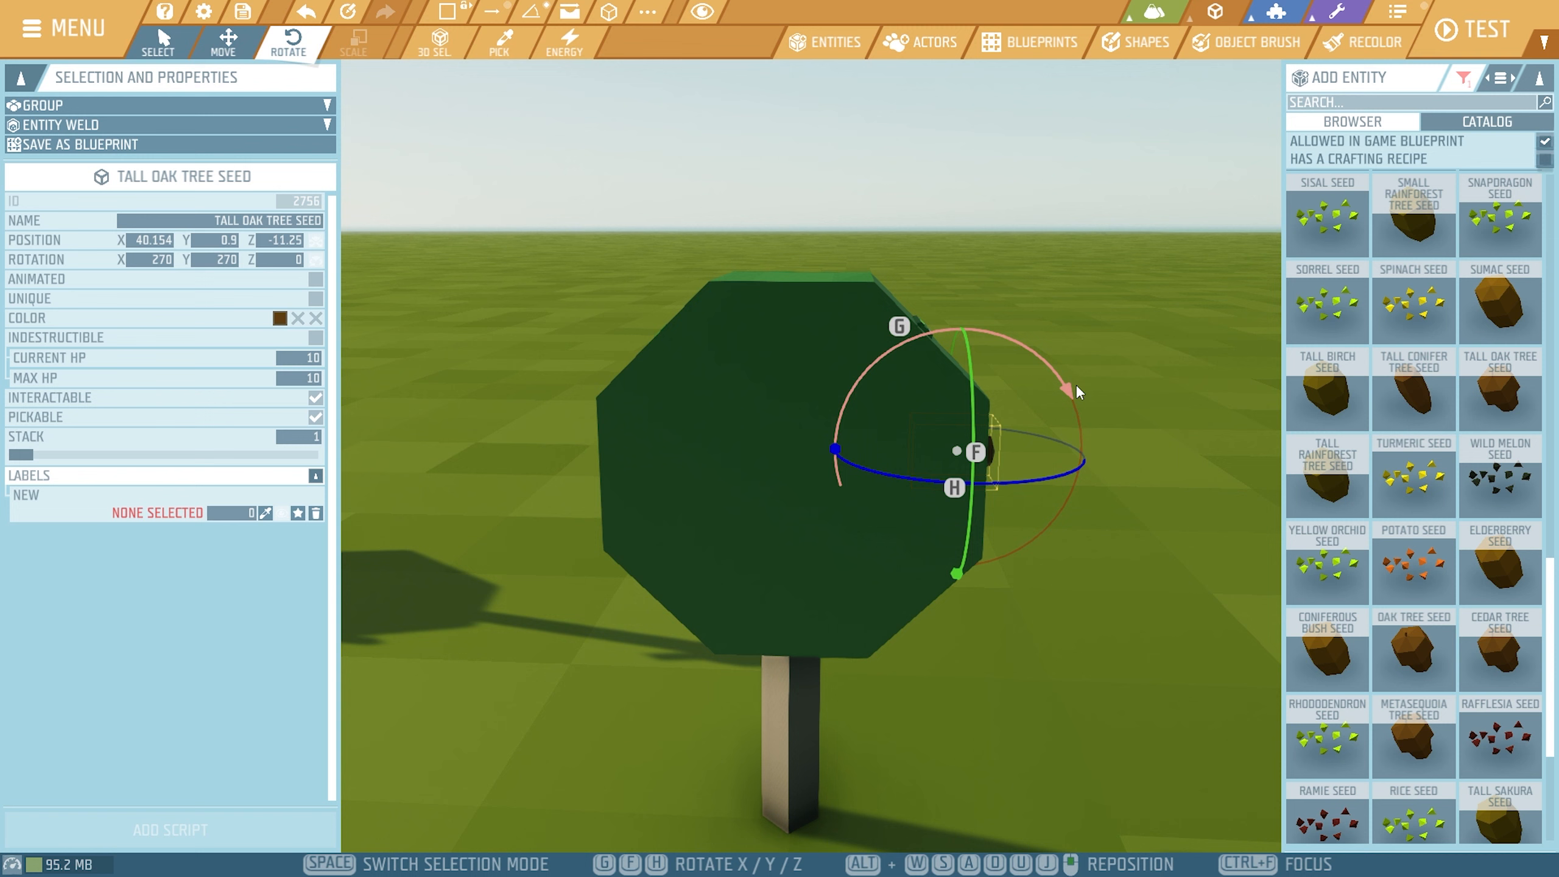
click(225, 38)
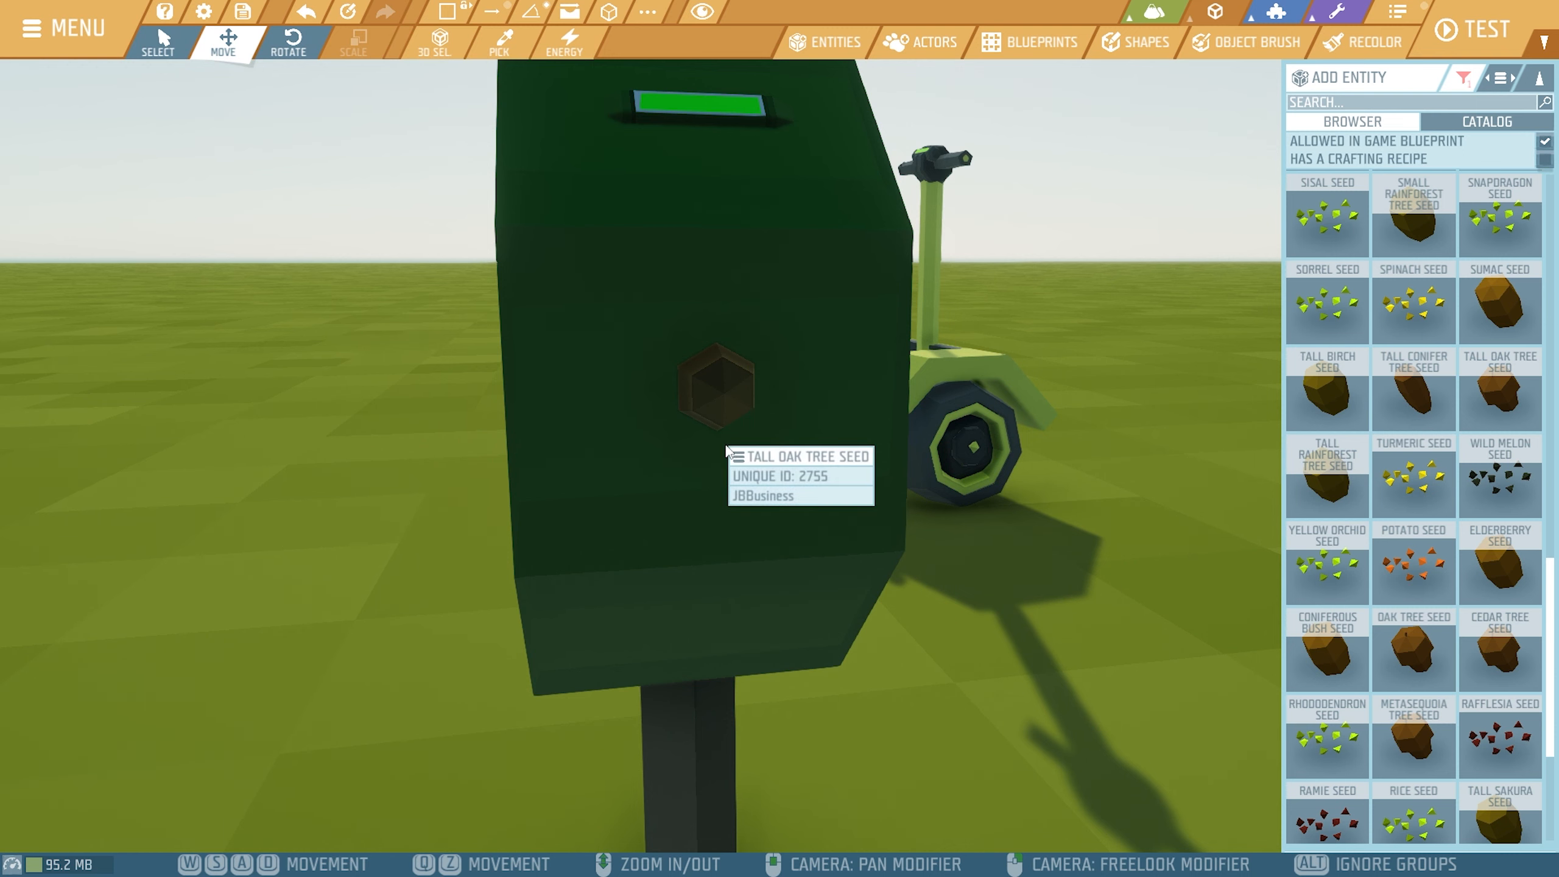
mouse_move(731, 399)
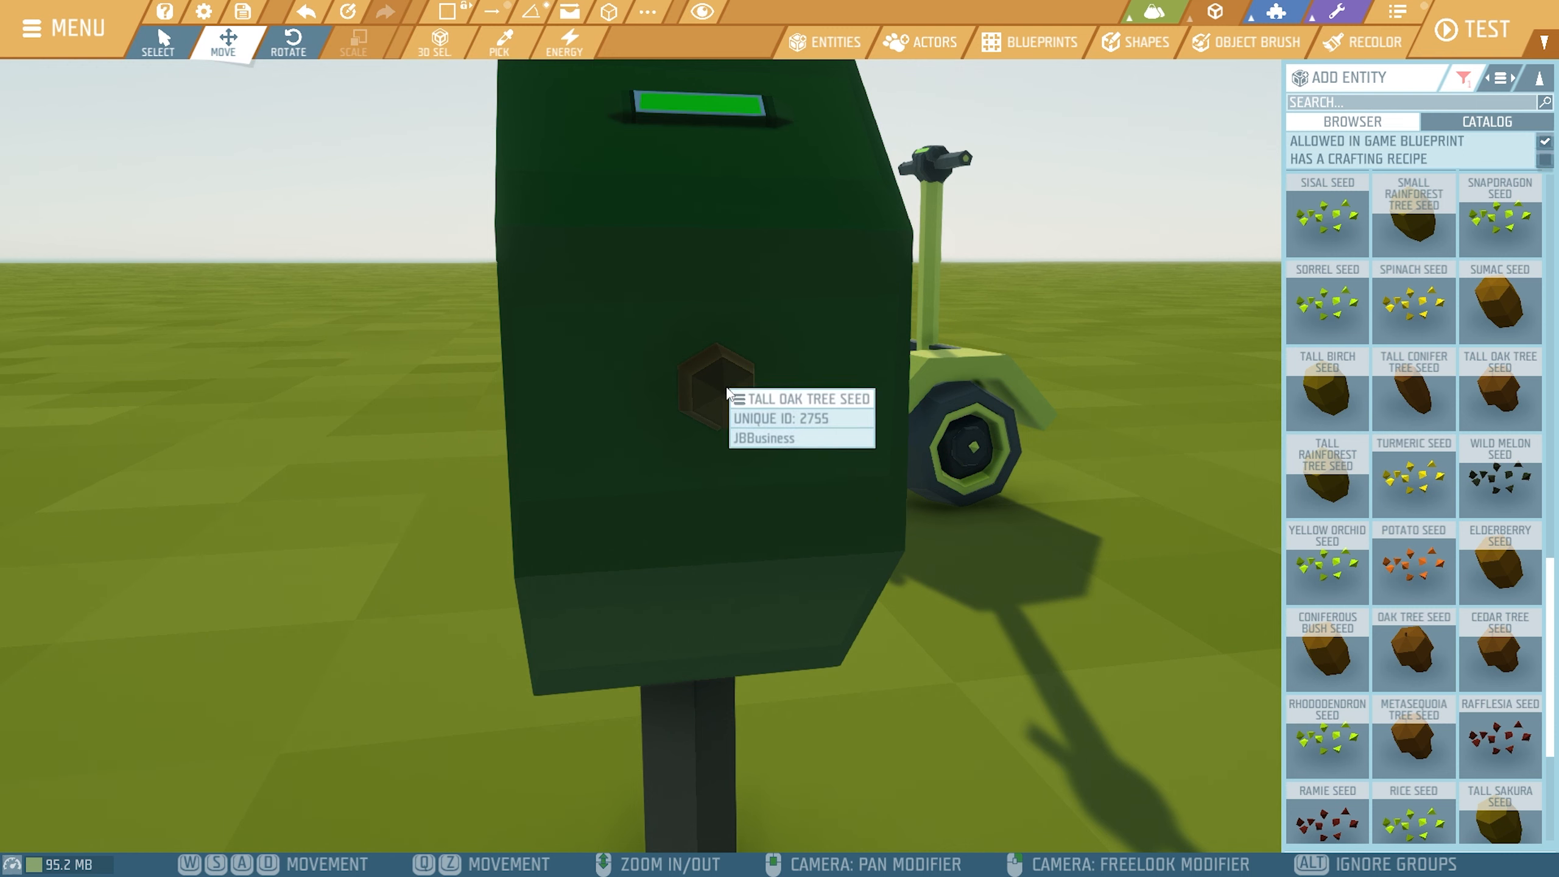
mouse_move(1186, 507)
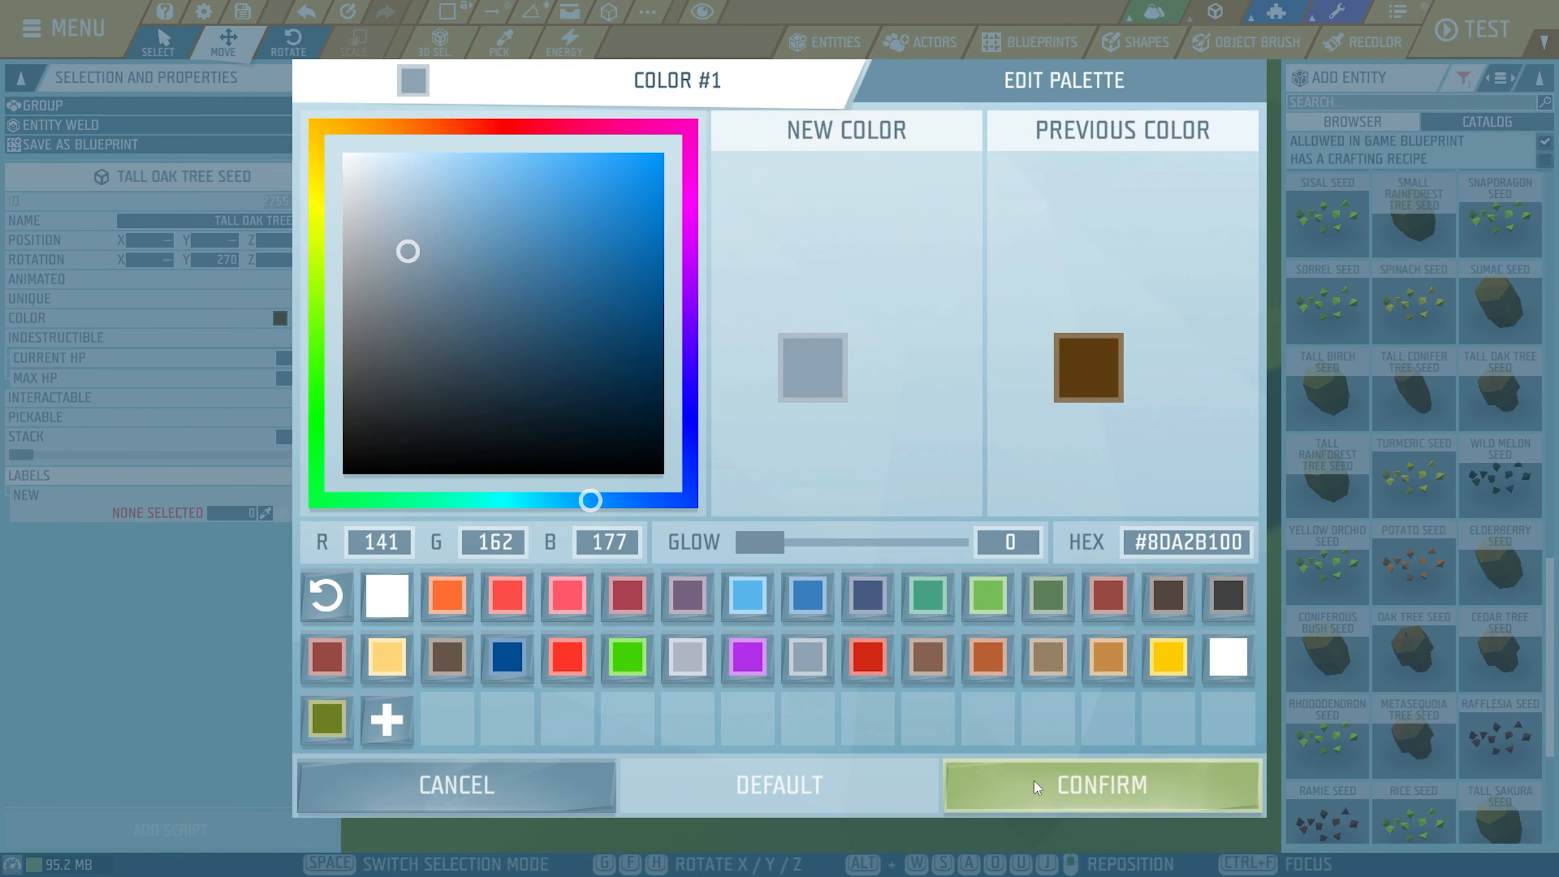
Confirm the seed's new grey-blue colour #8DA2B1
click(1100, 784)
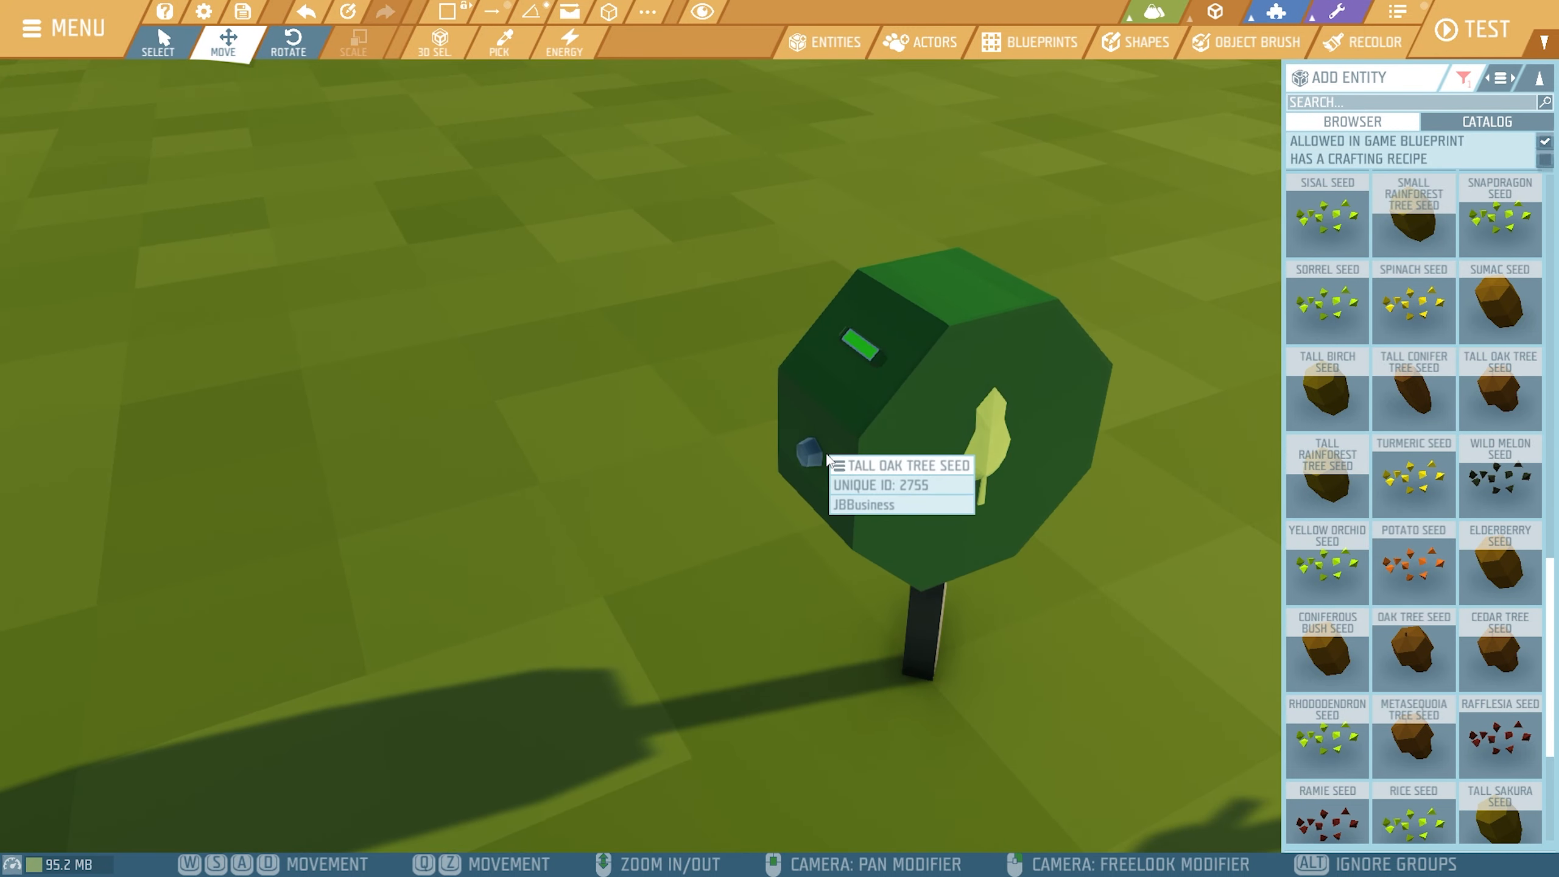
mouse_move(1064, 430)
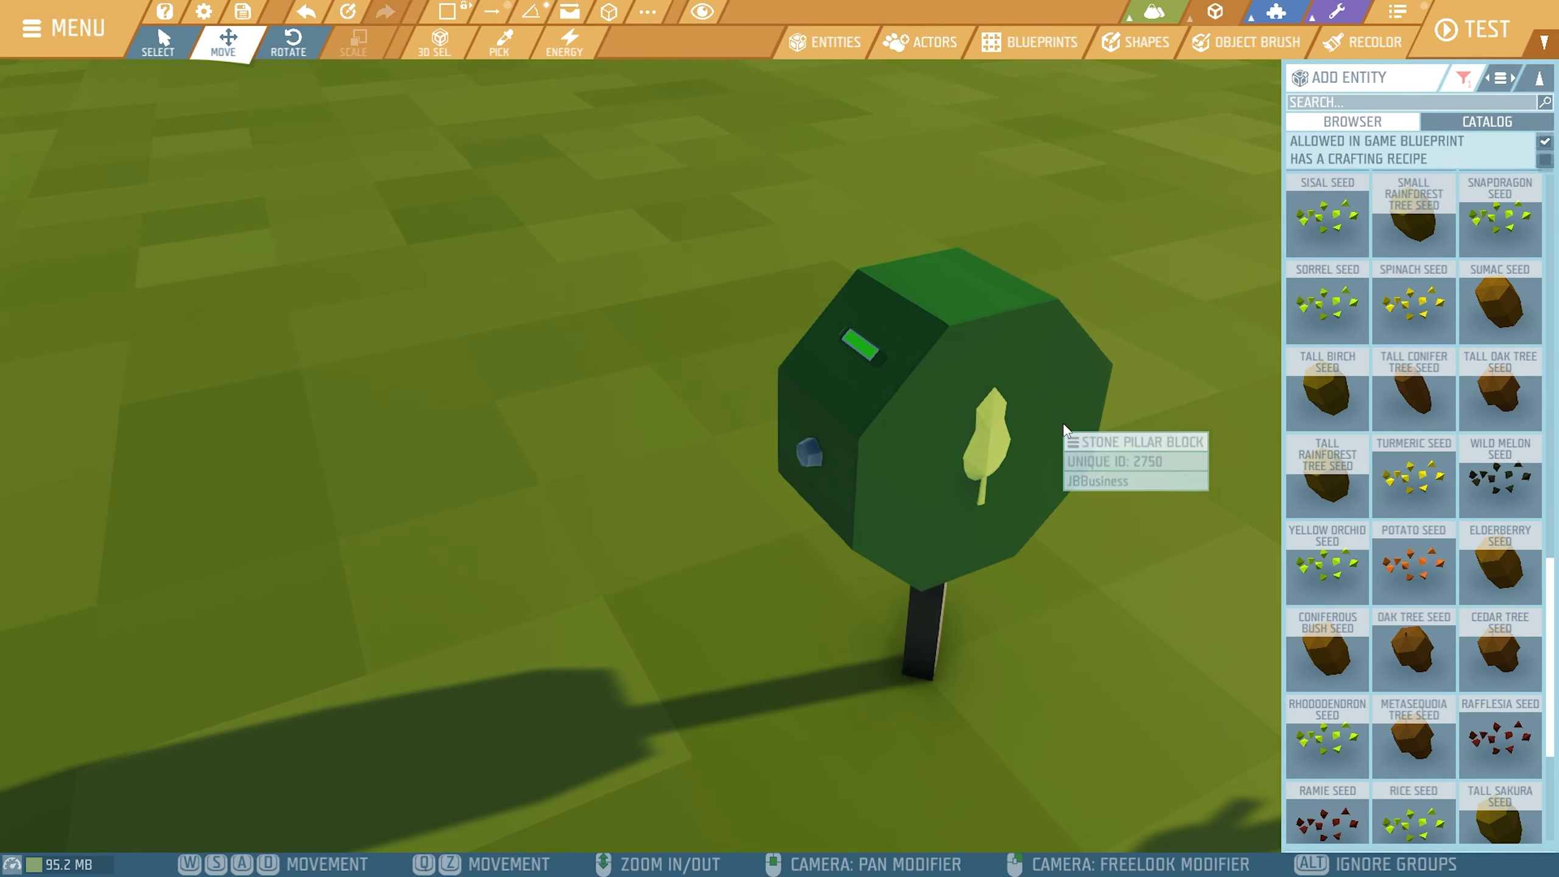
mouse_move(810, 464)
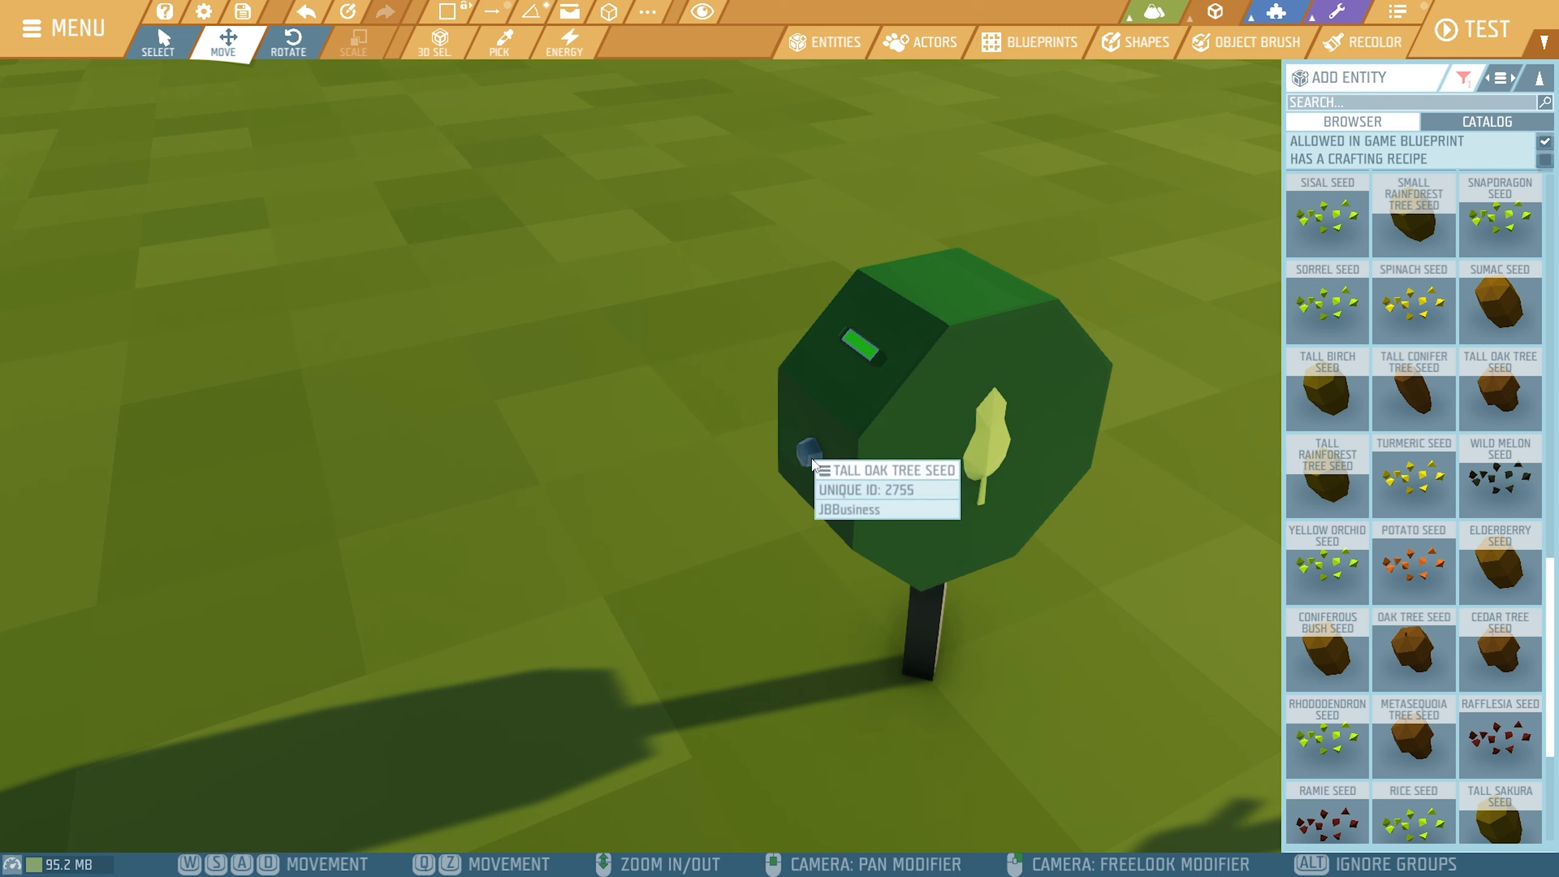
mouse_move(979, 614)
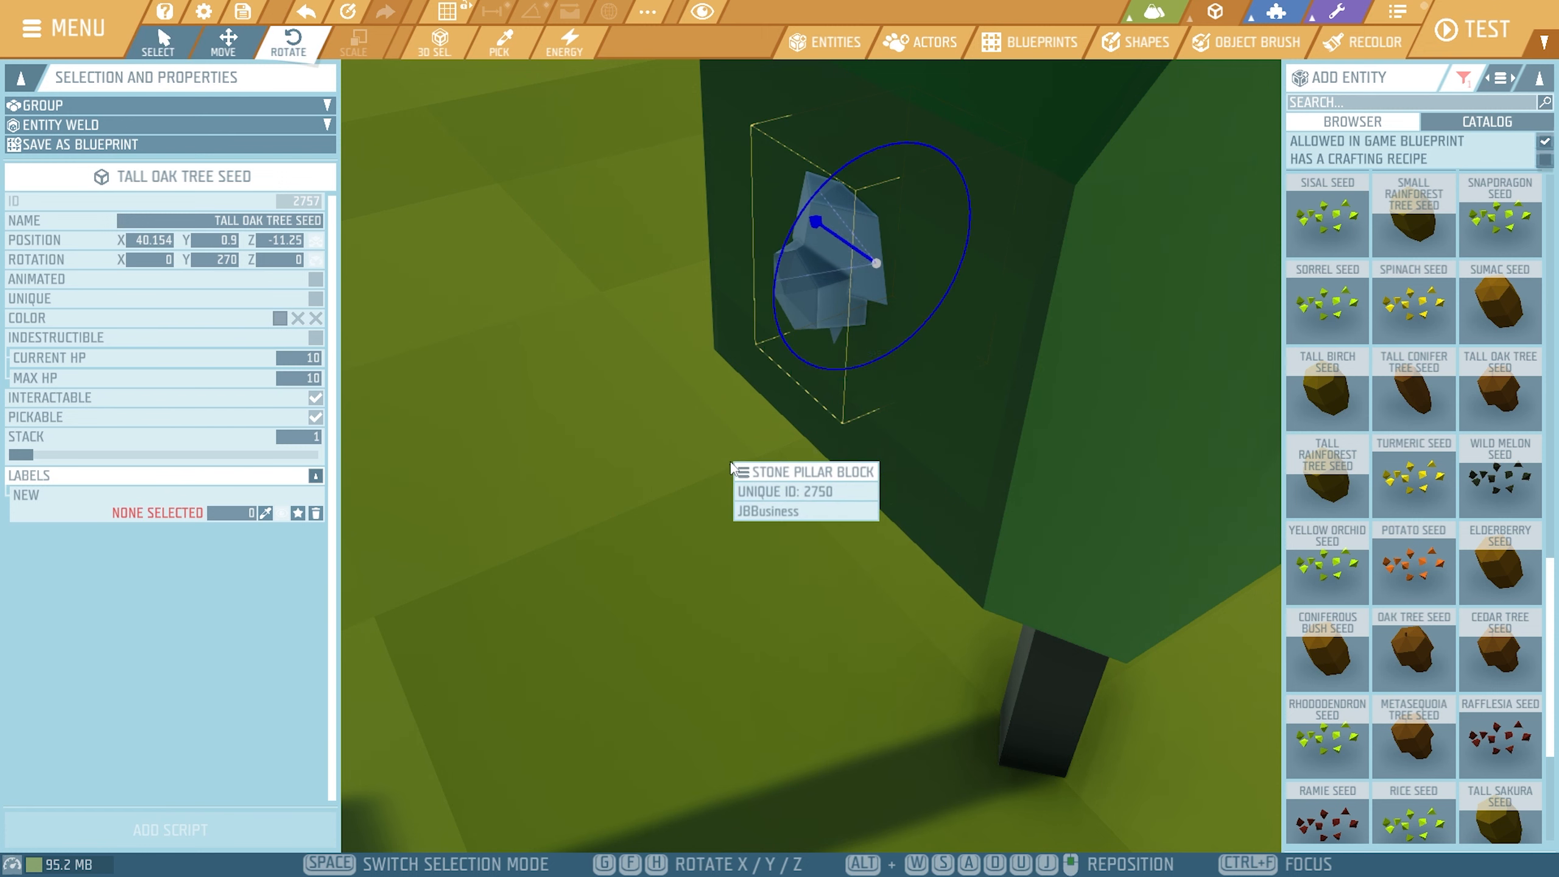
Rotate the grey seed plug square and centred below the glowing display
click(224, 41)
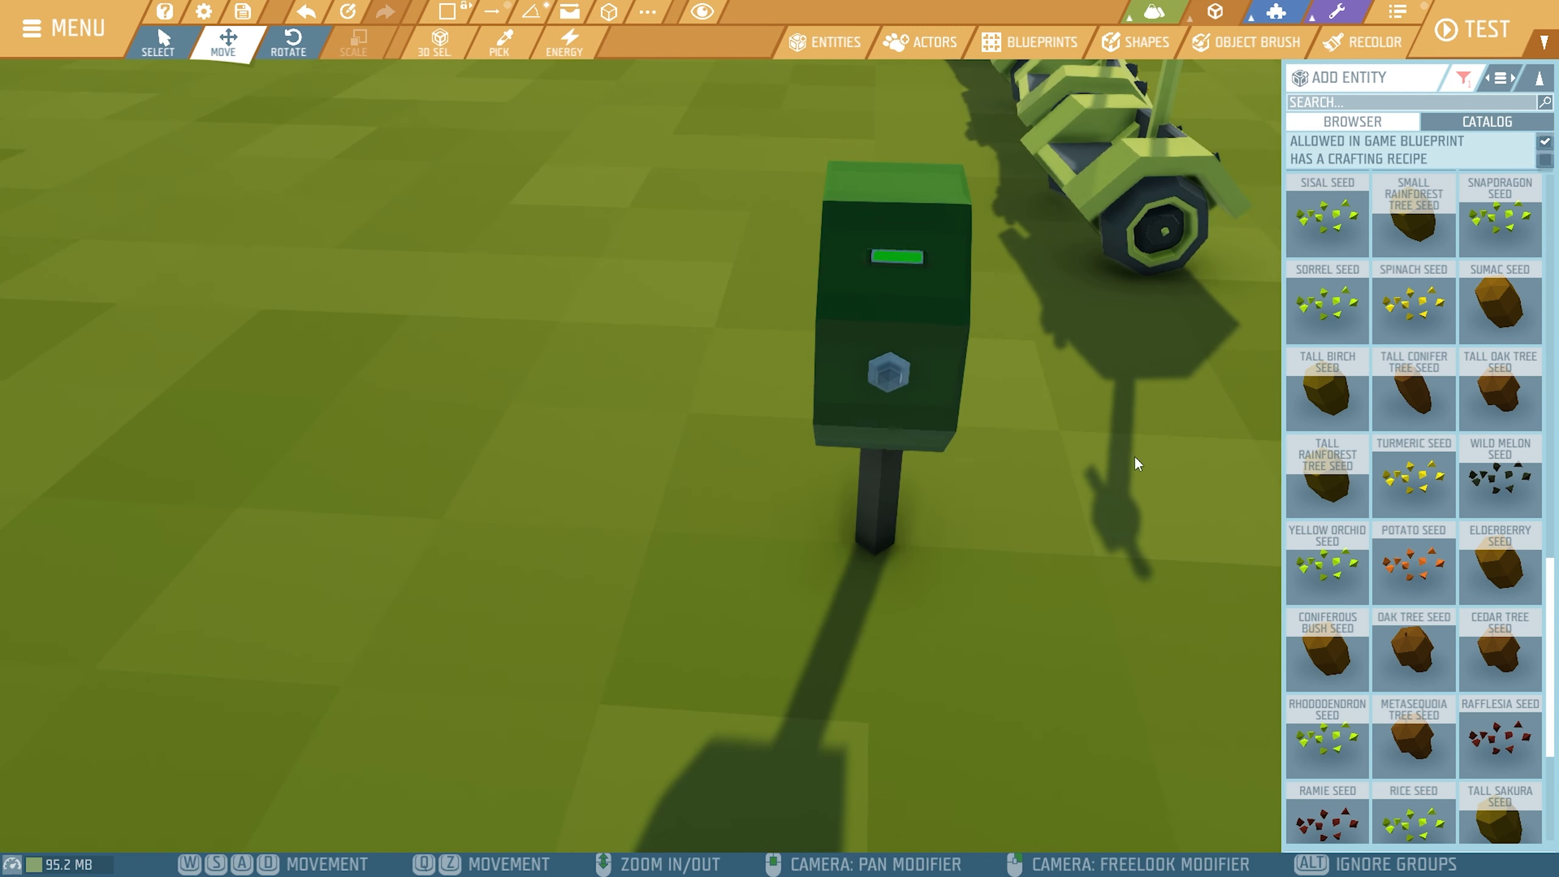
mouse_move(1346, 109)
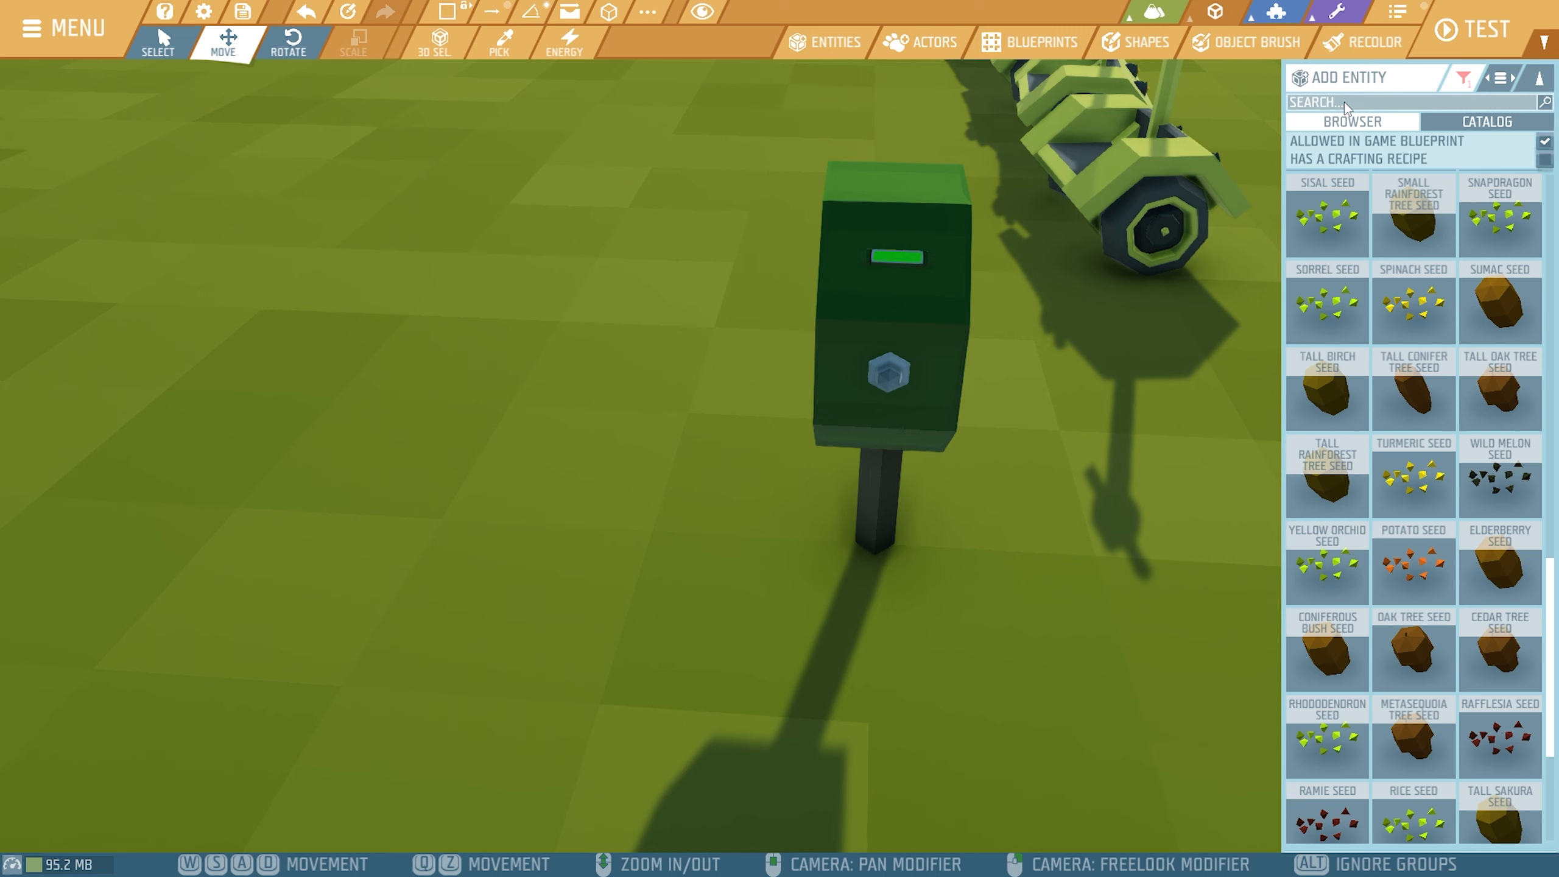
Search 'lining' and make the furnace lining panel beneath the display black
text(lining)
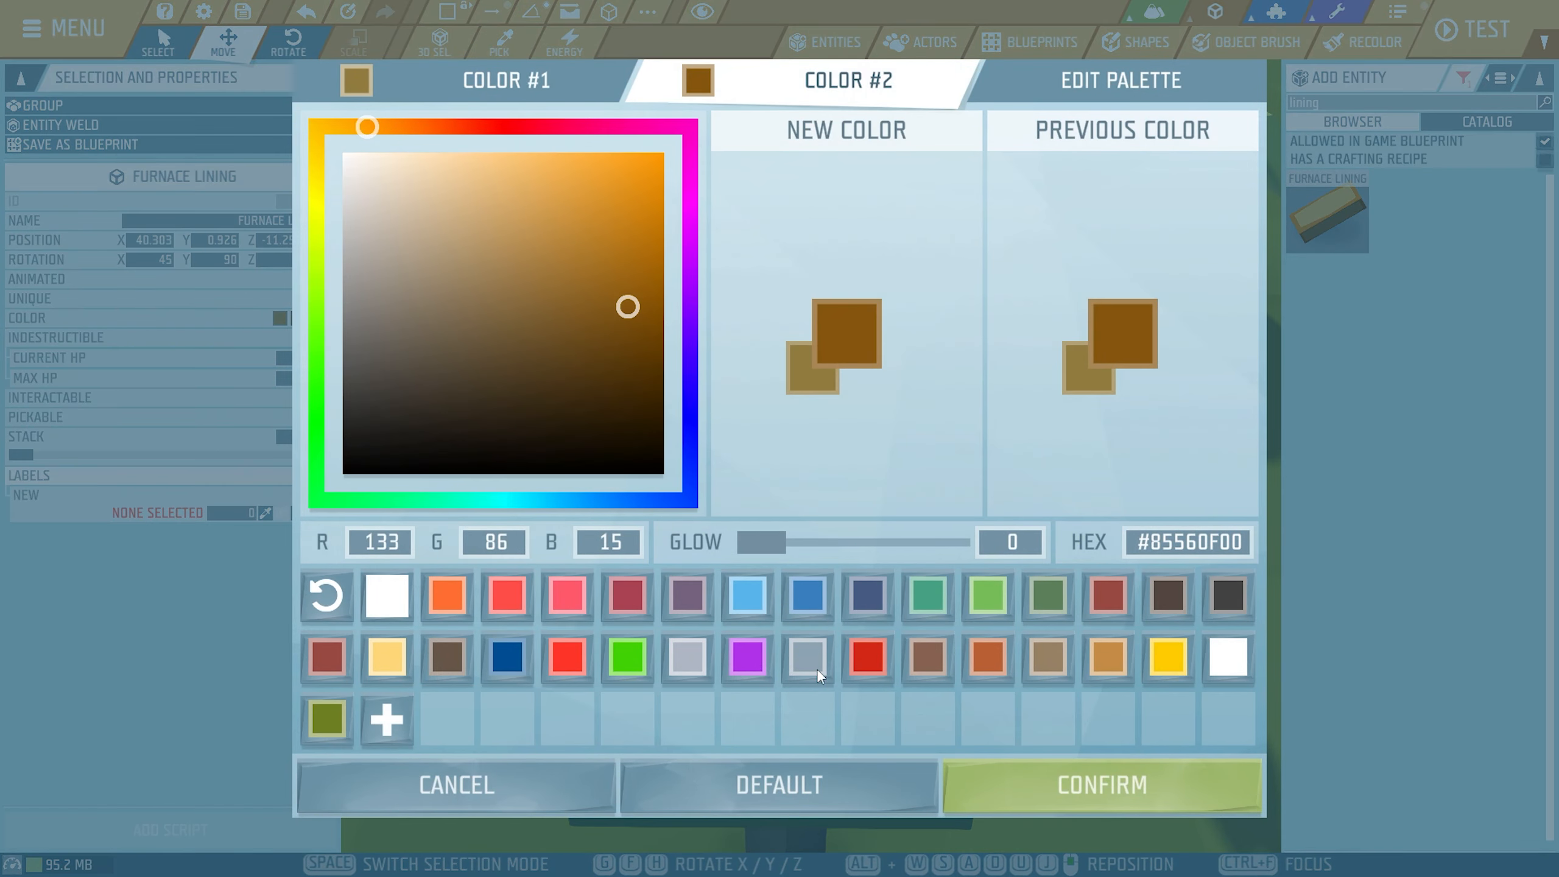
click(1100, 785)
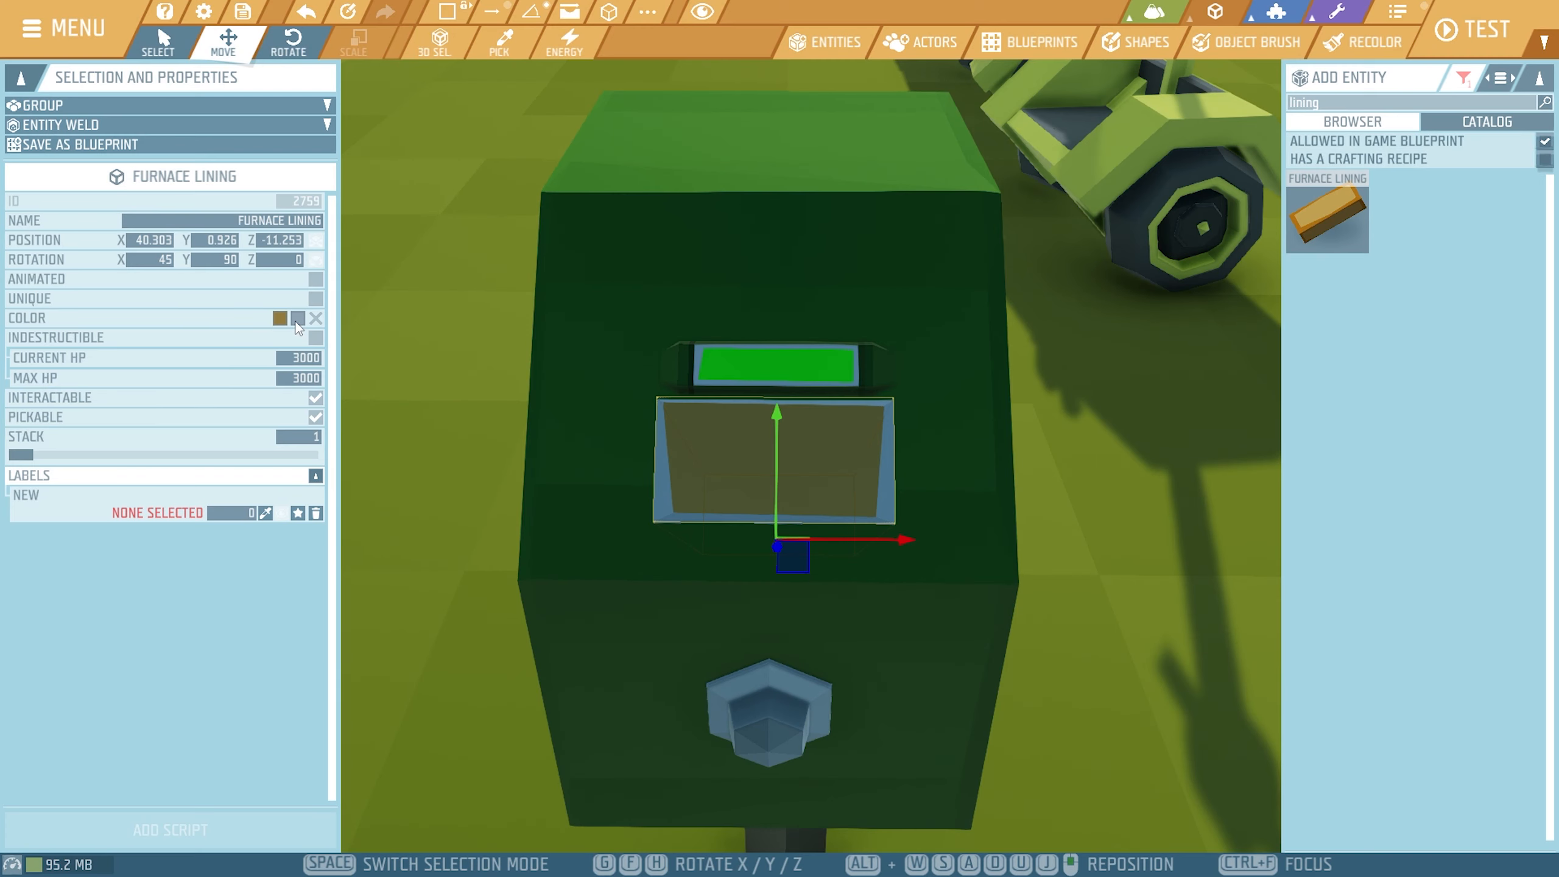
click(280, 318)
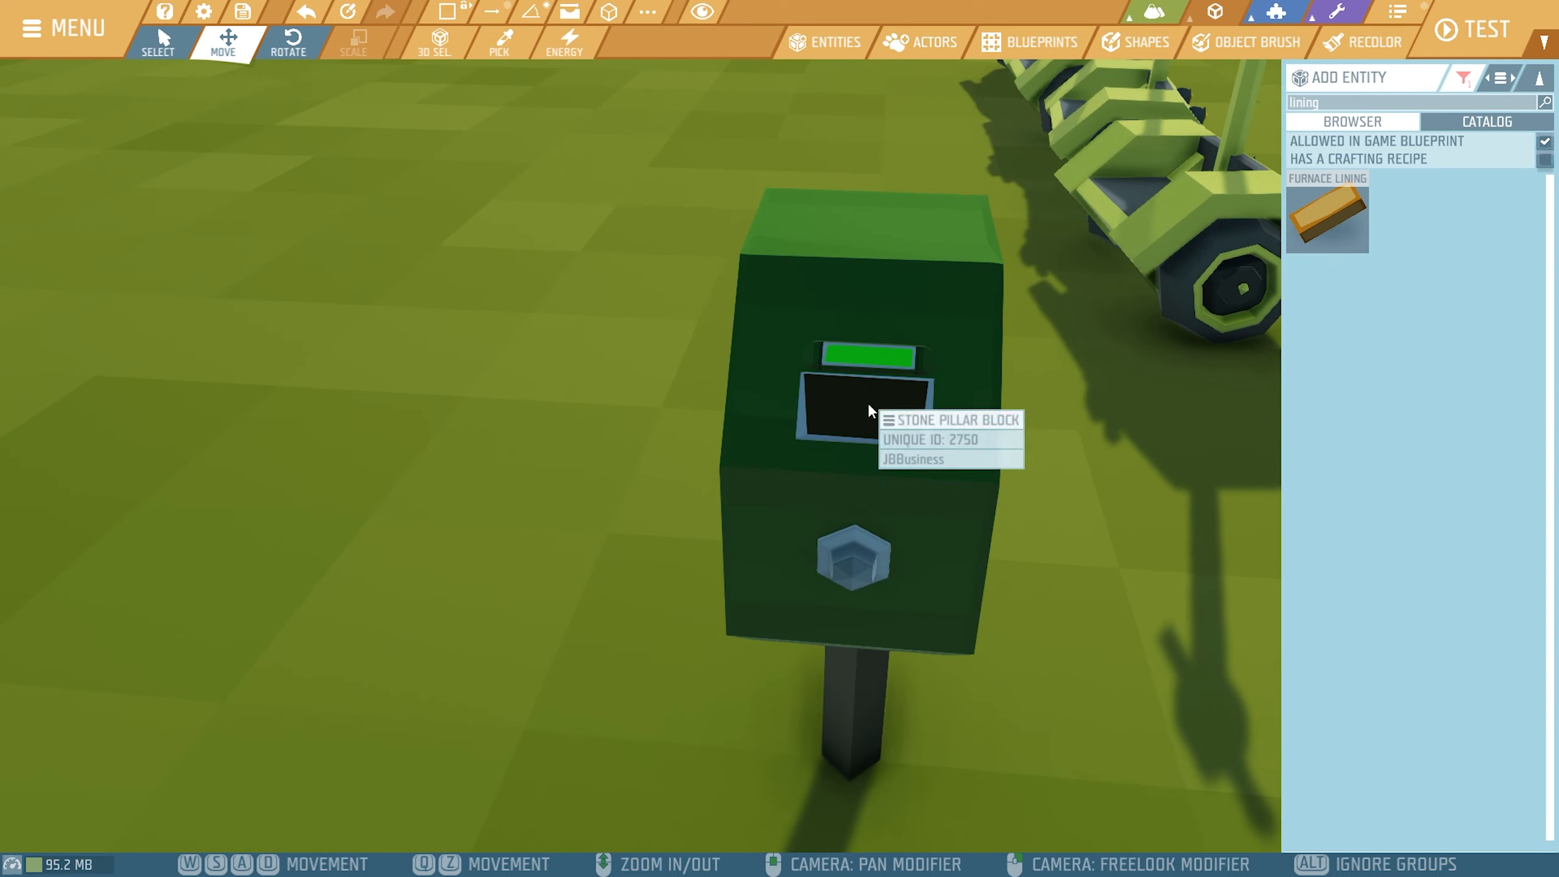
mouse_move(1151, 635)
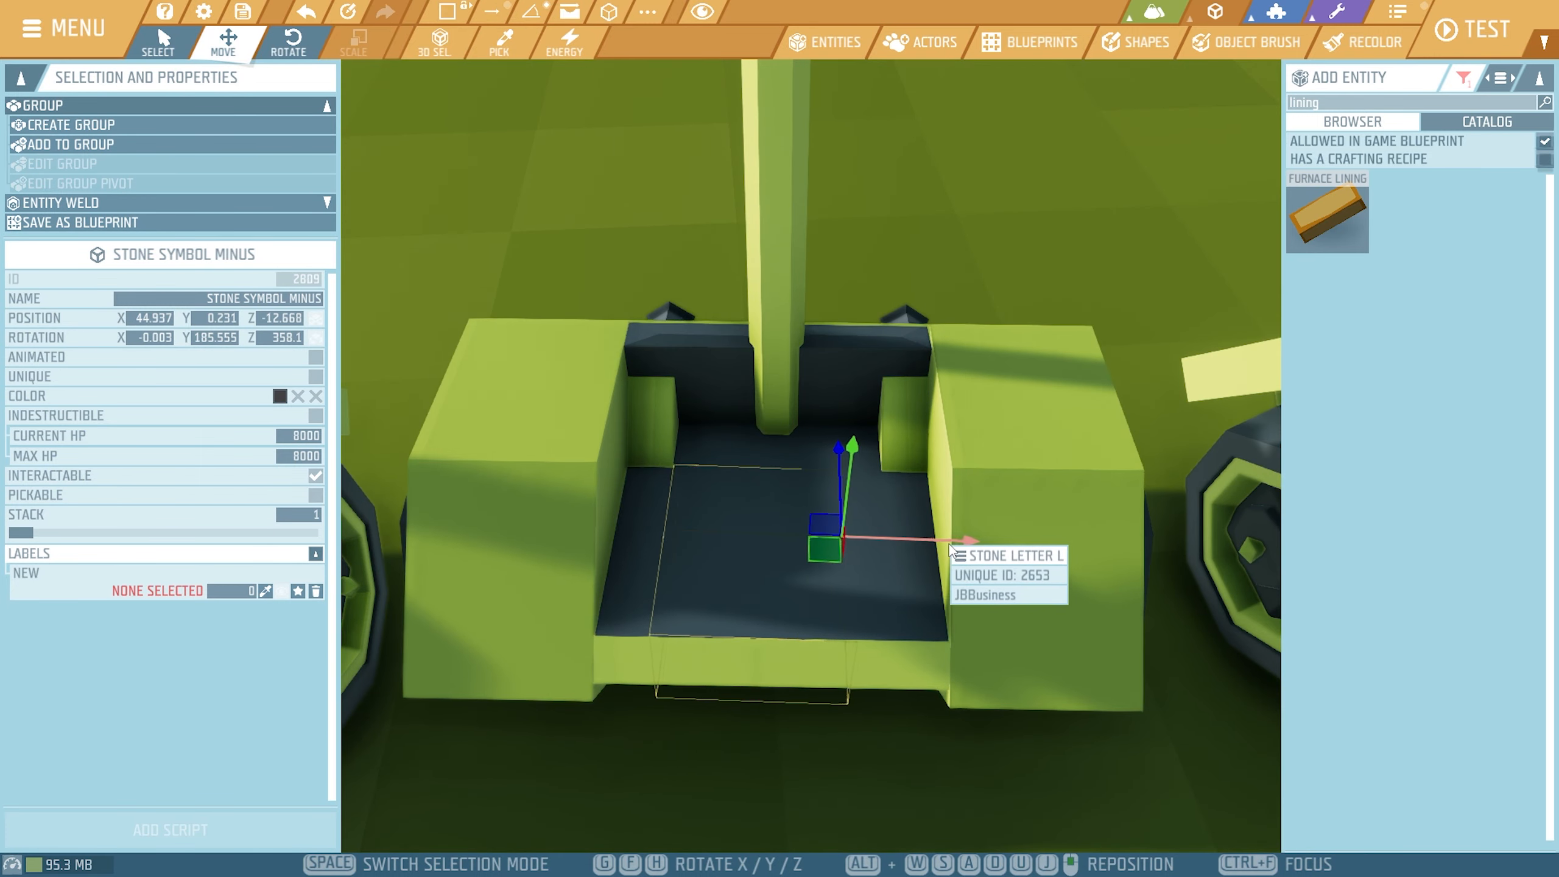
Rotate an oak tree seed and set it down on the Segway's deck as a charging plug
click(289, 35)
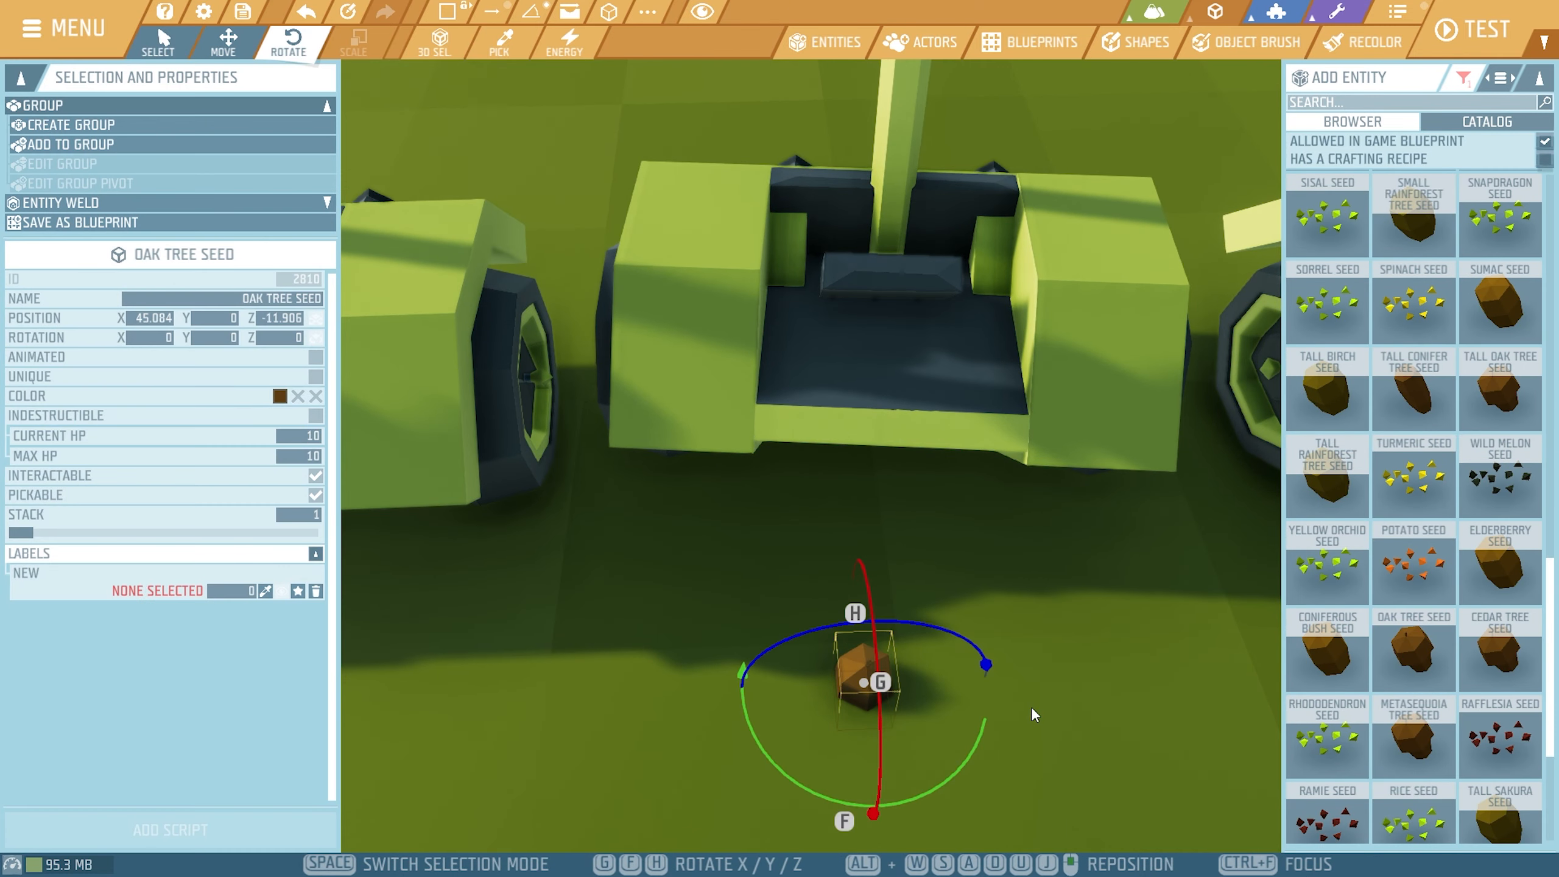
right_click(870, 299)
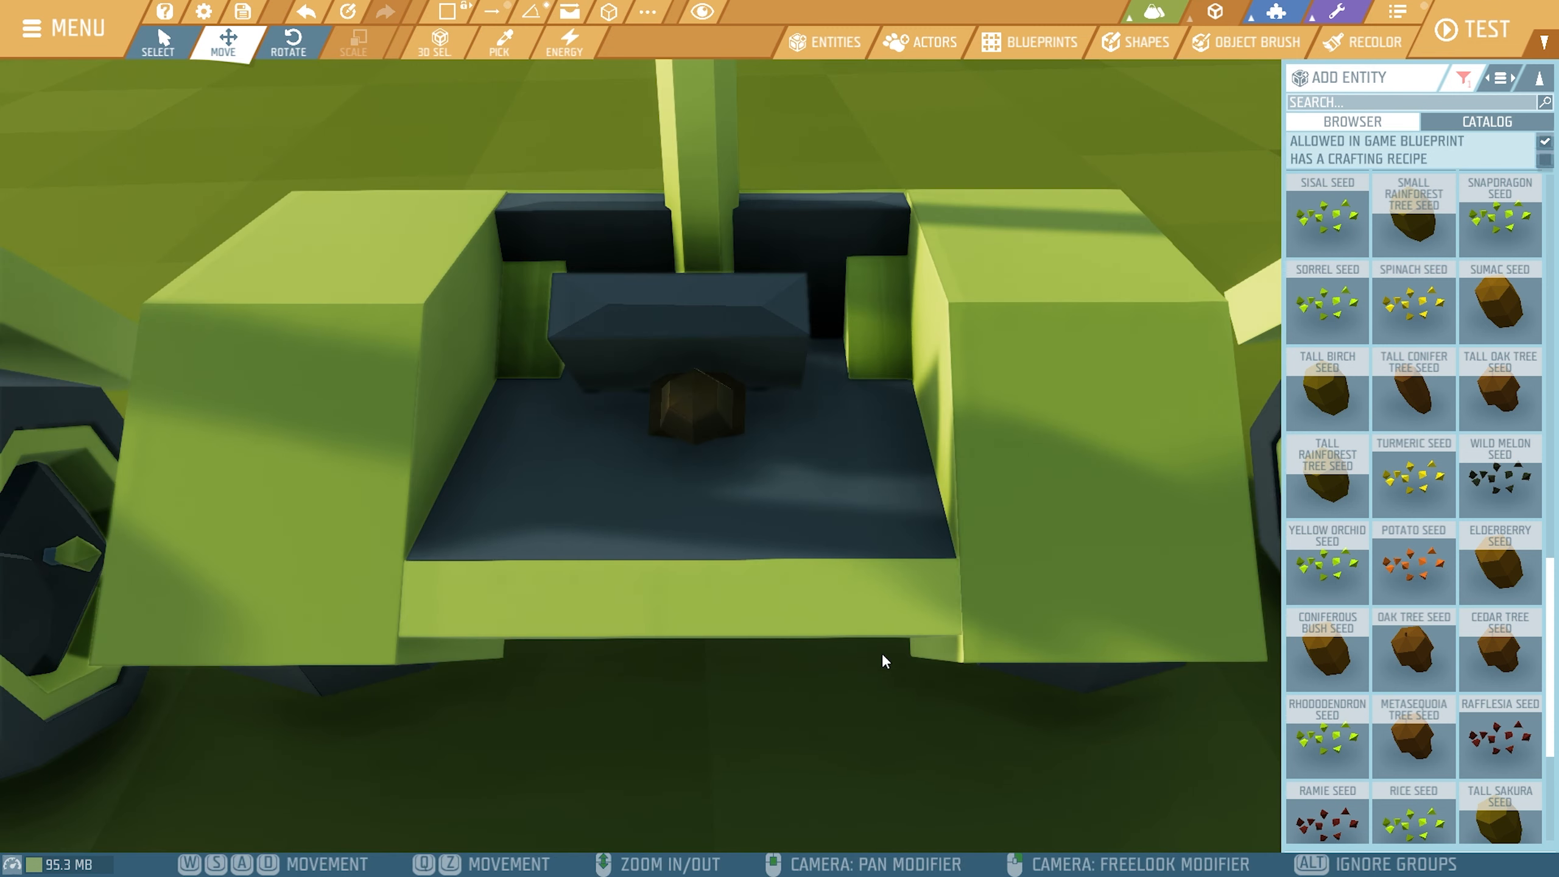
click(696, 398)
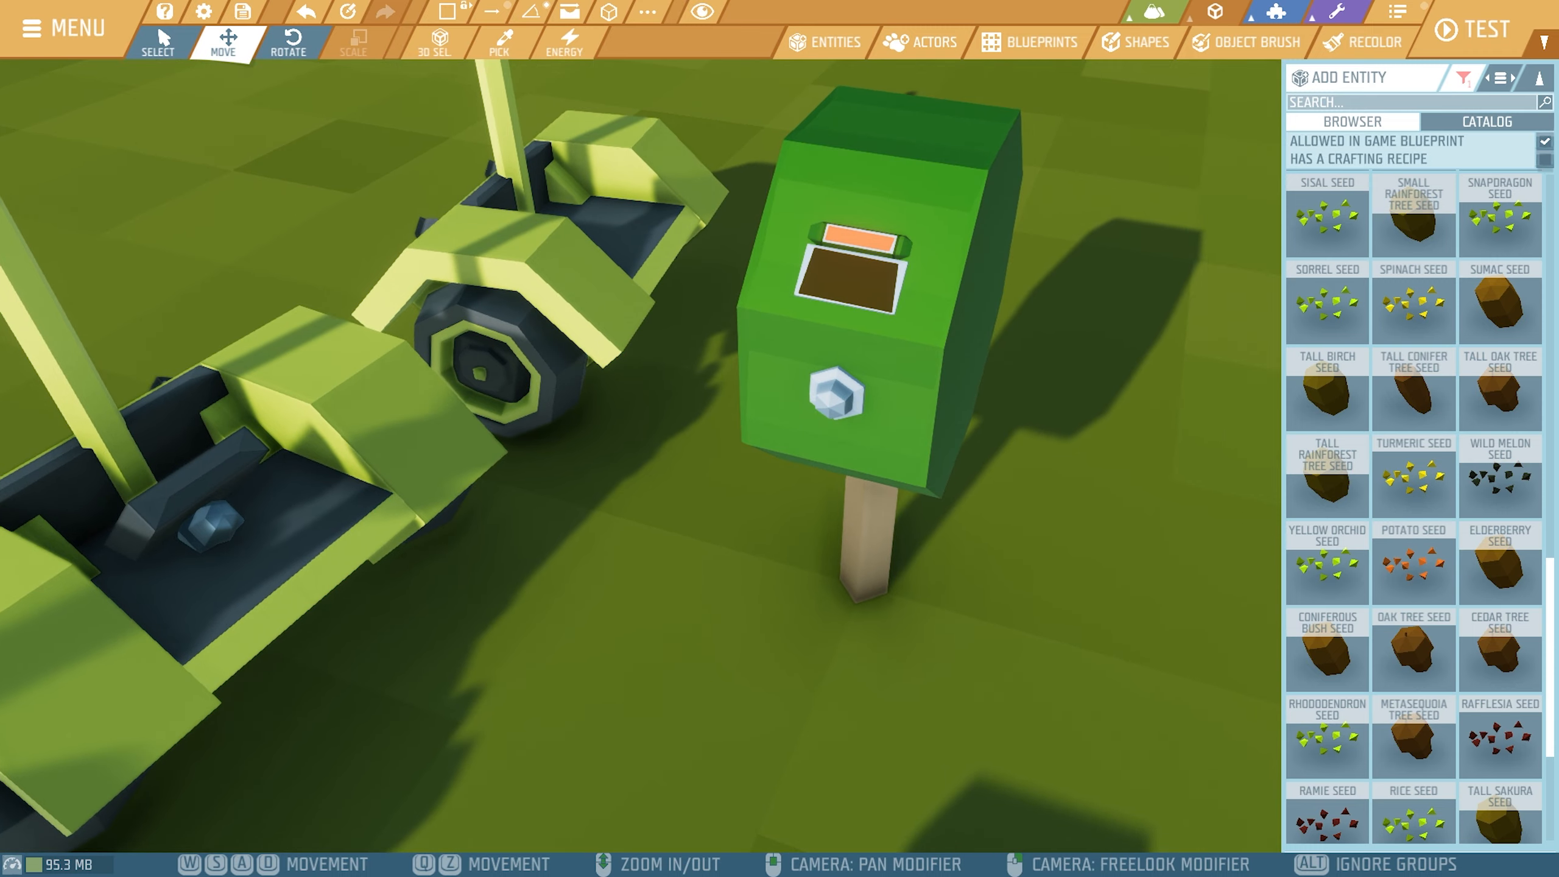
Search 'pen', place a Pencil in the pole's white socket and colour it black
click(831, 391)
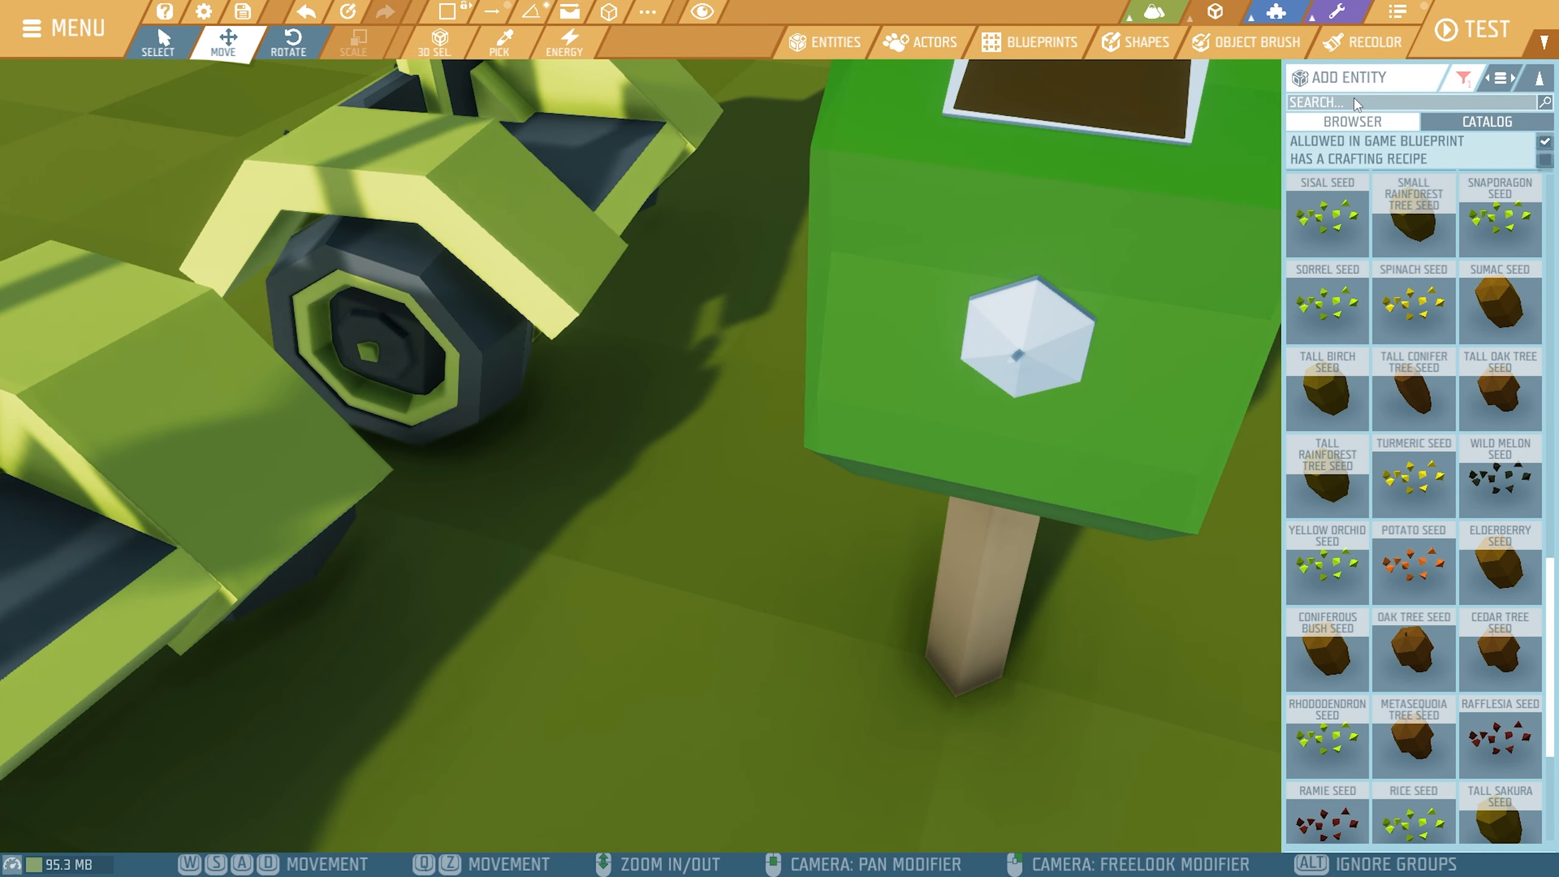
text(pen)
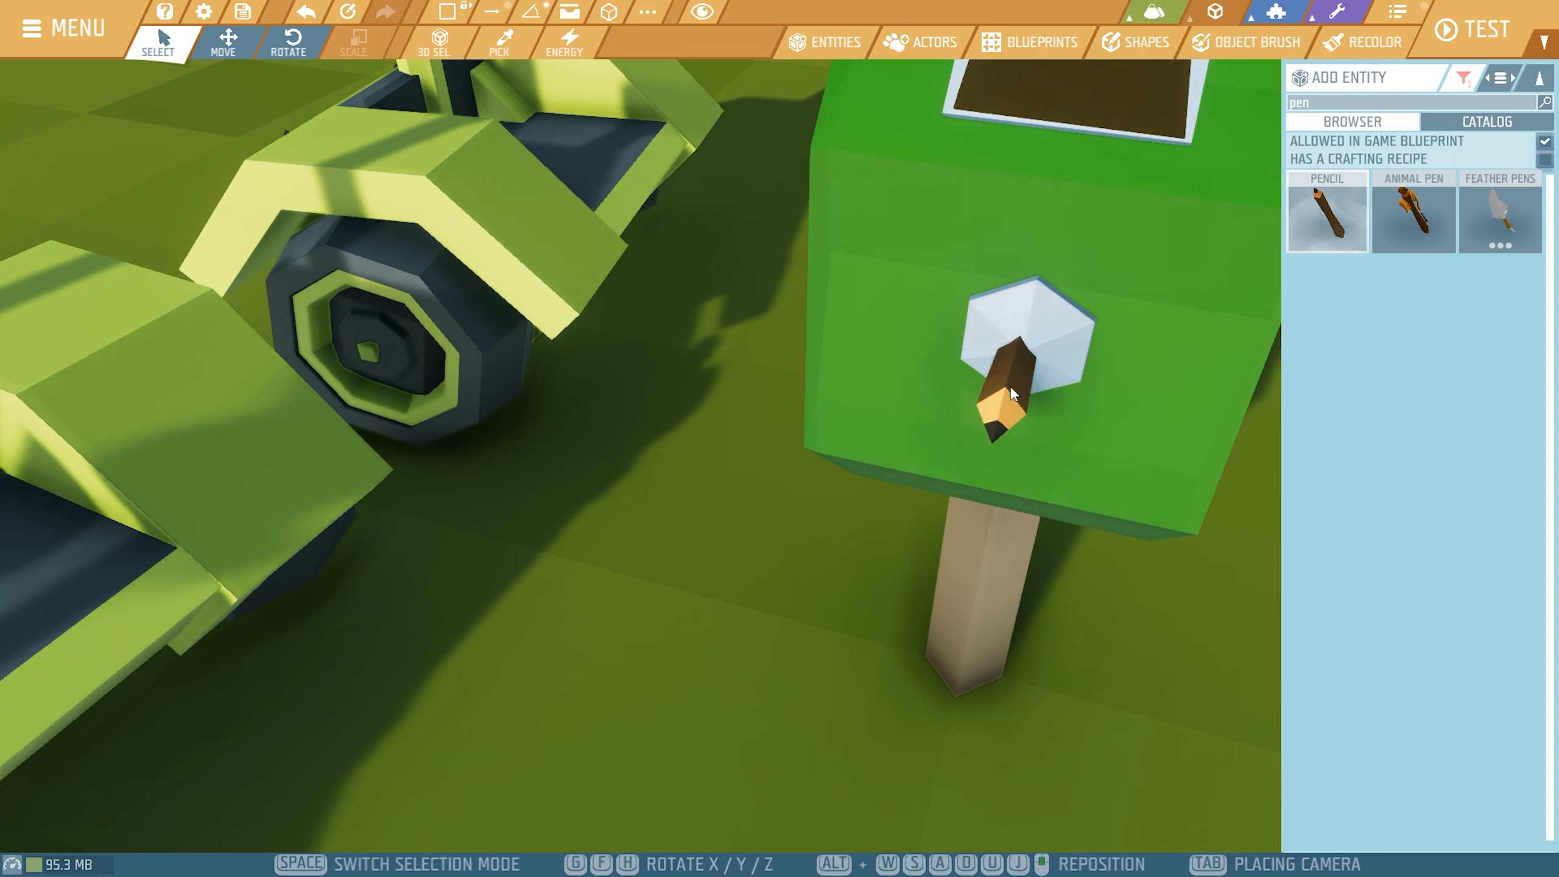
click(1003, 408)
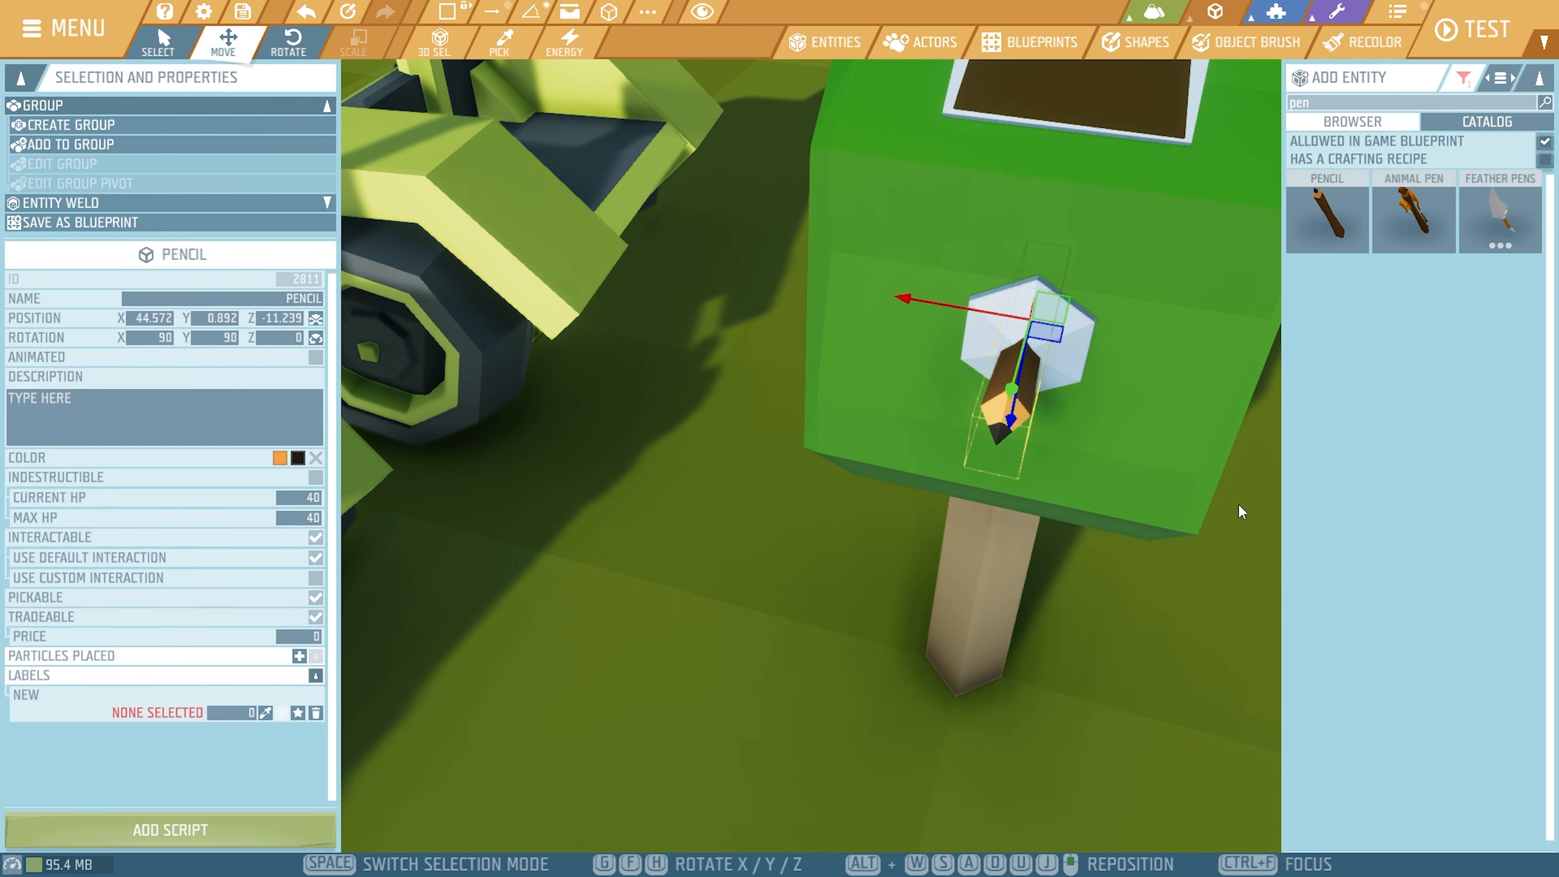
click(282, 458)
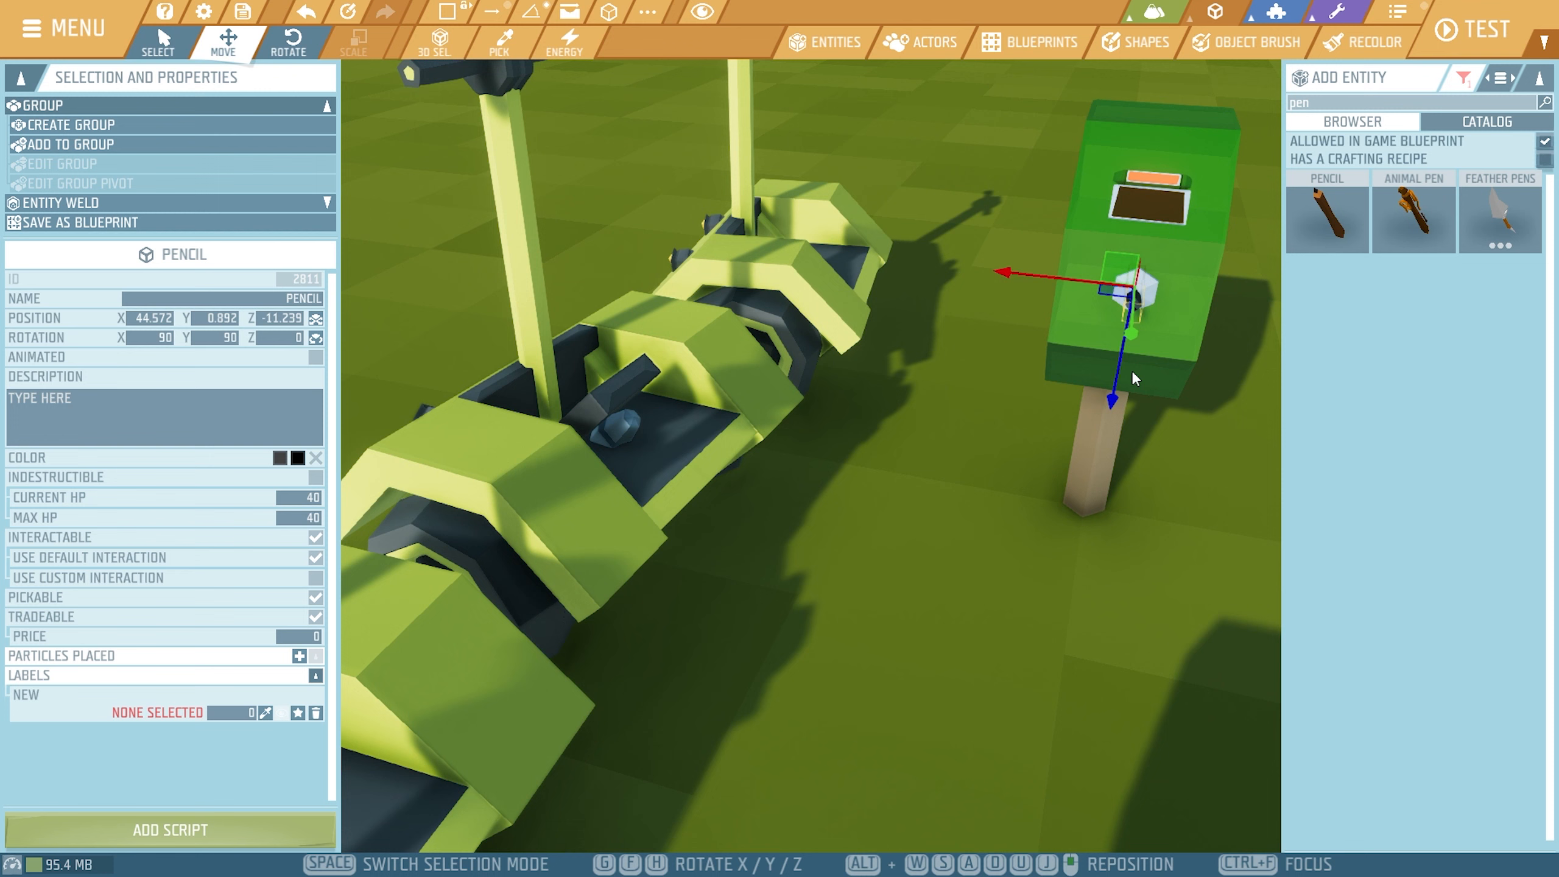
mouse_move(897, 416)
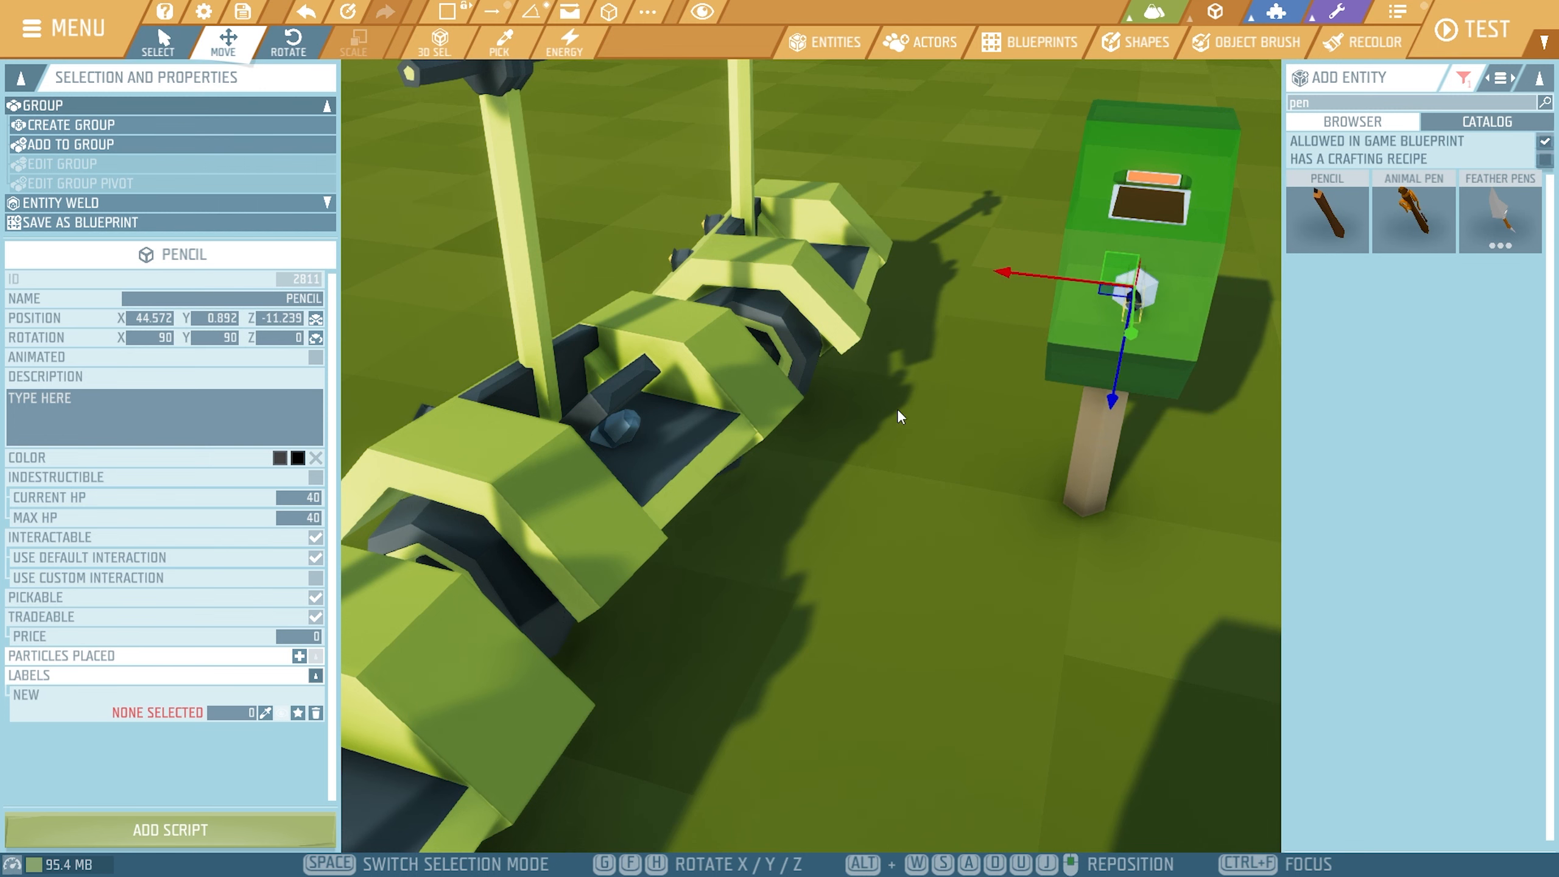
mouse_move(704, 452)
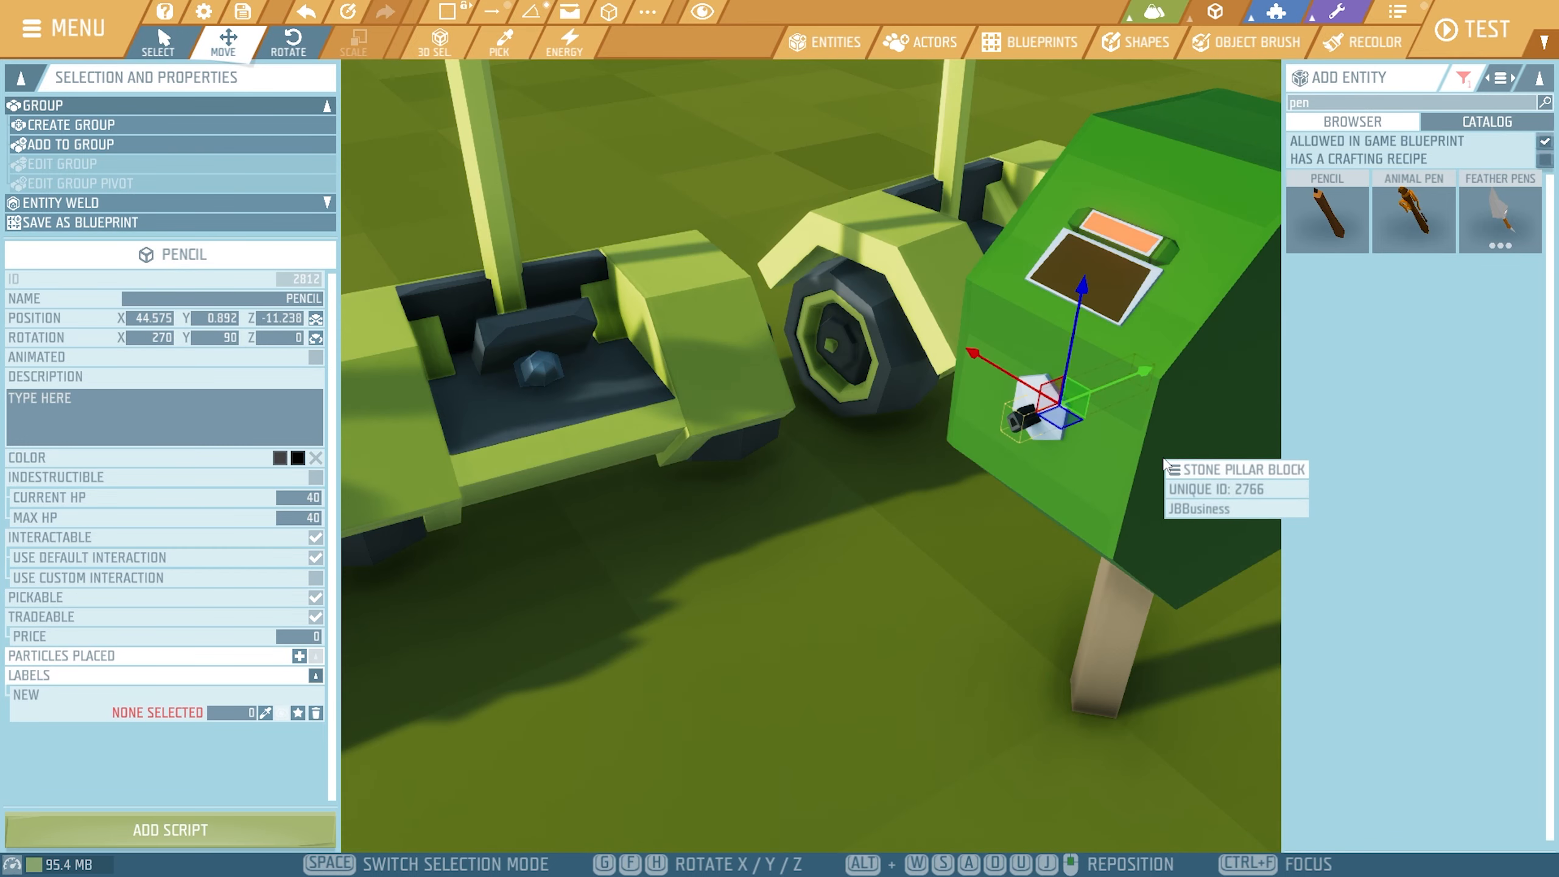
Rotate the new pencil segments so the cable leaves the socket and angles up toward the Segway
click(289, 42)
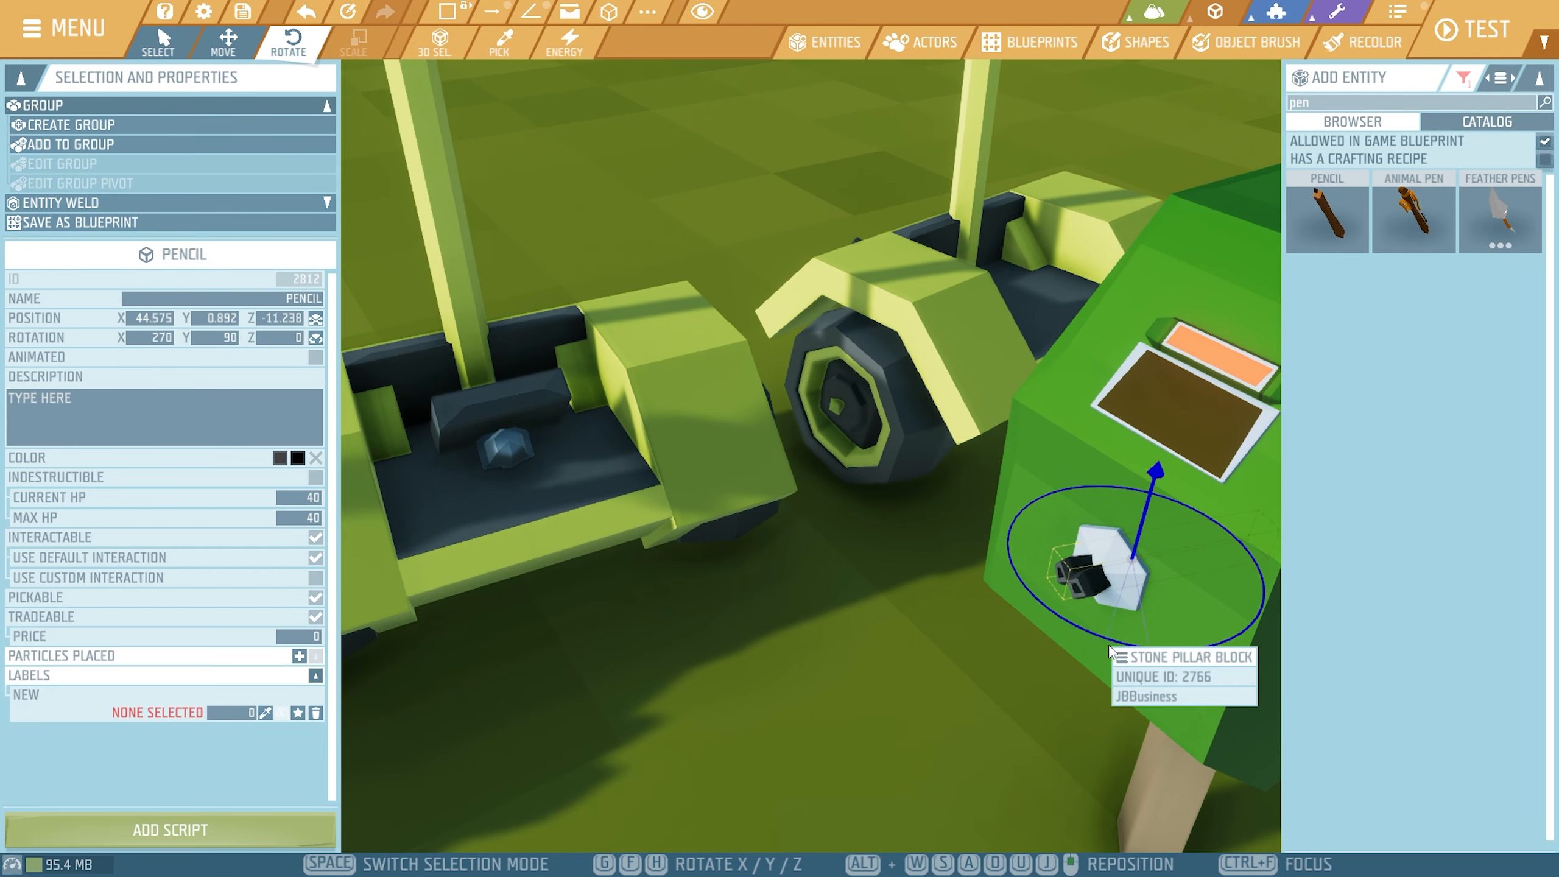
click(224, 40)
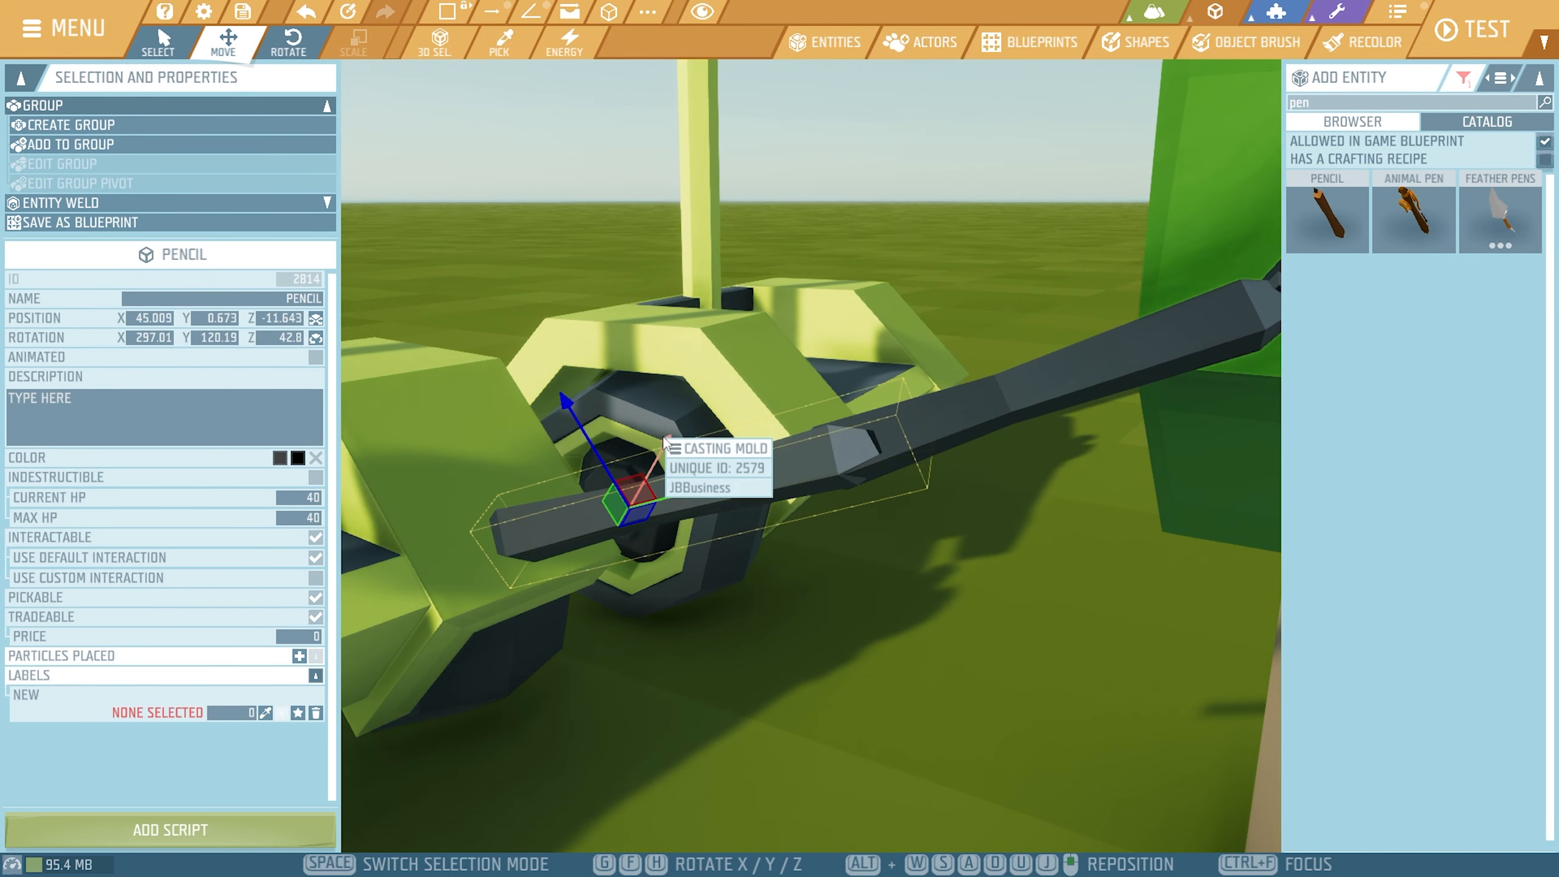
click(289, 42)
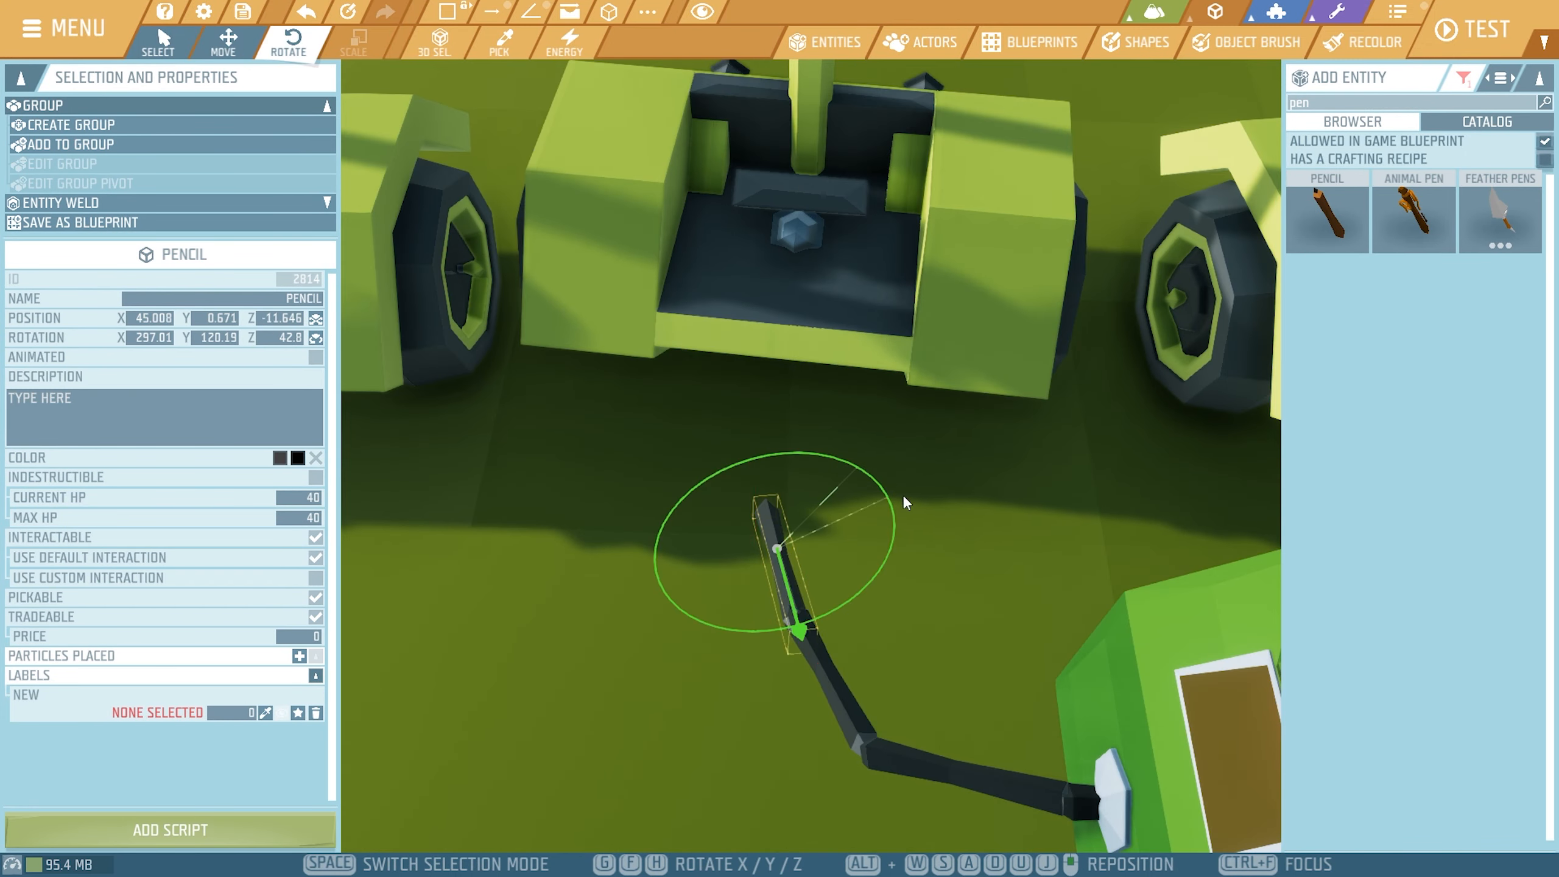
click(223, 38)
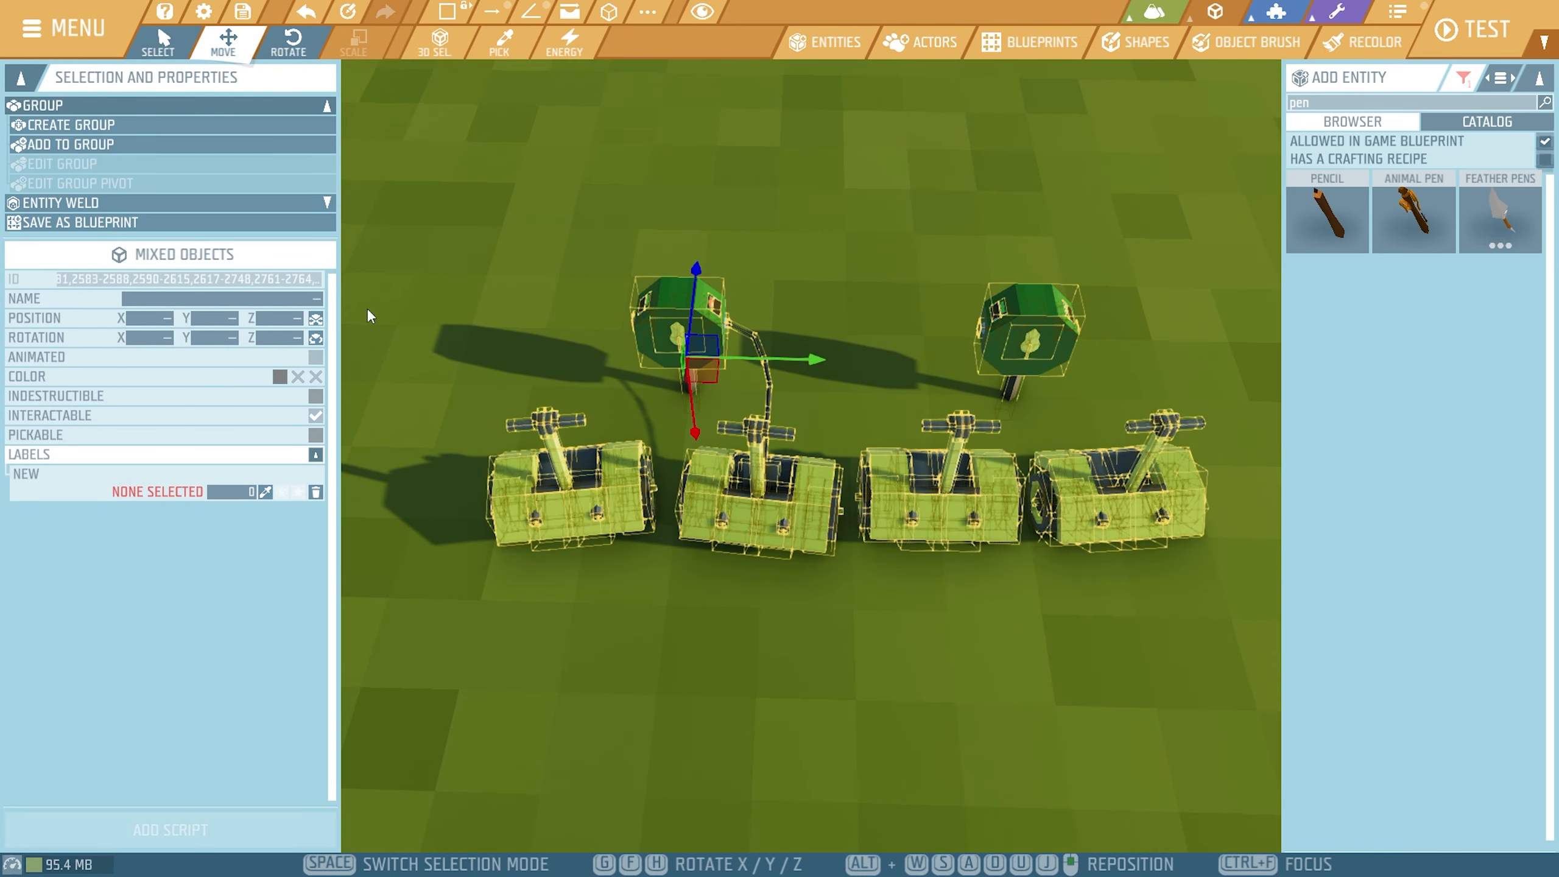
Save the selection as a game blueprint named 'Segway Charging' with a refreshed preview
click(79, 222)
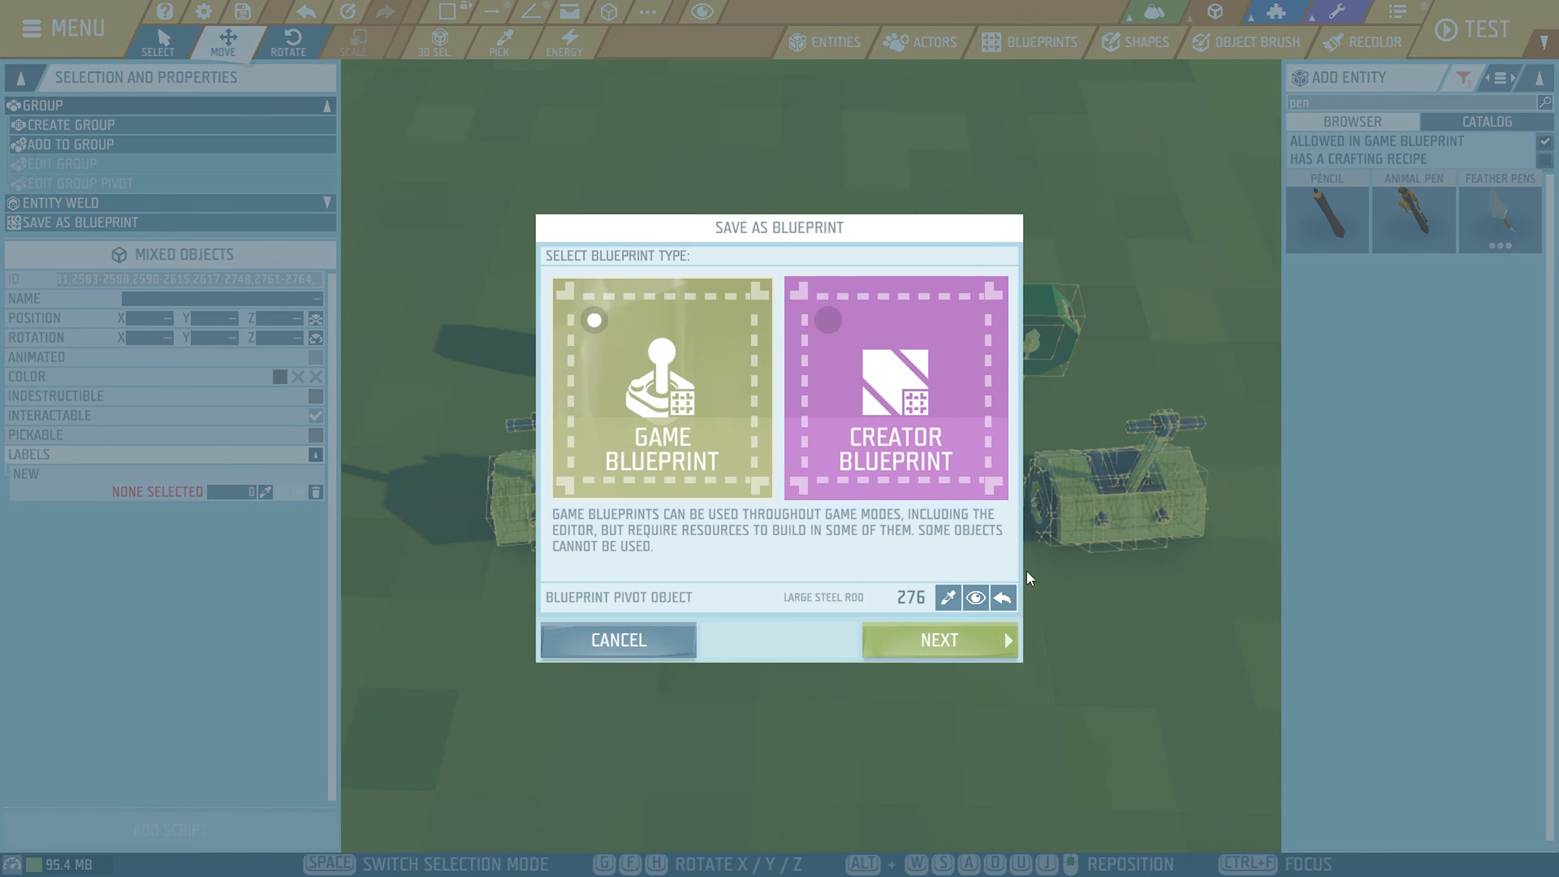
click(937, 639)
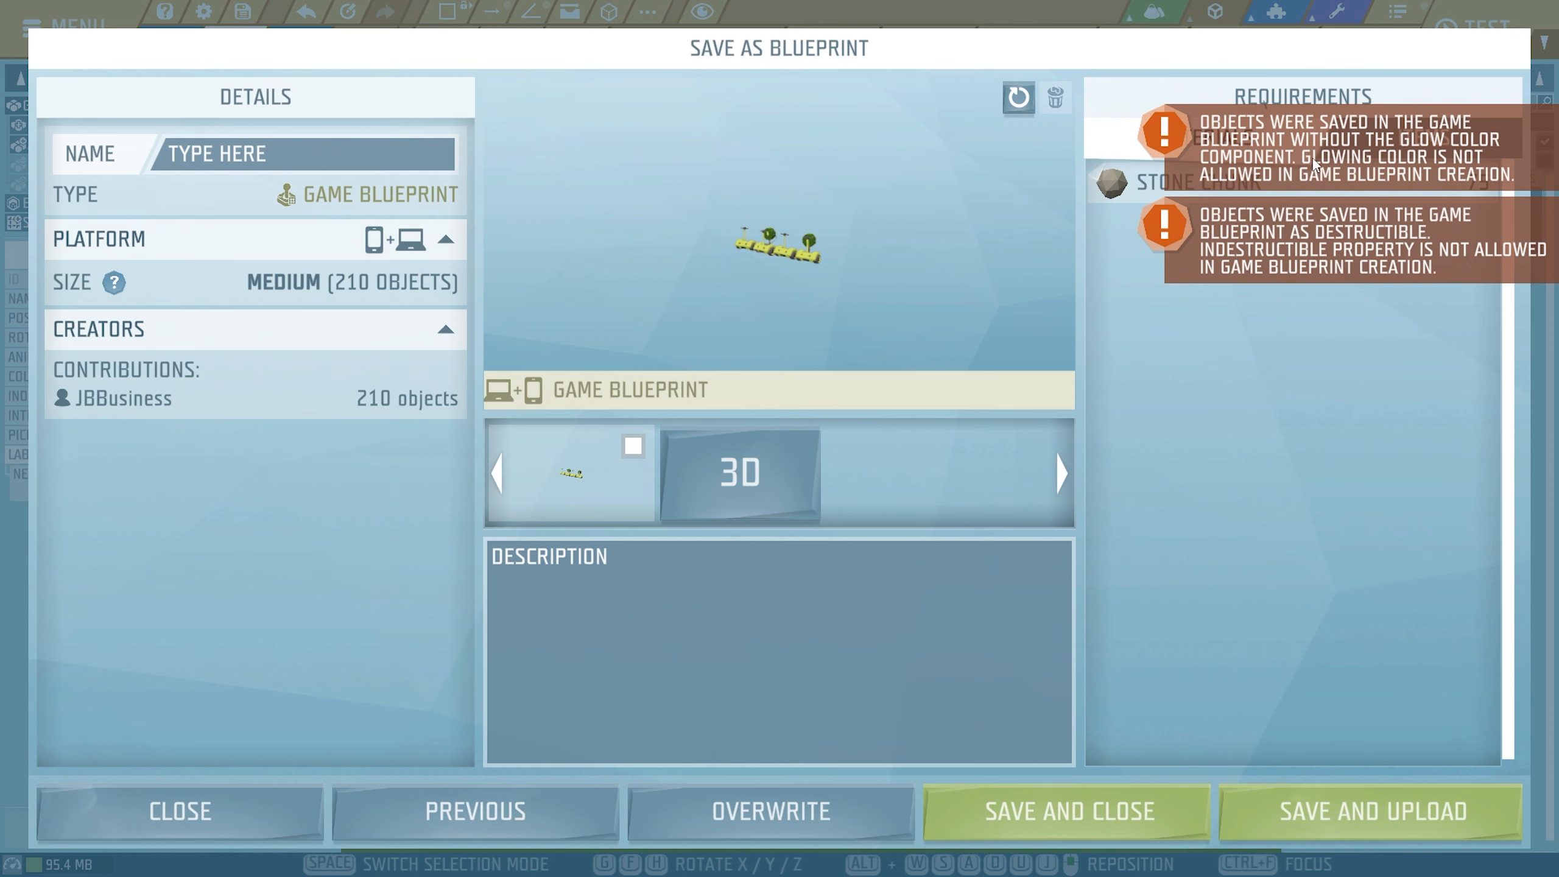
mouse_move(1298, 187)
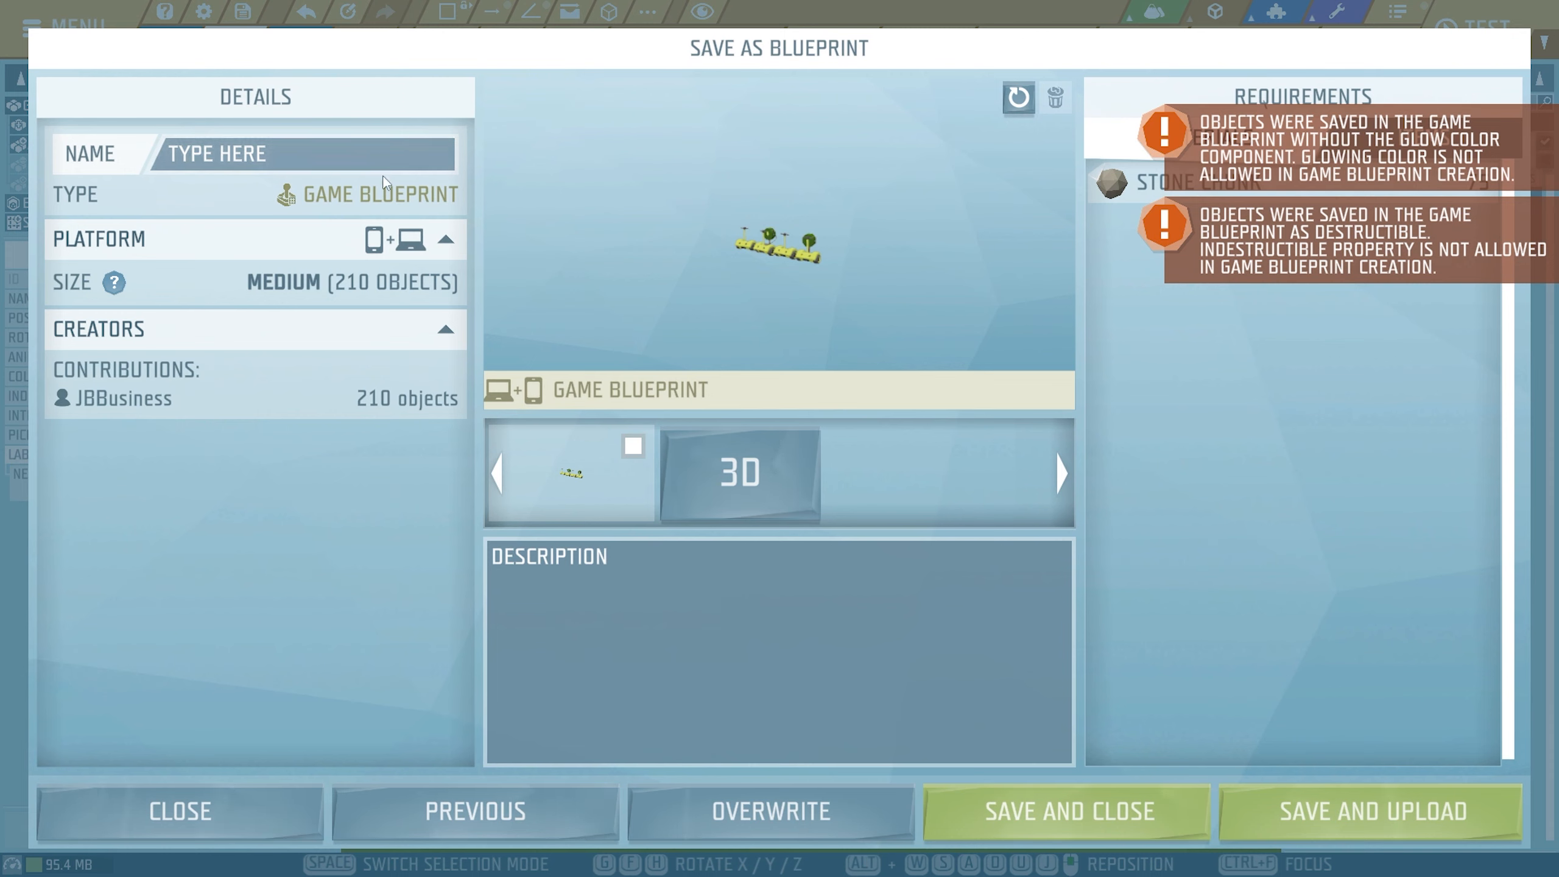
text(Segway Charging)
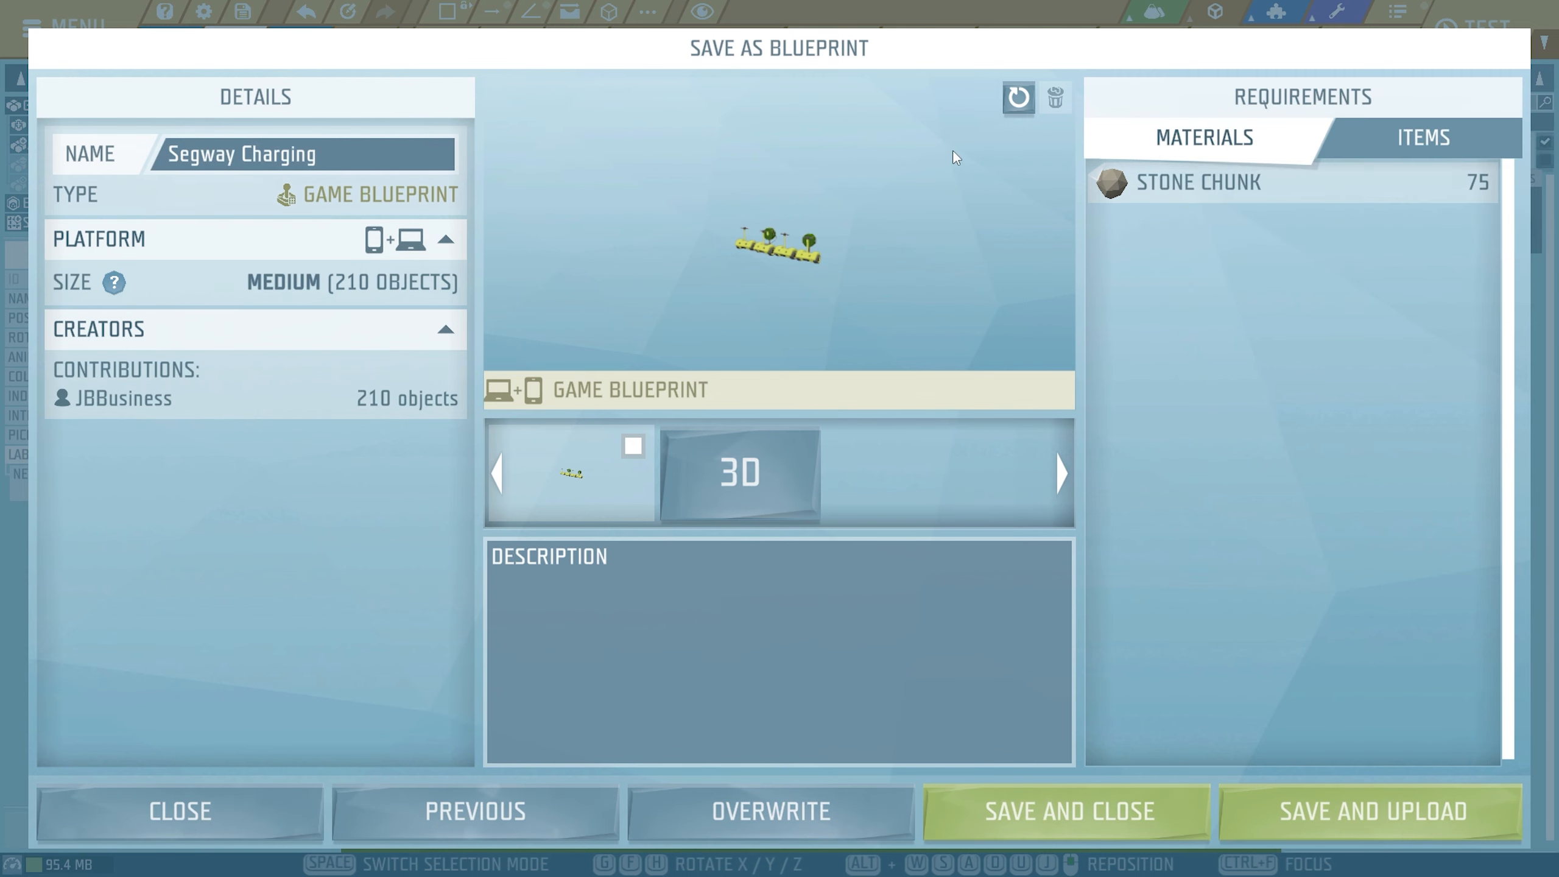
click(738, 474)
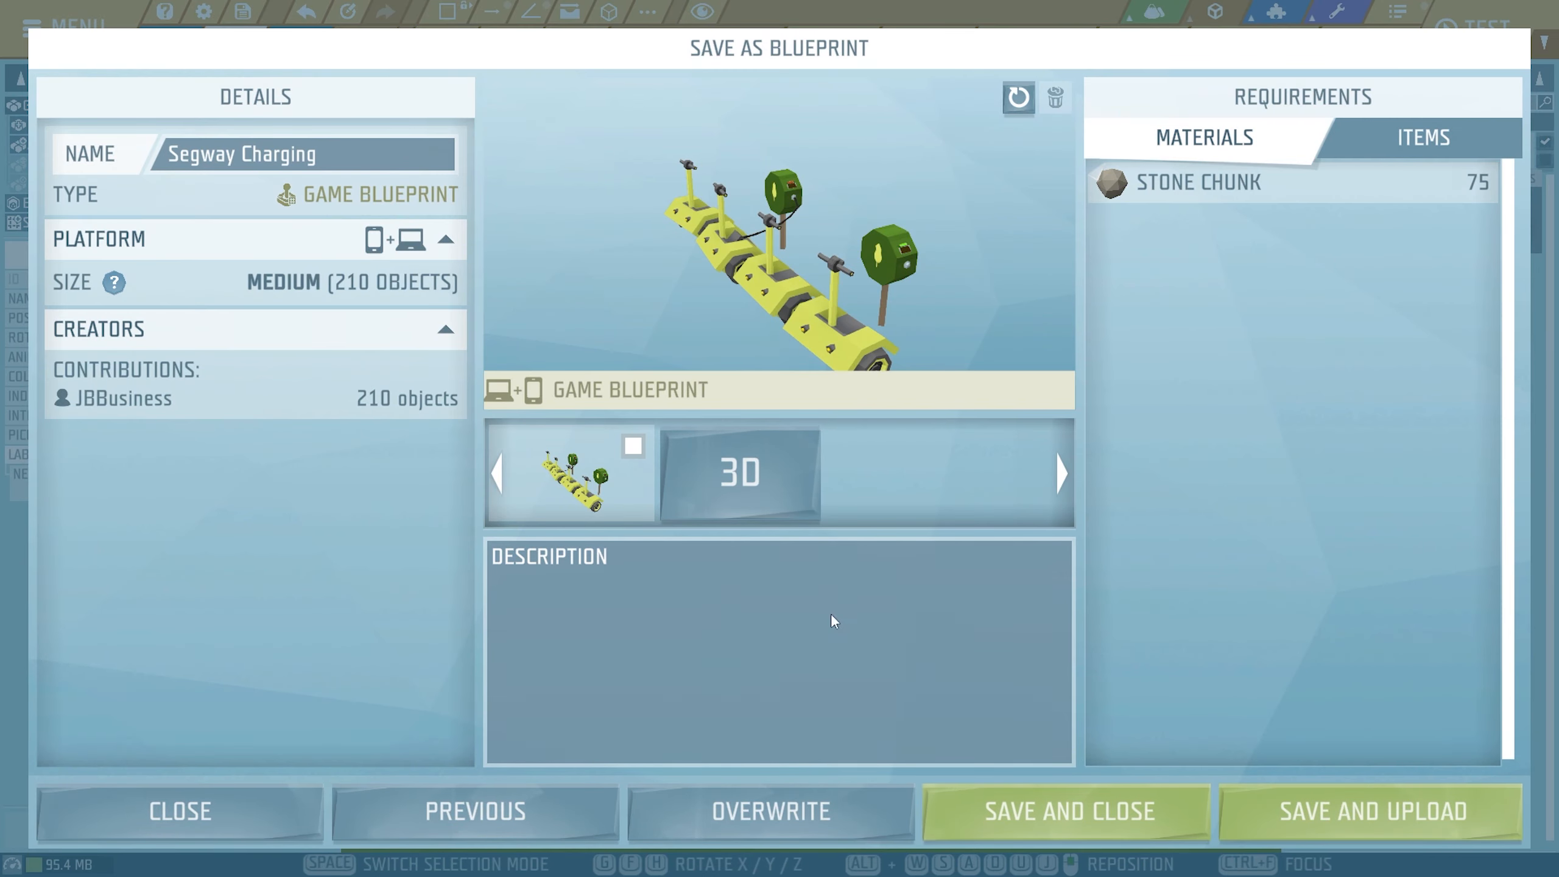
click(1064, 811)
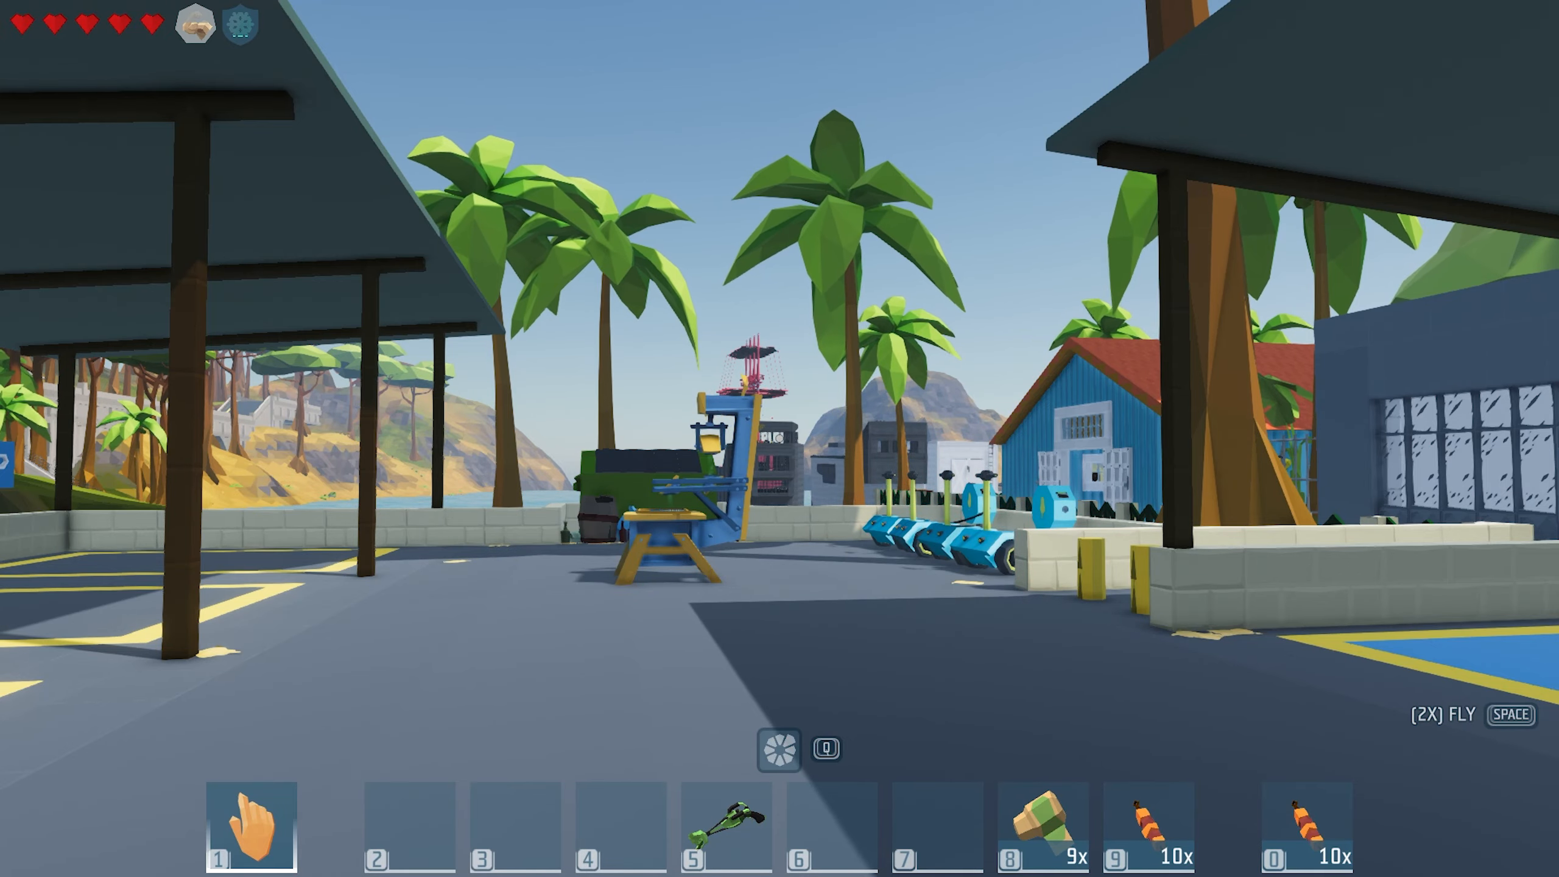
mouse_move(780, 438)
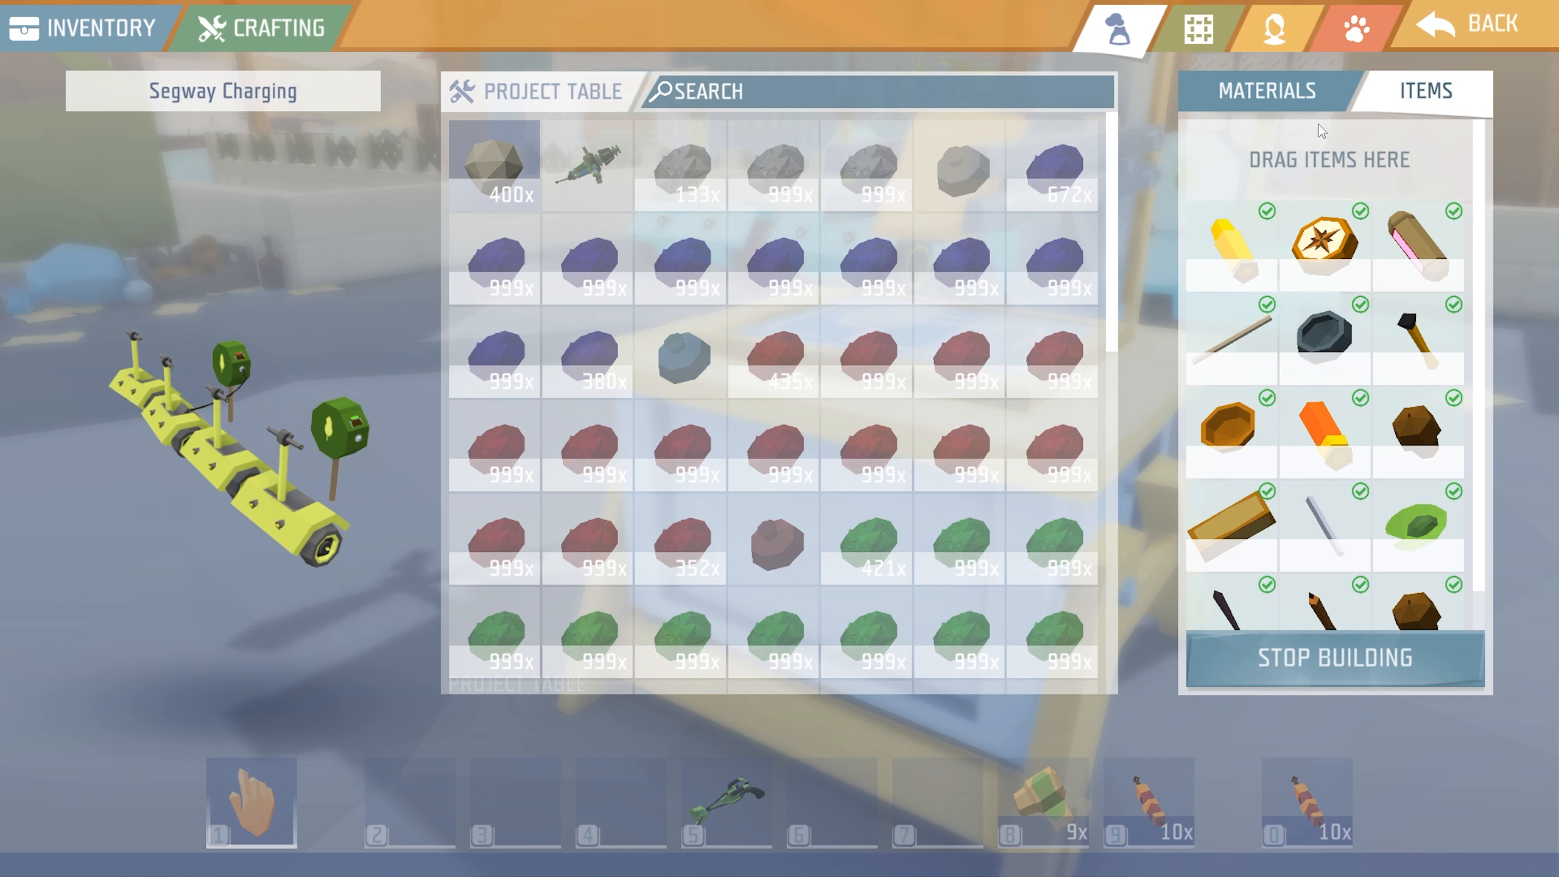
Show the Segway Charging blueprint's materials, revealing it needs 75 stone chunks
click(680, 166)
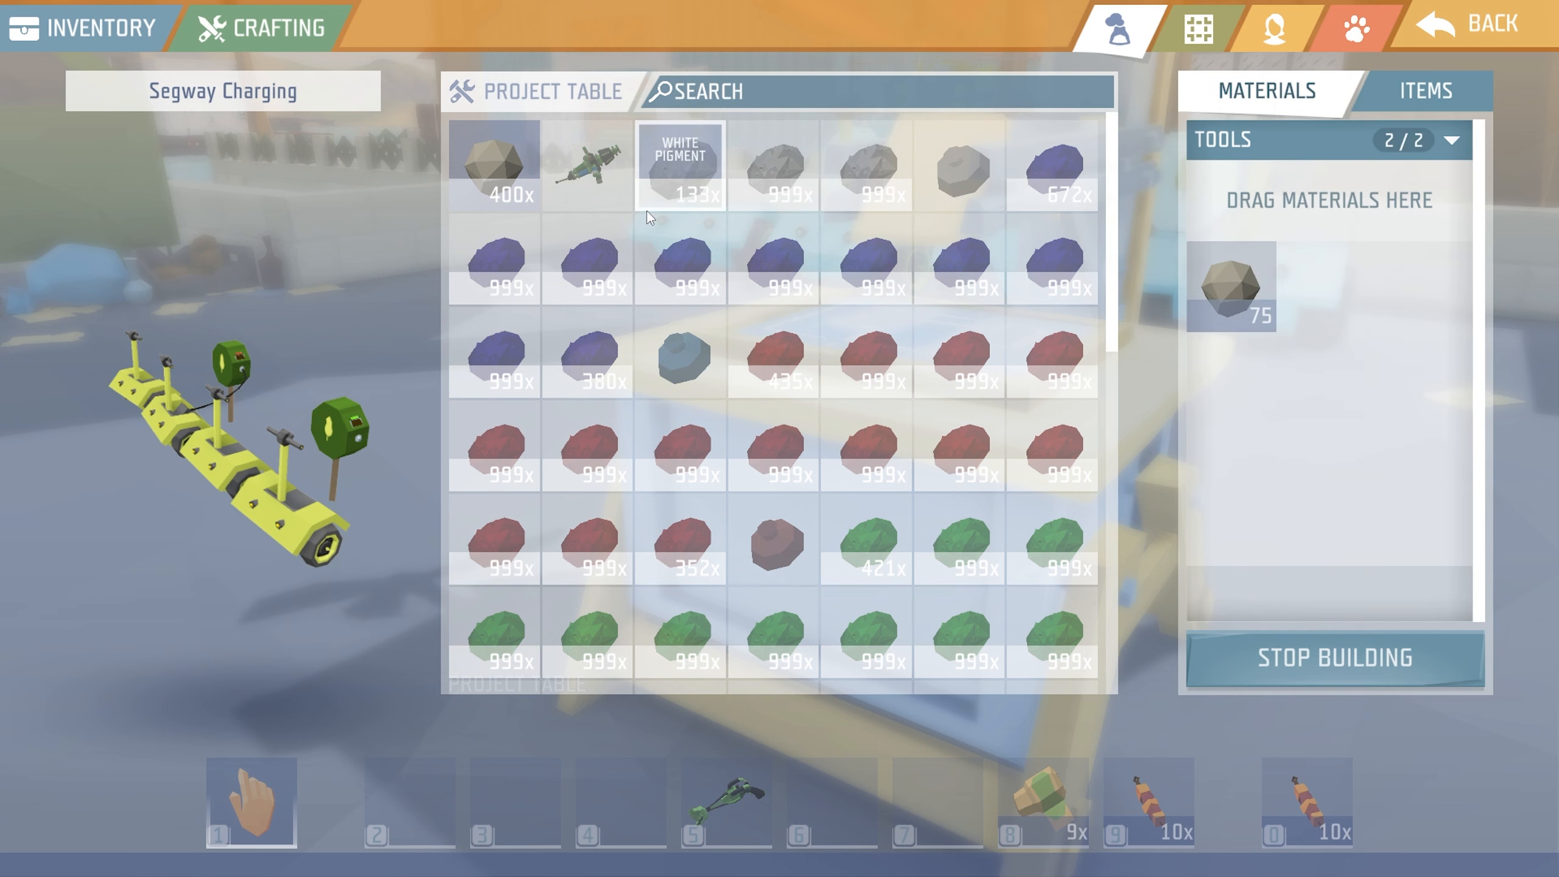